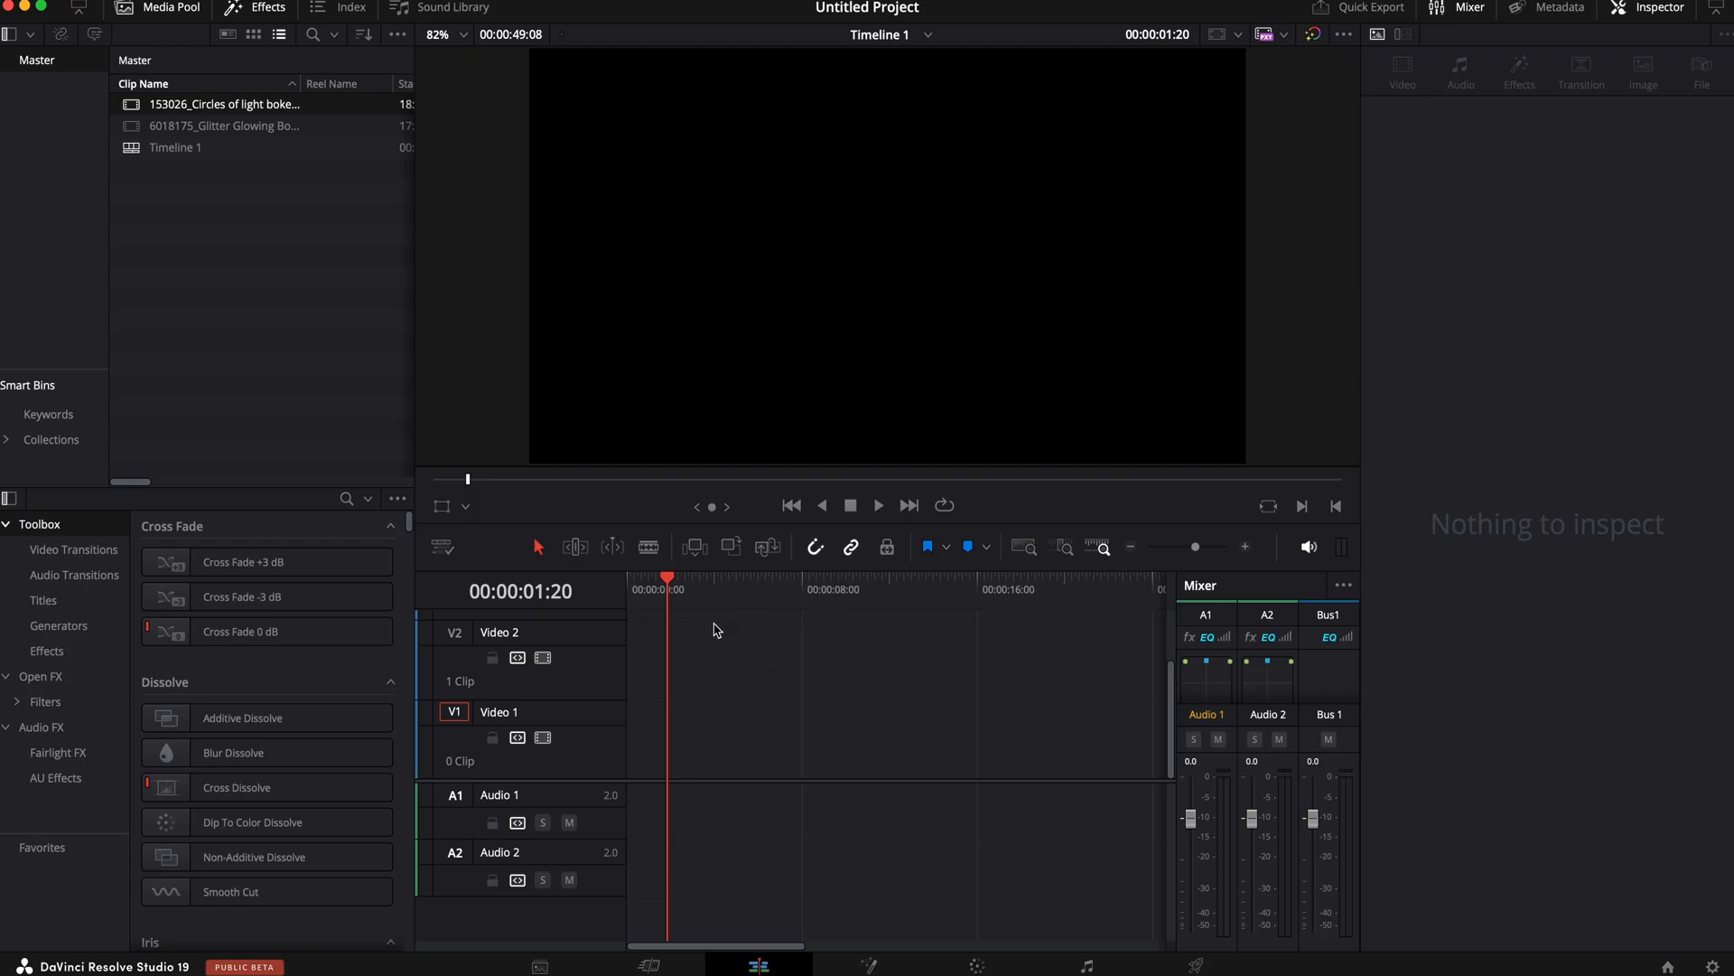
mouse_move(693, 648)
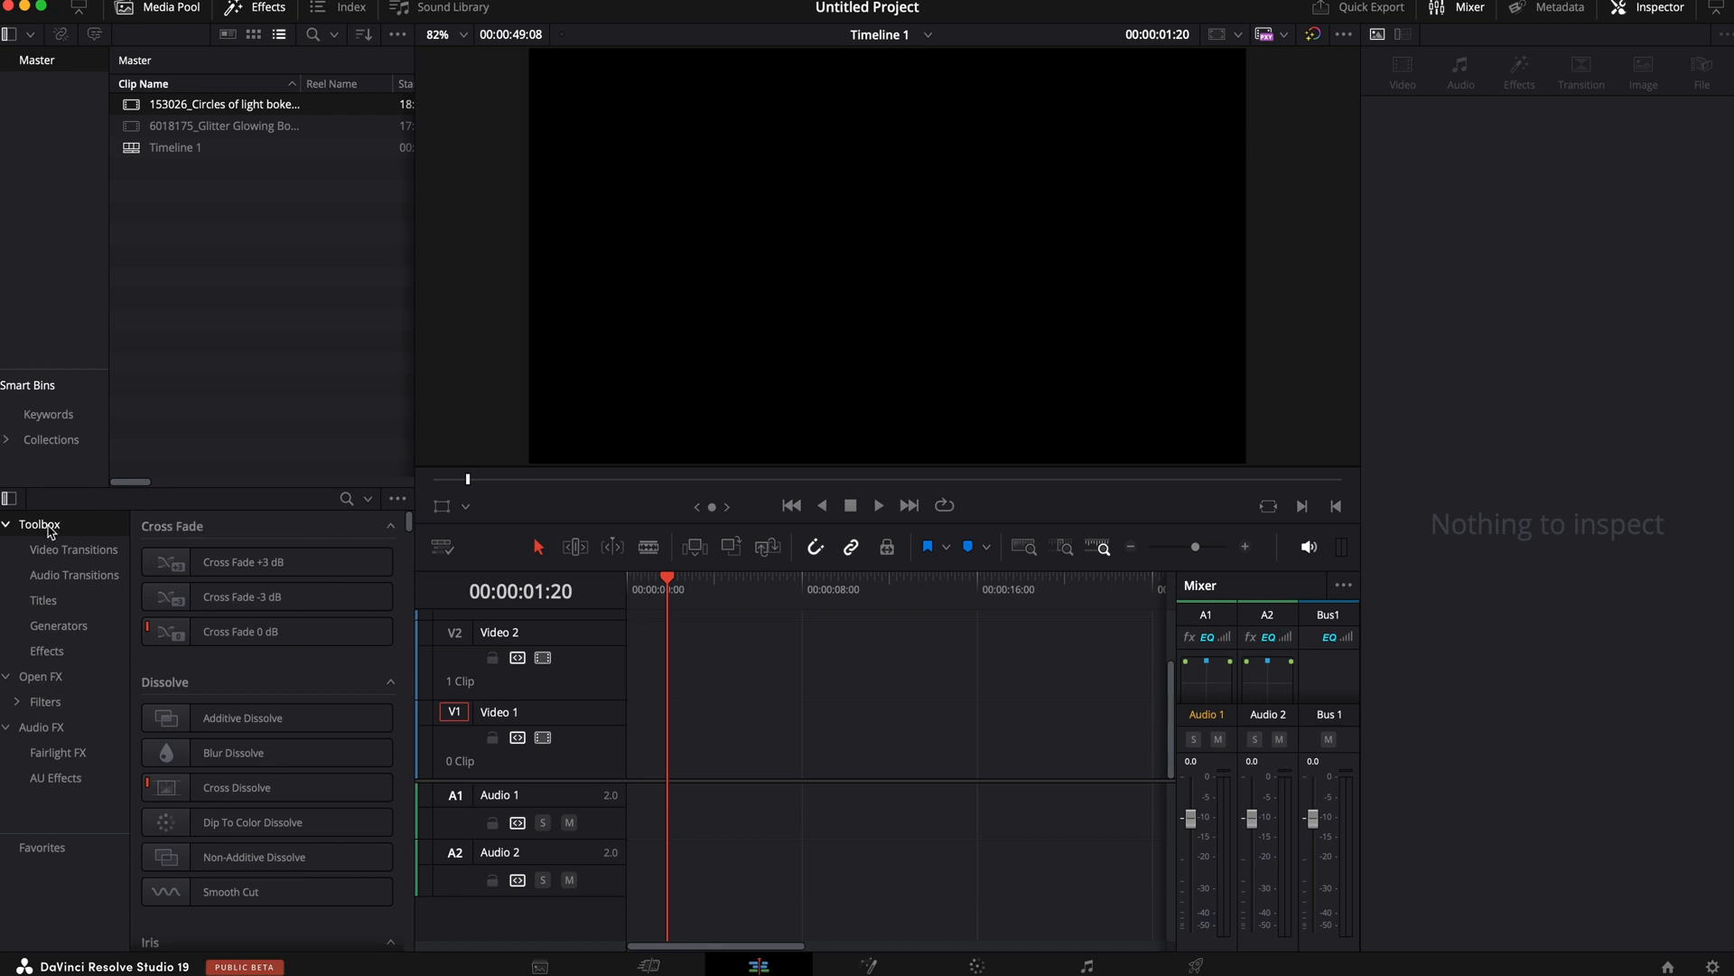
Add the Text+ title from the Titles effects to V1 at the timeline start
click(44, 600)
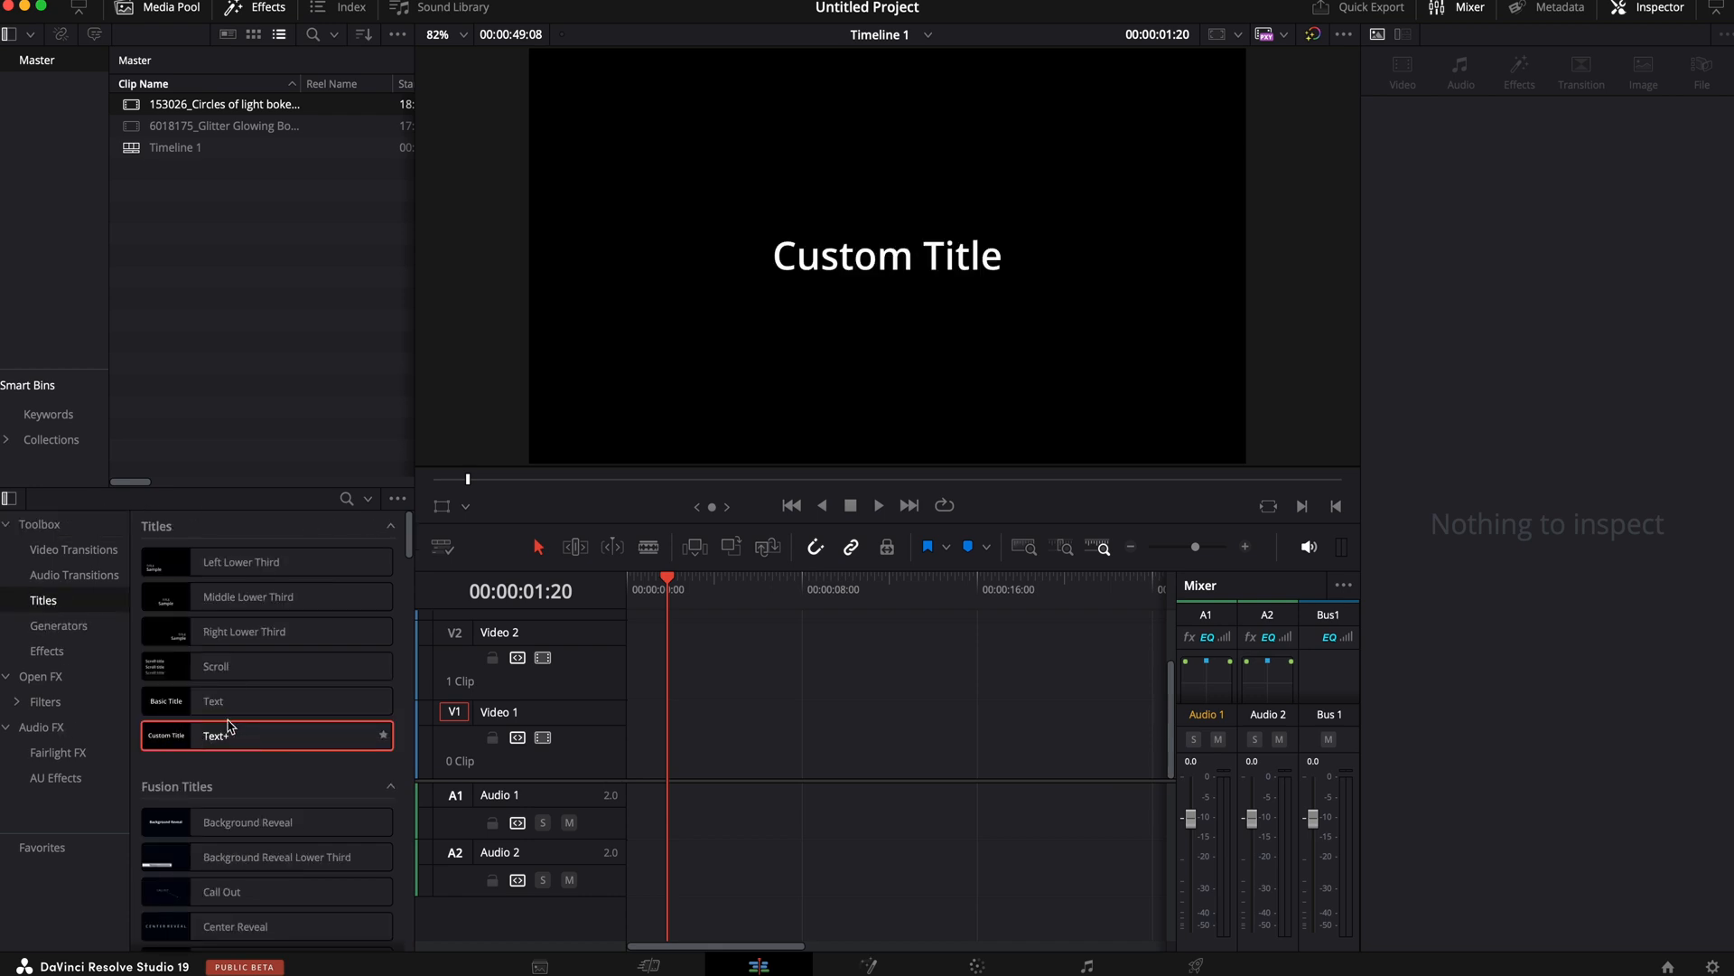
click(211, 700)
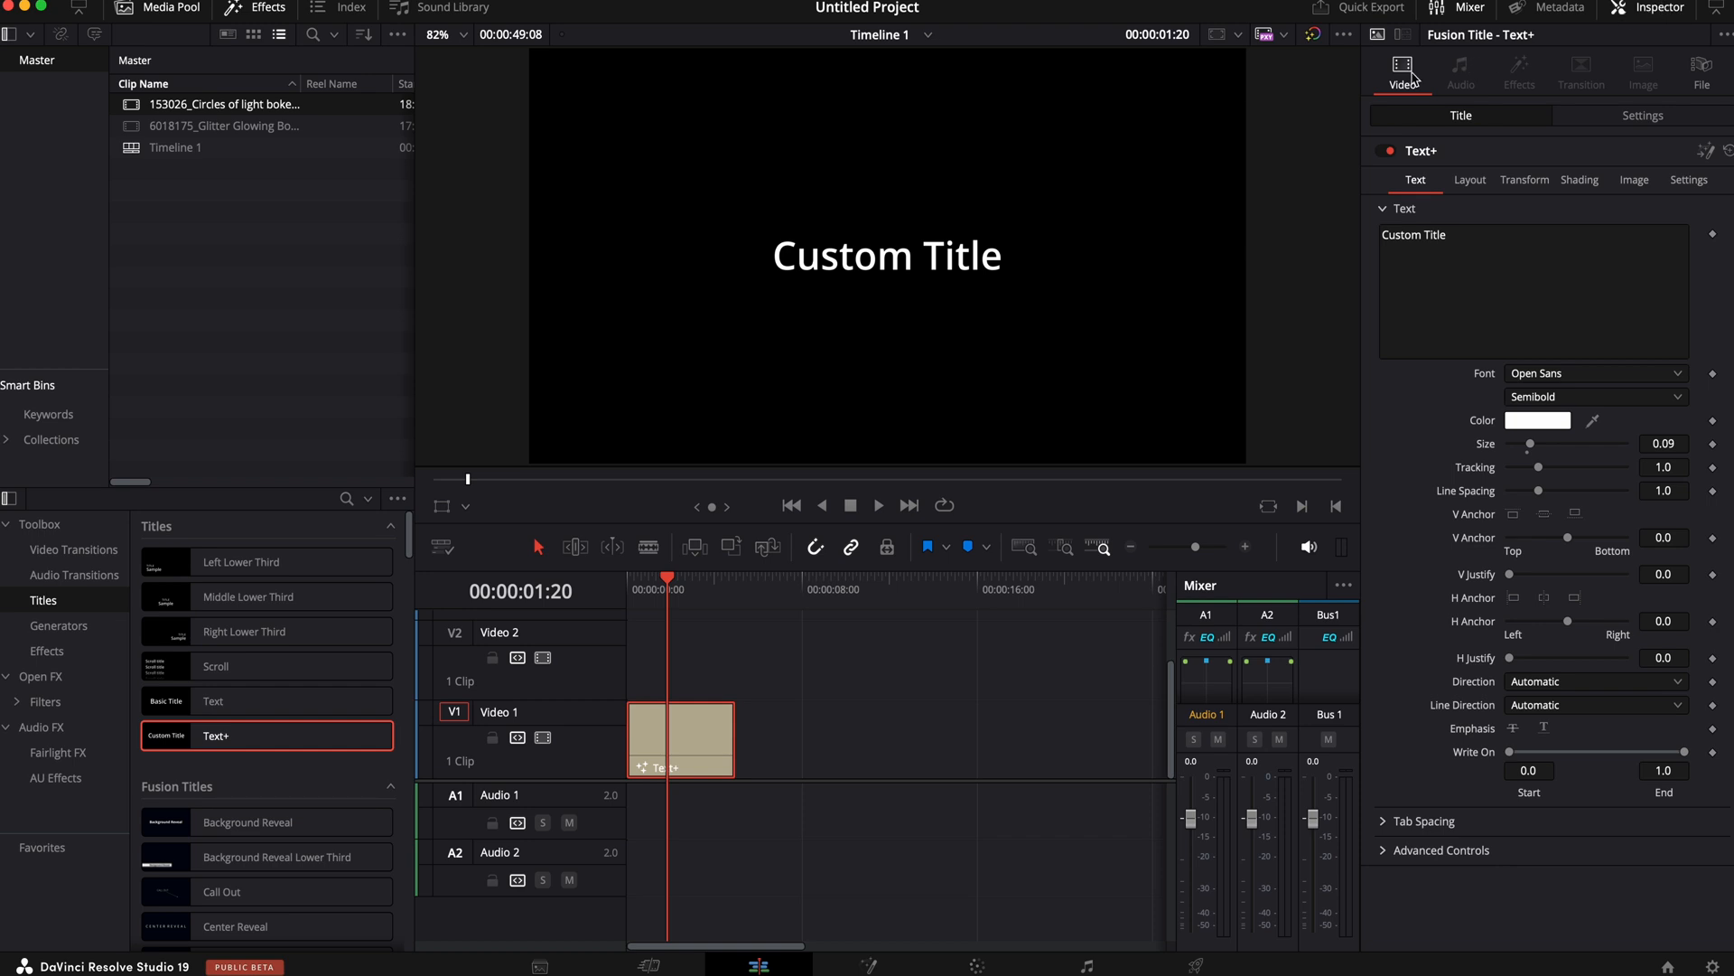
mouse_move(1460, 241)
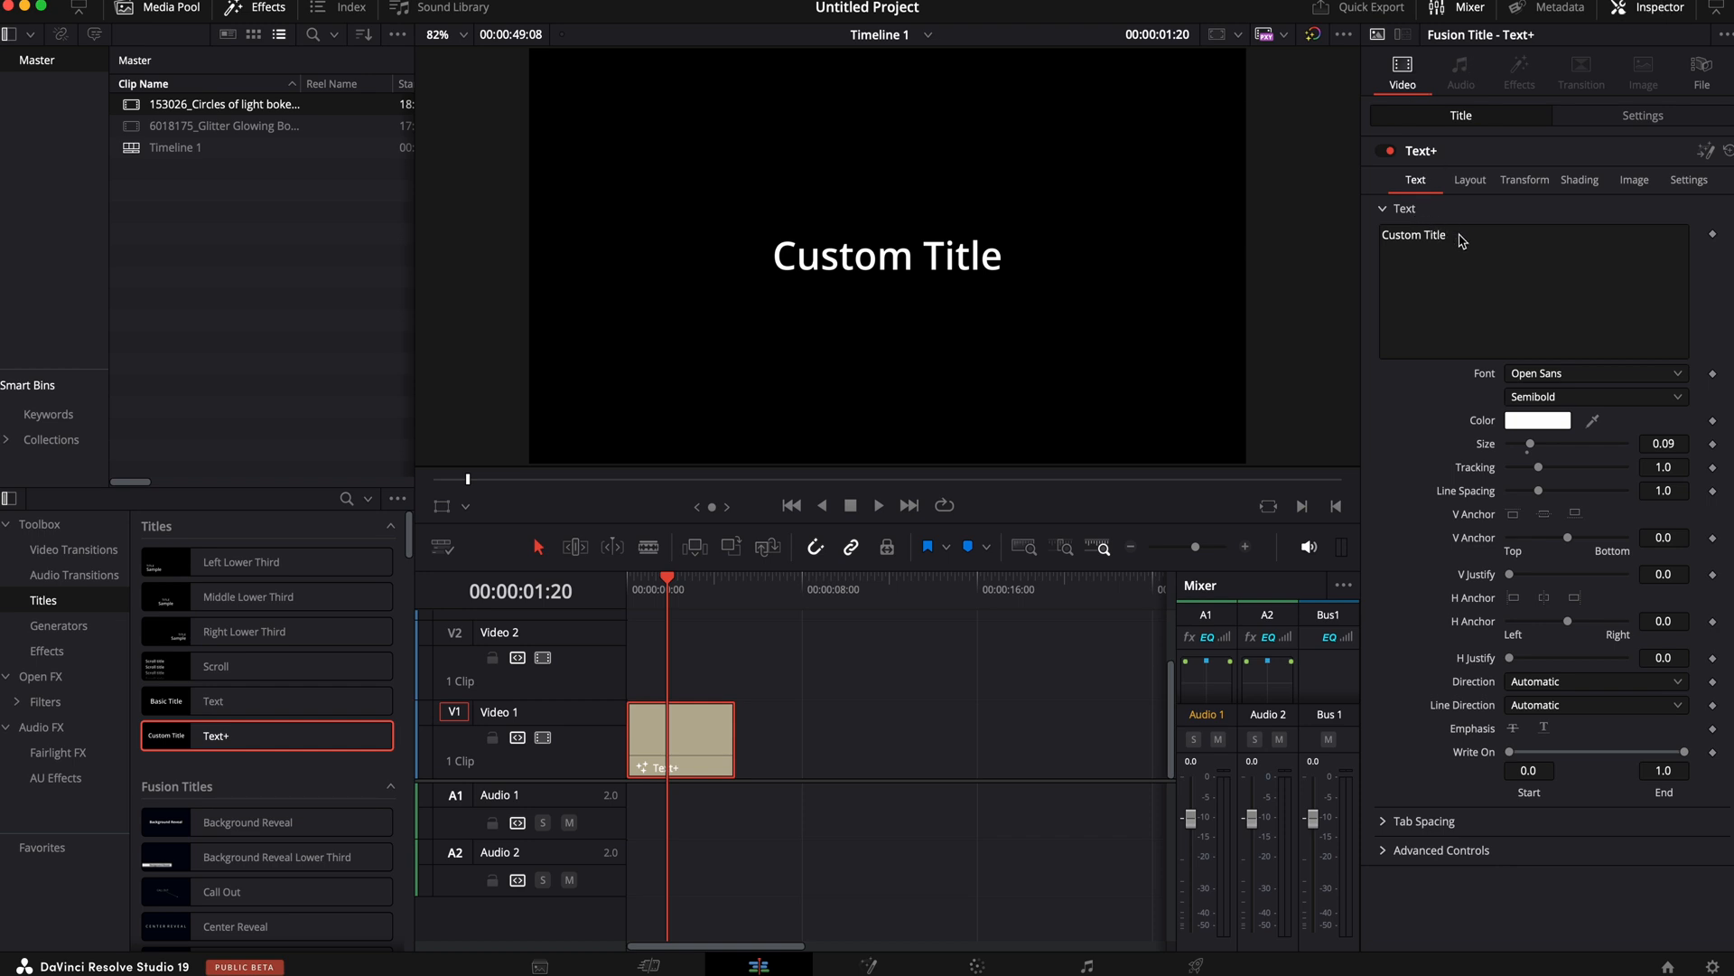
Enter 'TEXT SCRAMBLE' as the title text and begin setting the font to Futura Bold
text(TEXT SCRAMBLE)
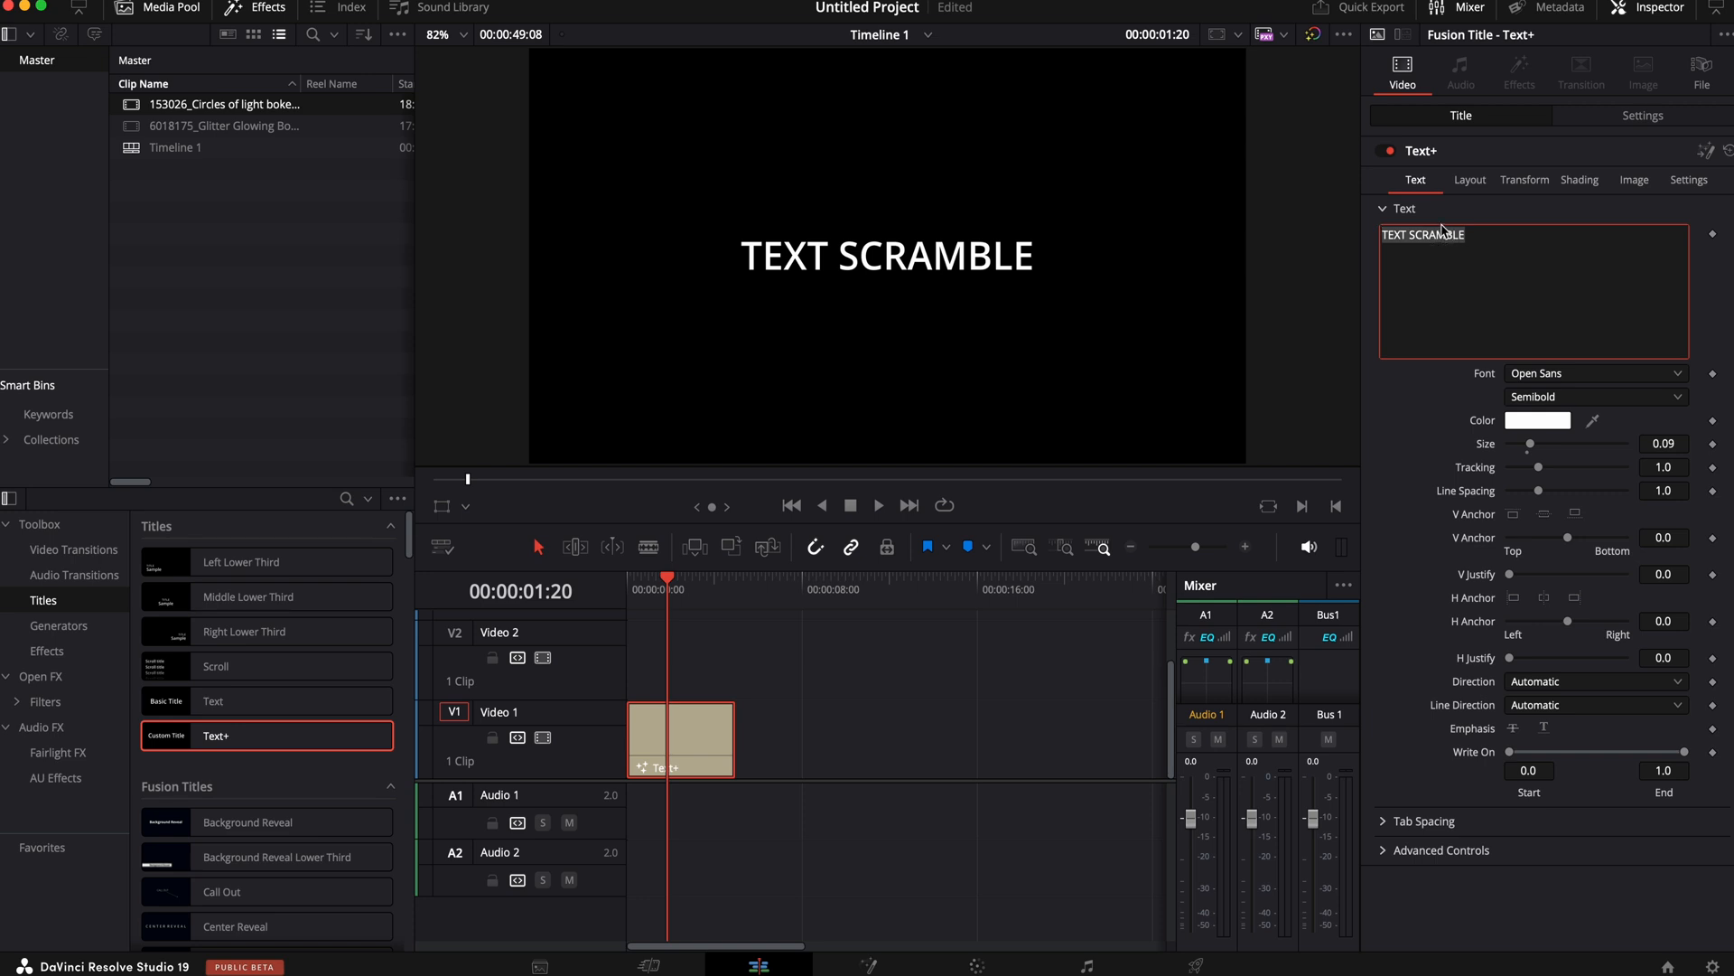
click(1592, 374)
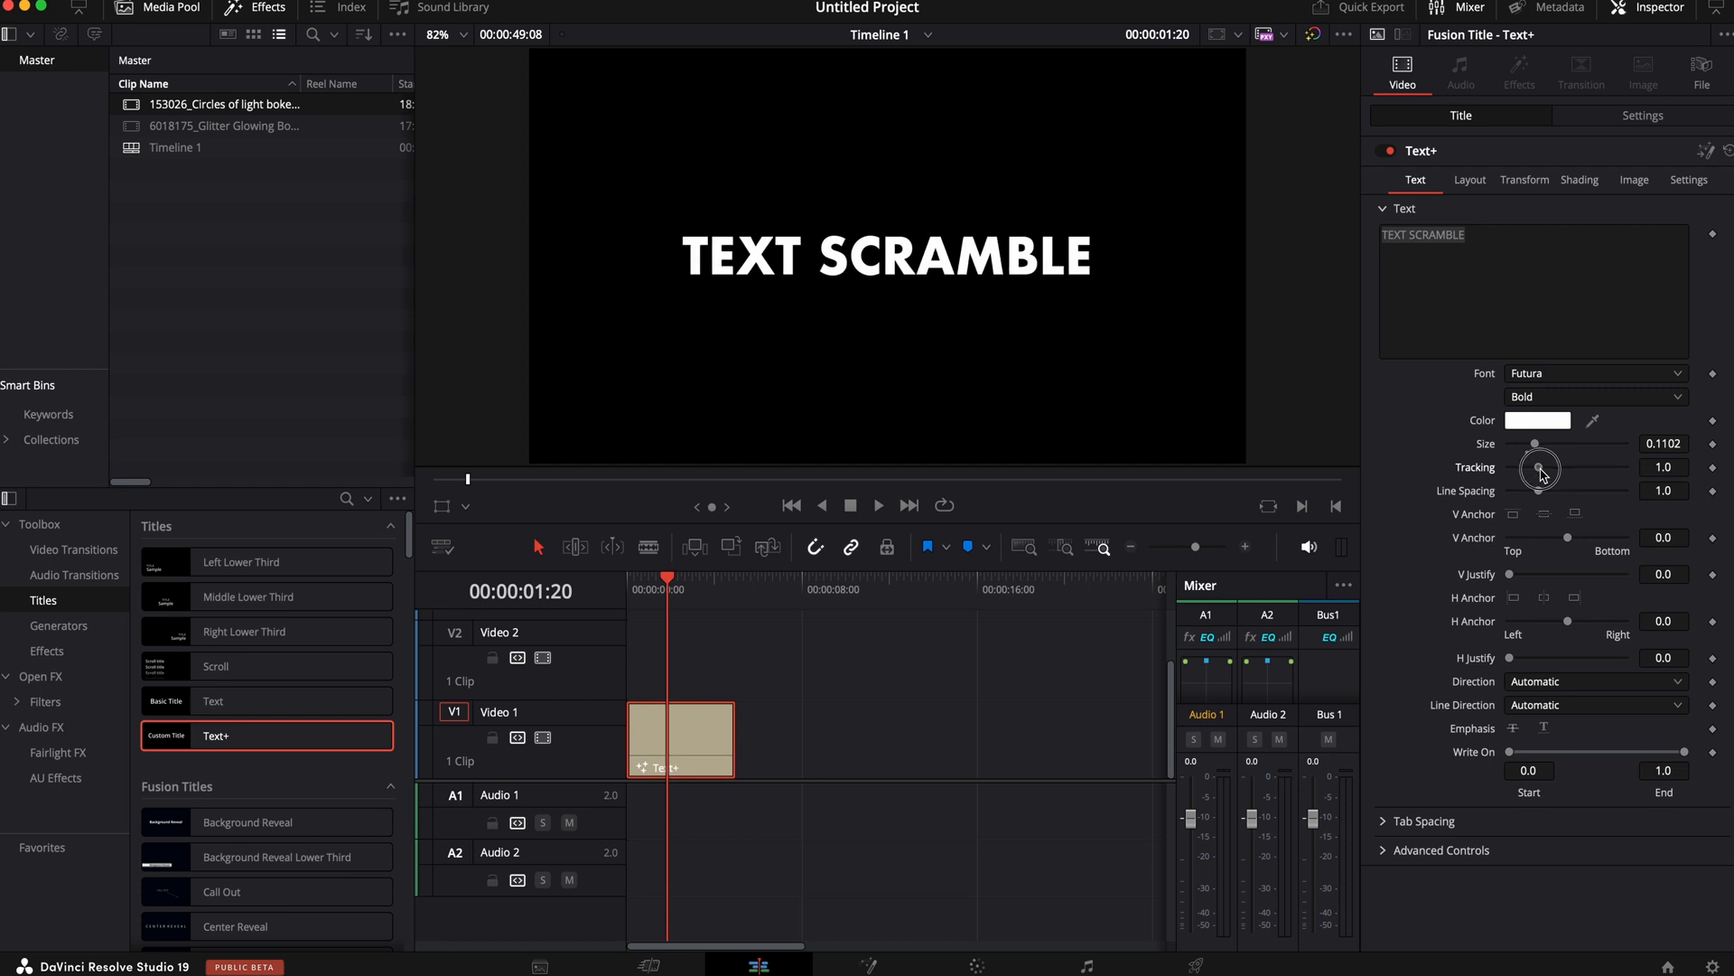
mouse_move(1541, 468)
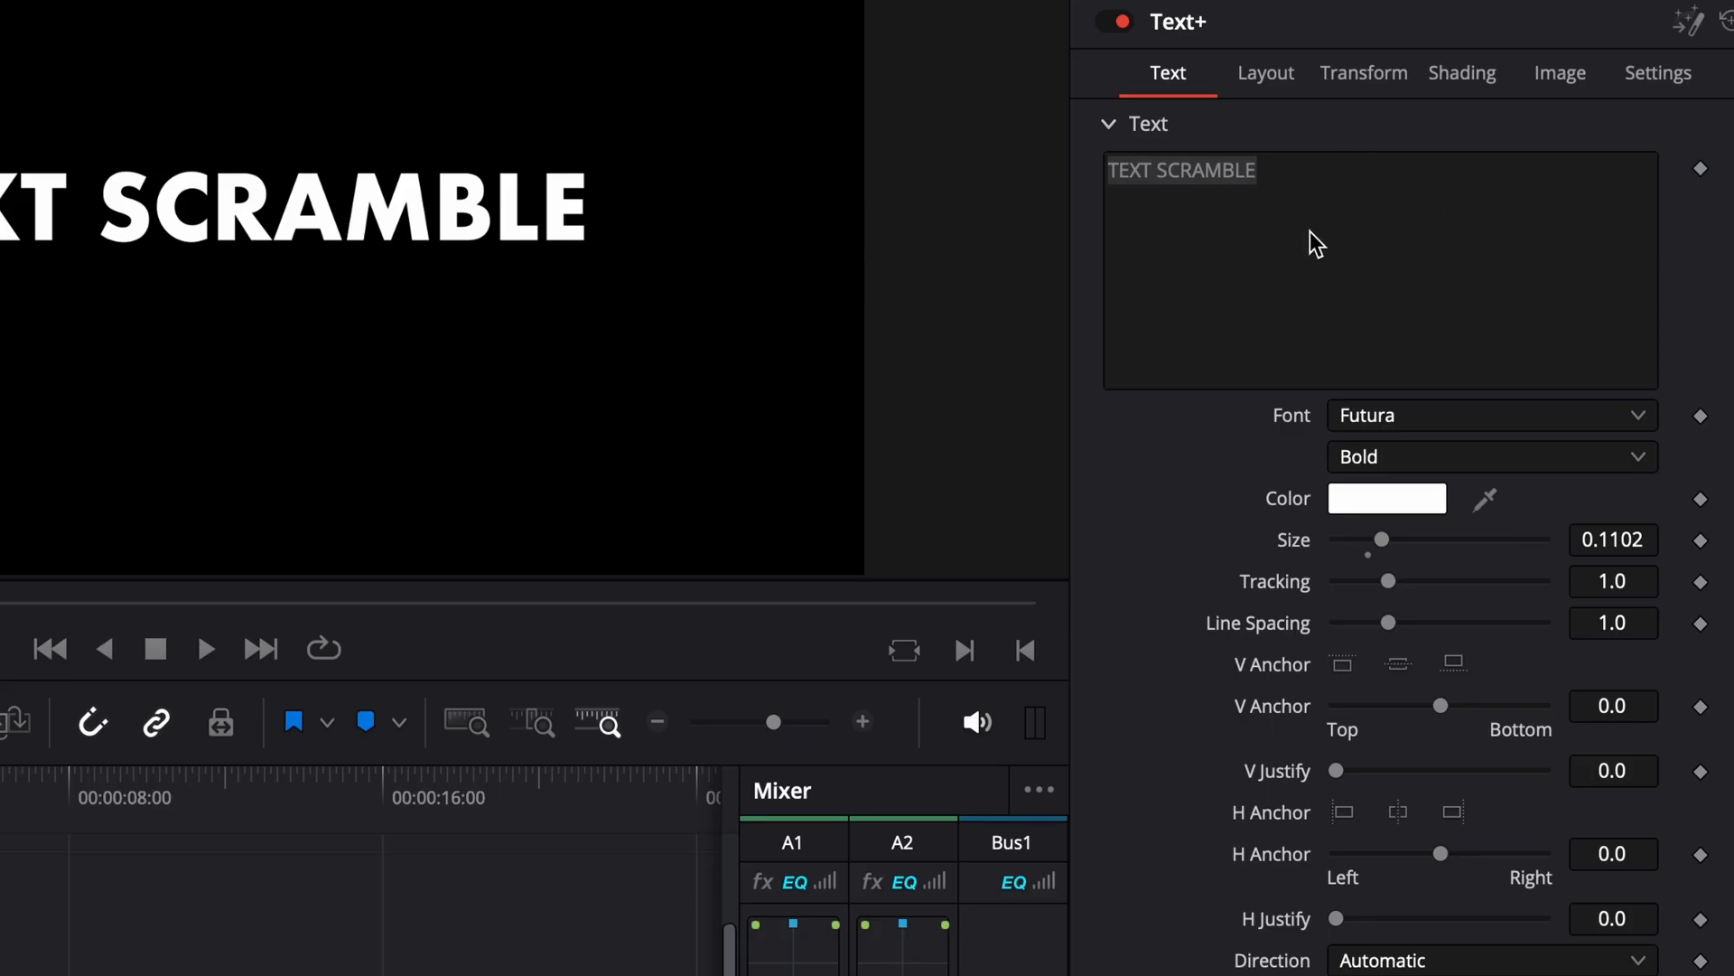
Bring up the Text field's modifier list, which includes TextScramble
right_click(1316, 232)
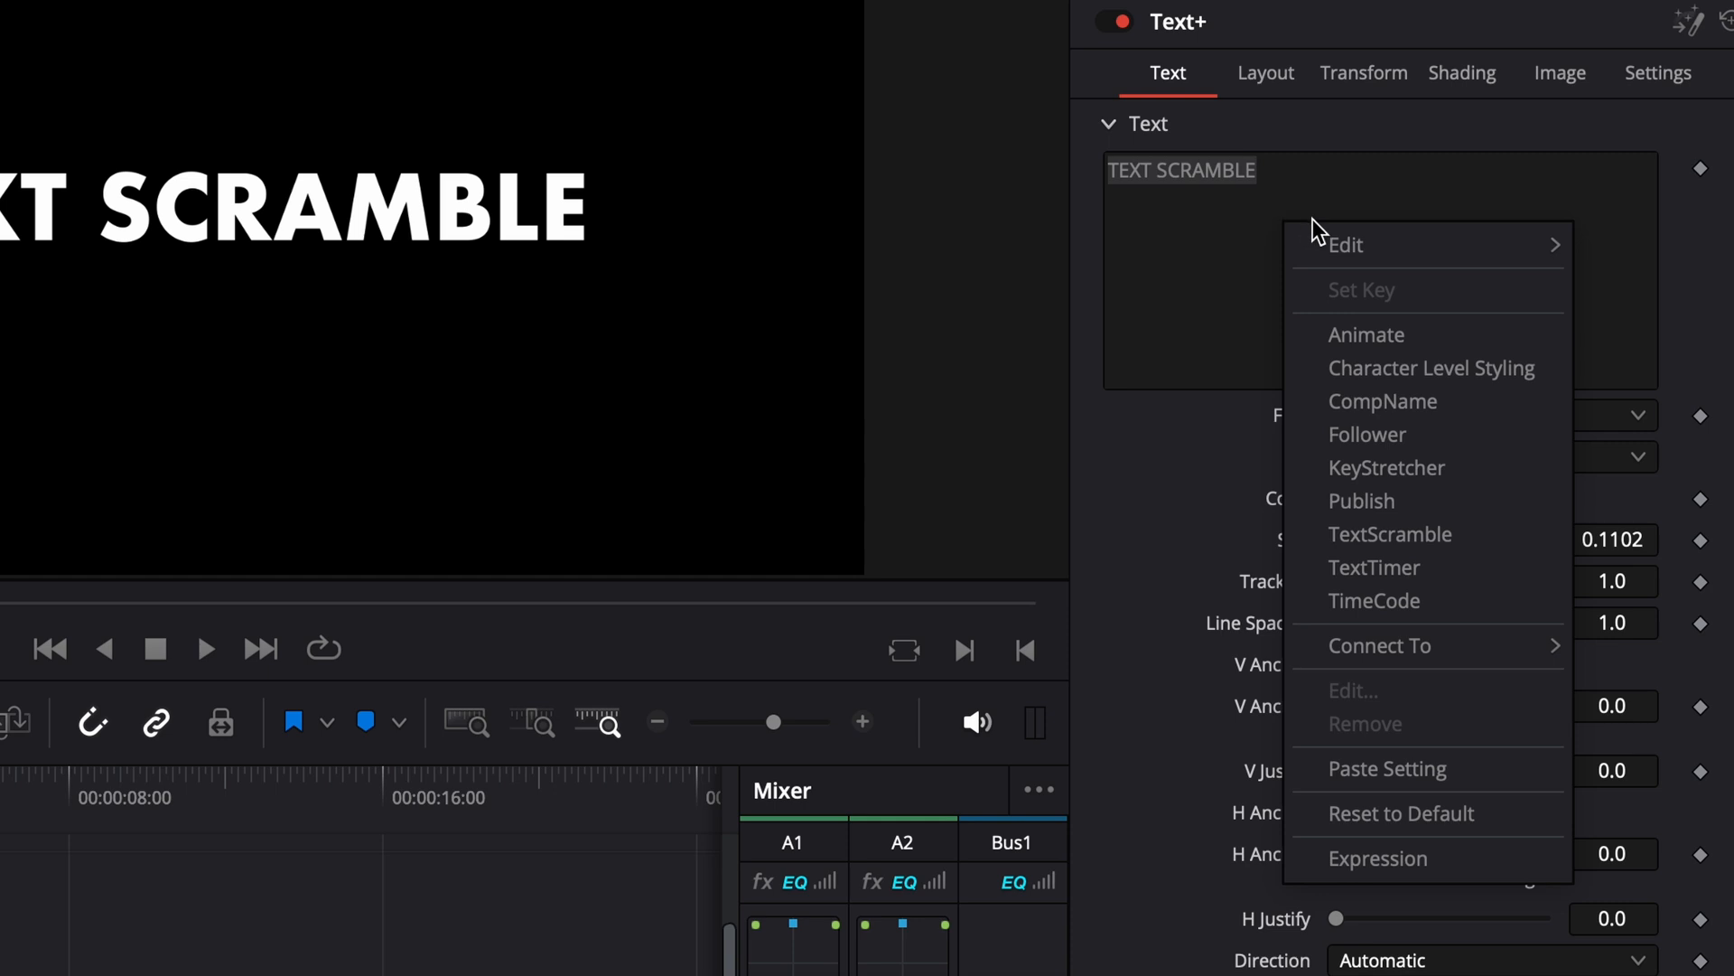
mouse_move(1390, 534)
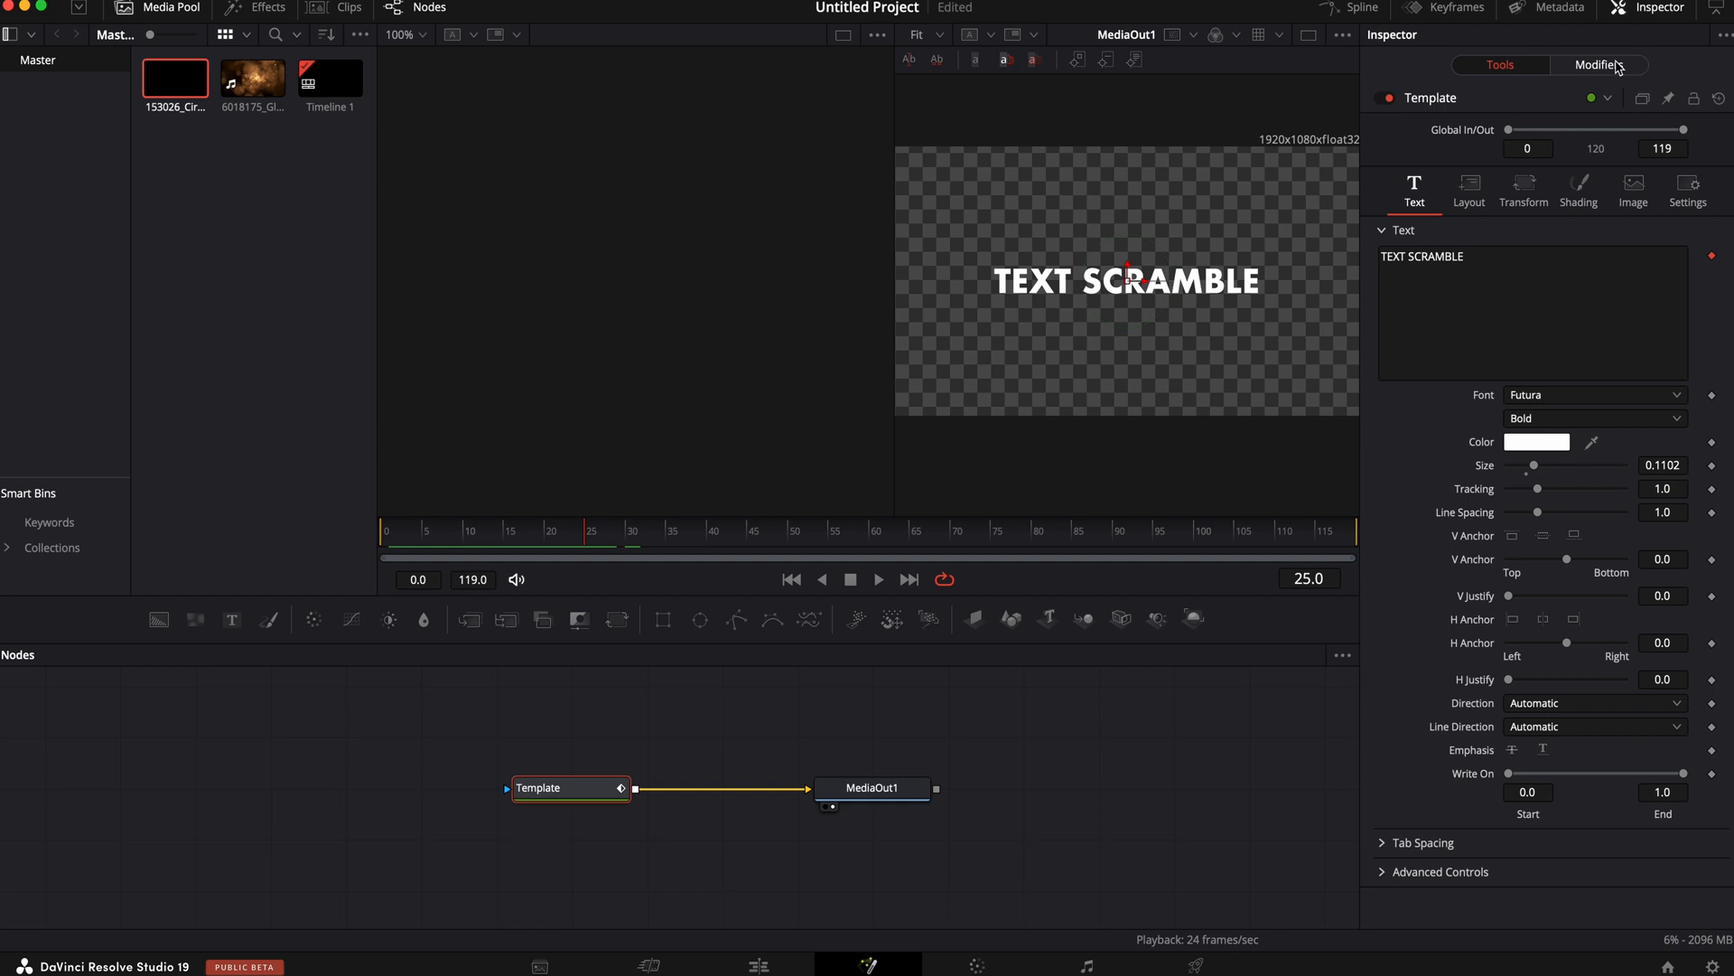
mouse_move(1681, 10)
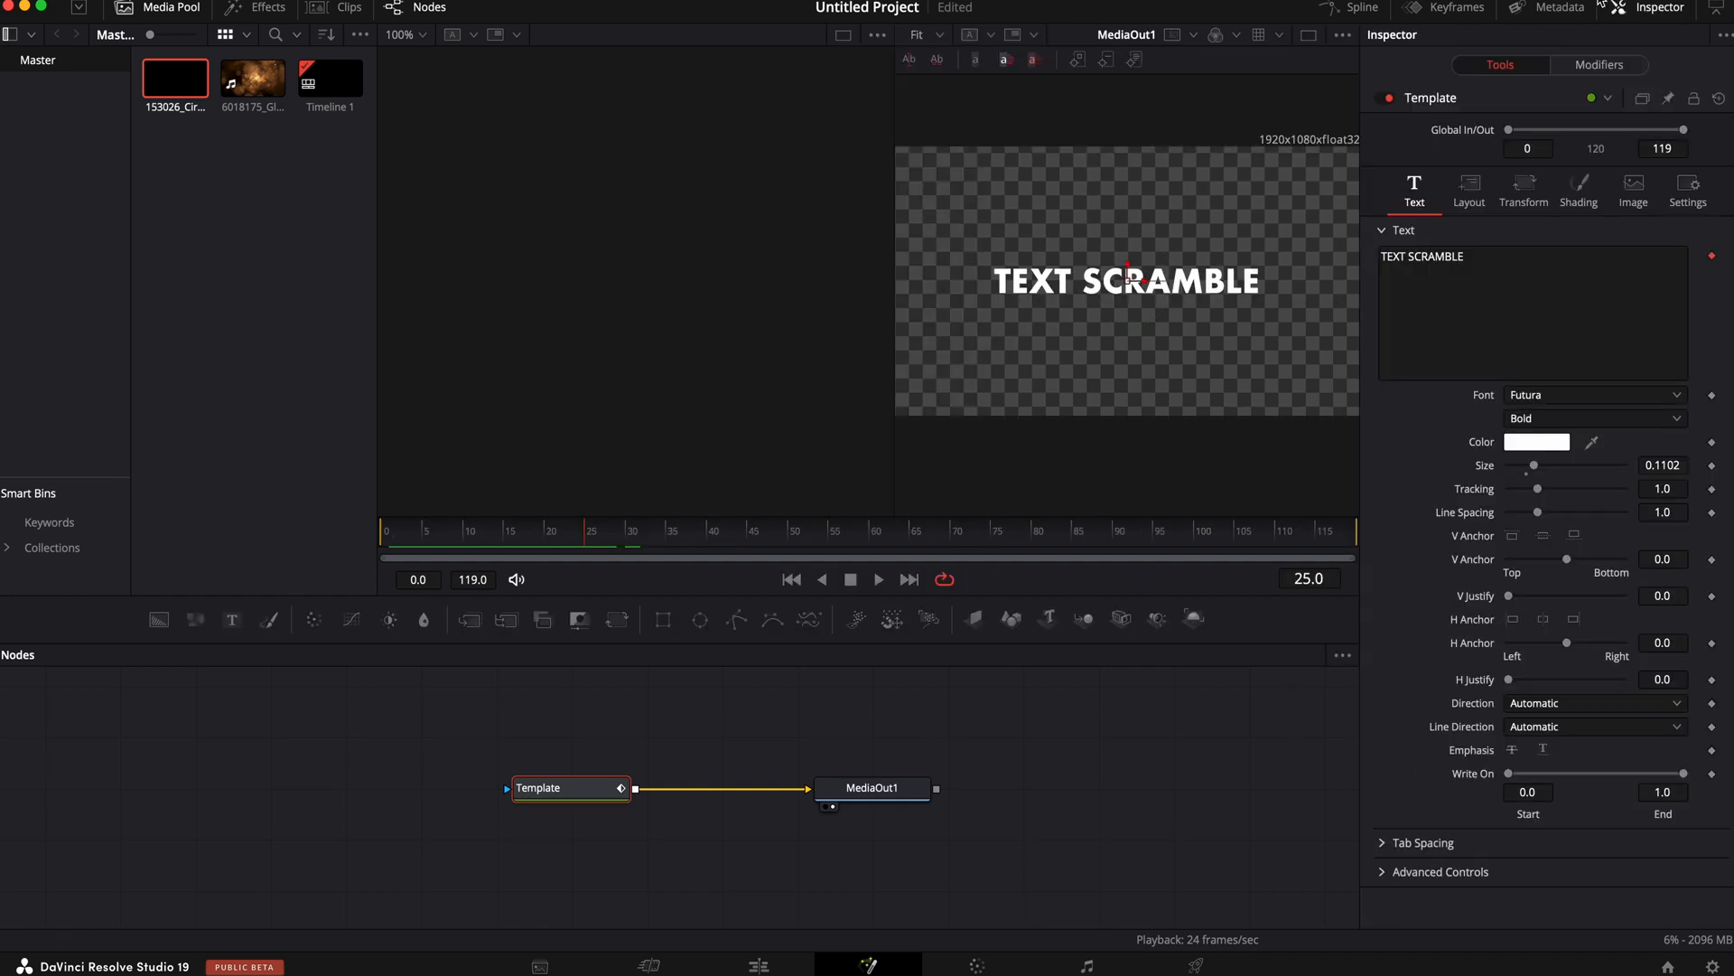
Keyframe TextScramble Randomness from 0.804 at frame 0 down to 0 later
click(1598, 64)
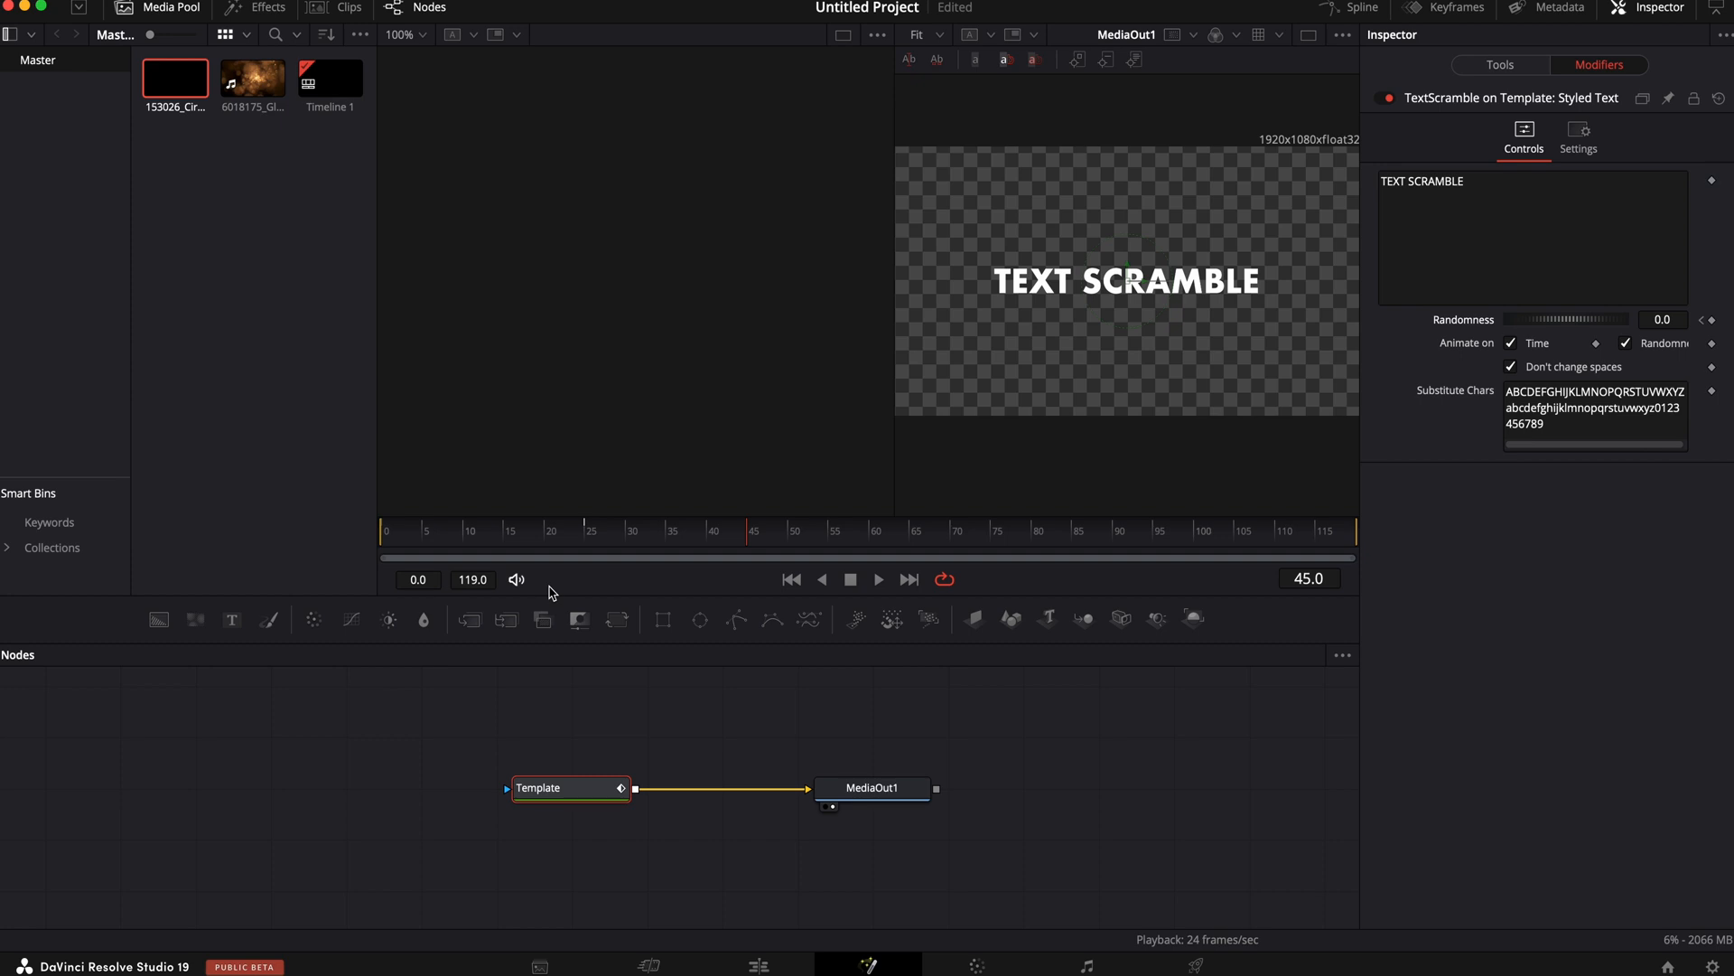
mouse_move(1088, 721)
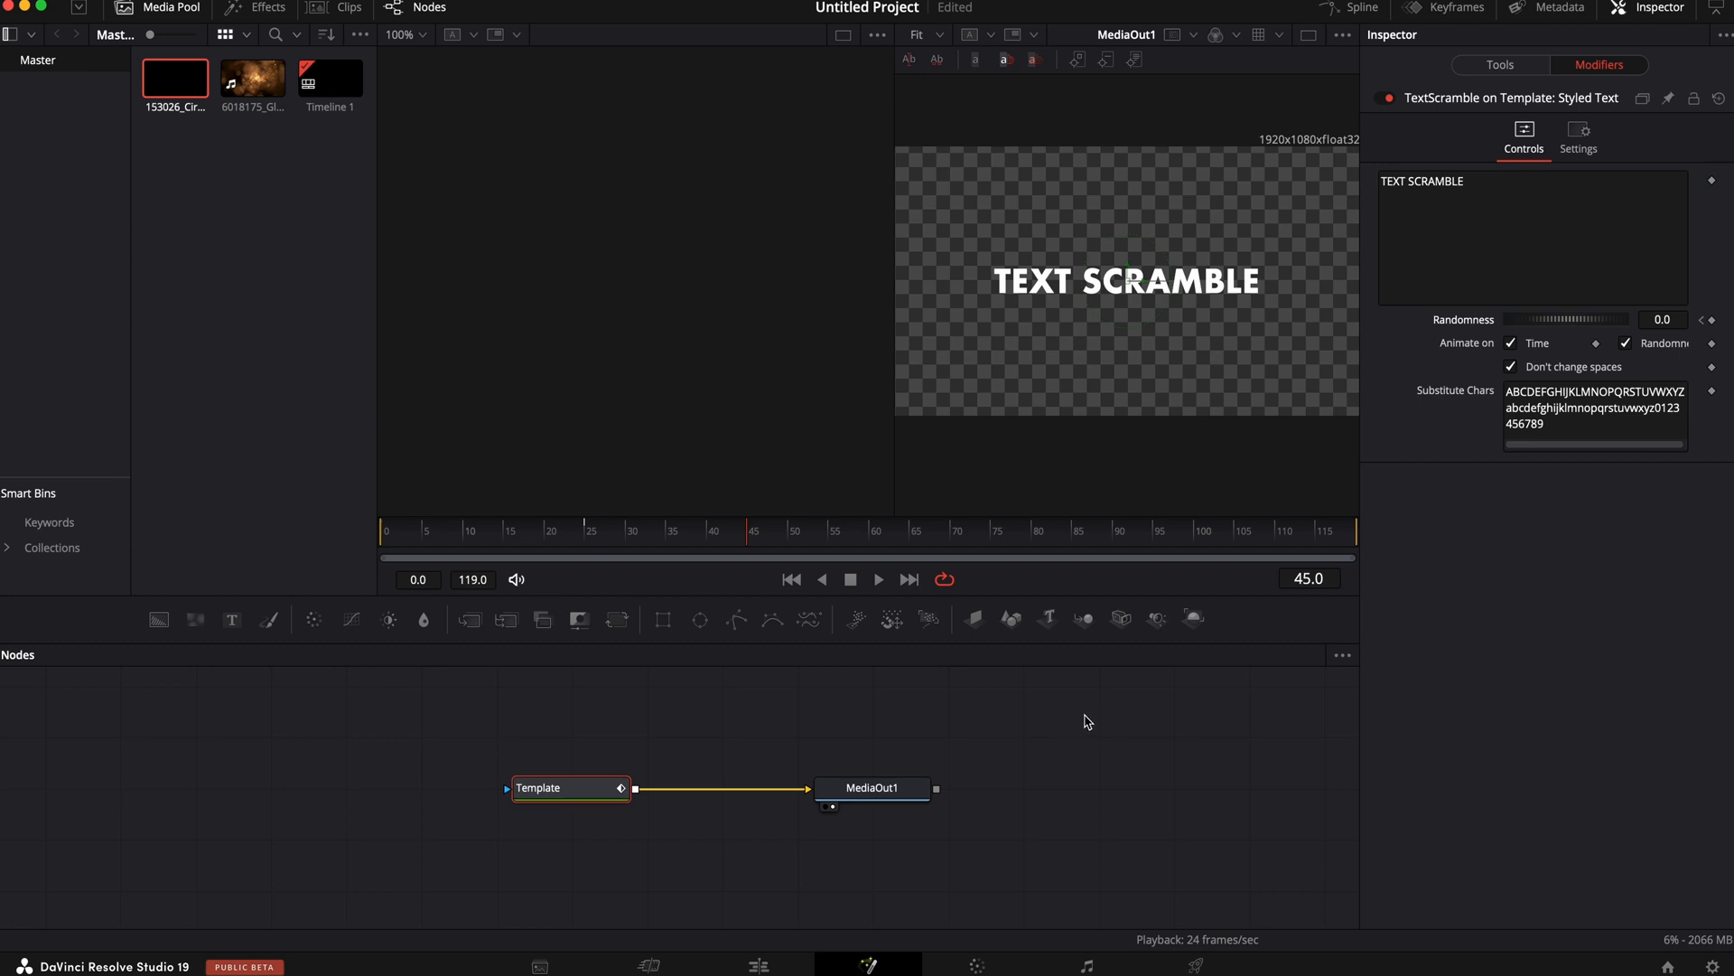
click(519, 543)
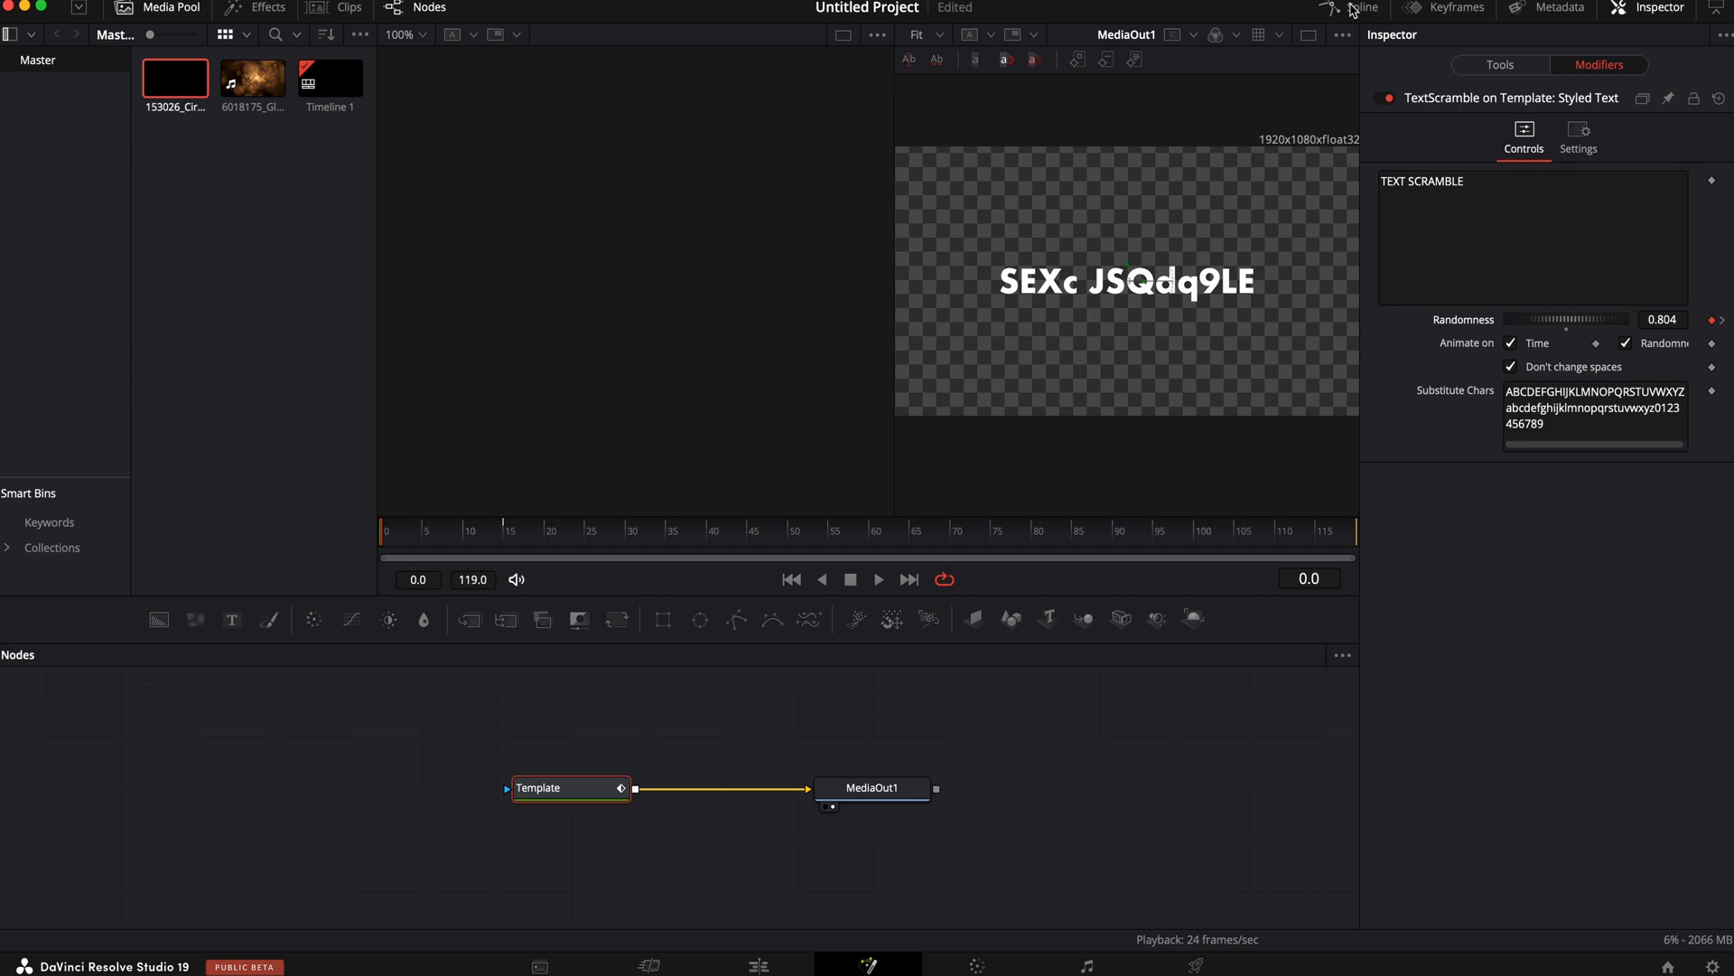
Select the Randomness keyframes in the Spline editor and smooth the curve
click(1362, 8)
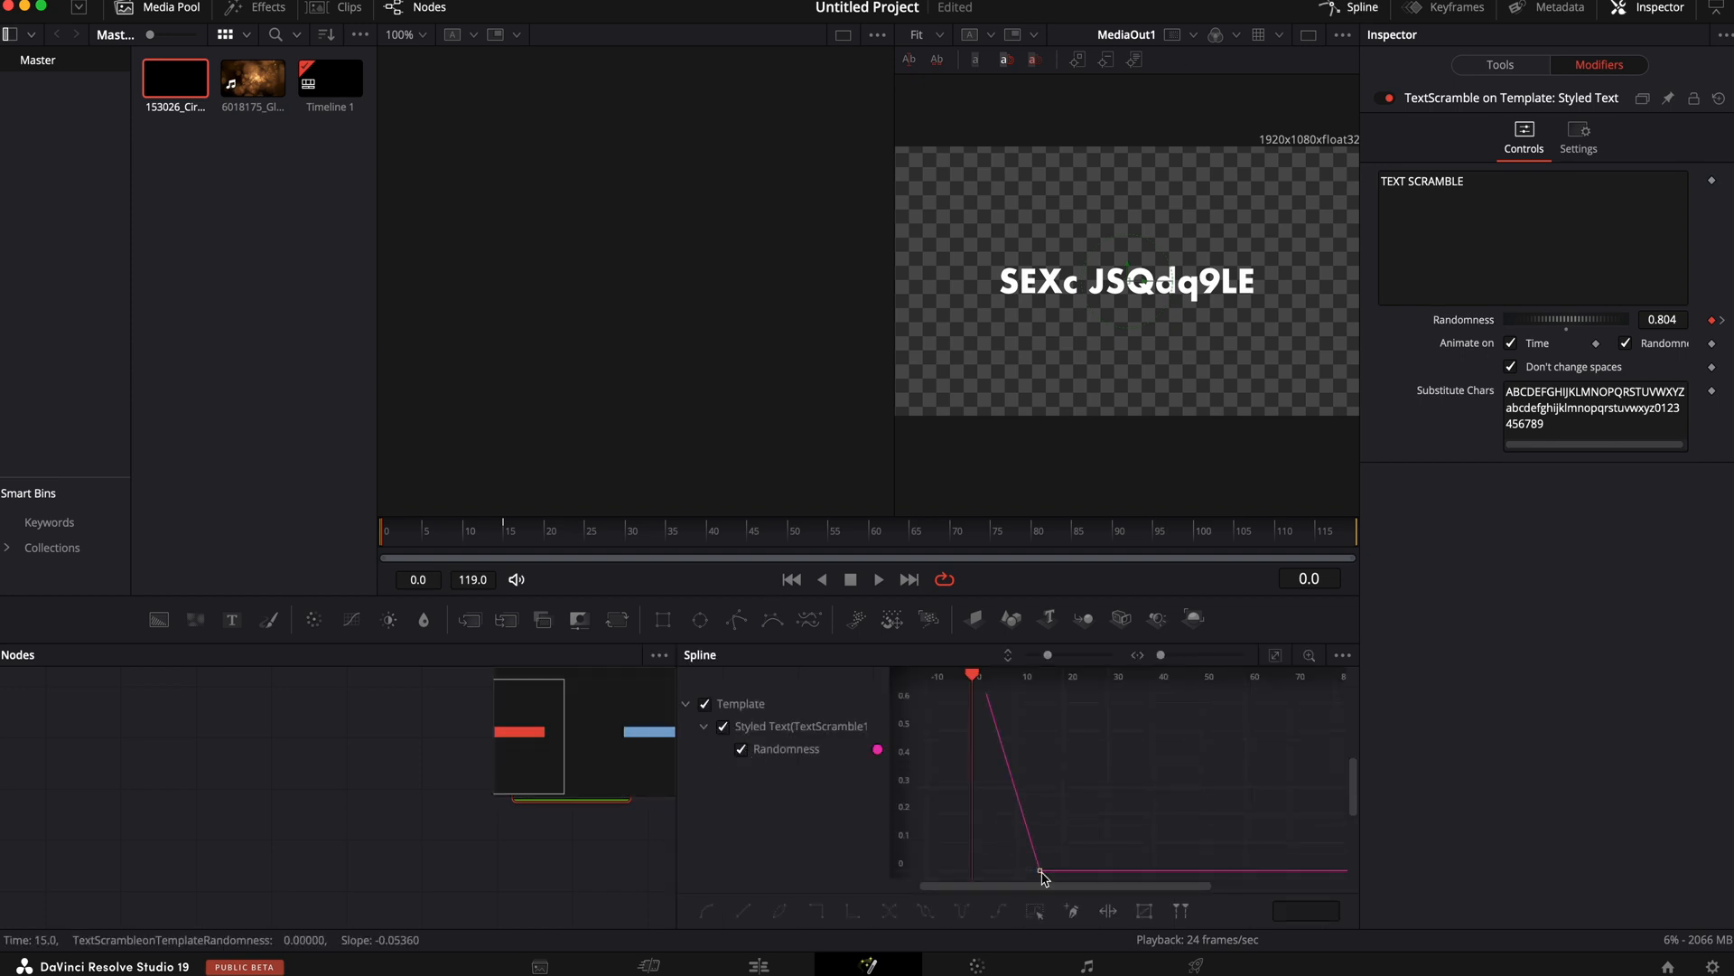
click(706, 910)
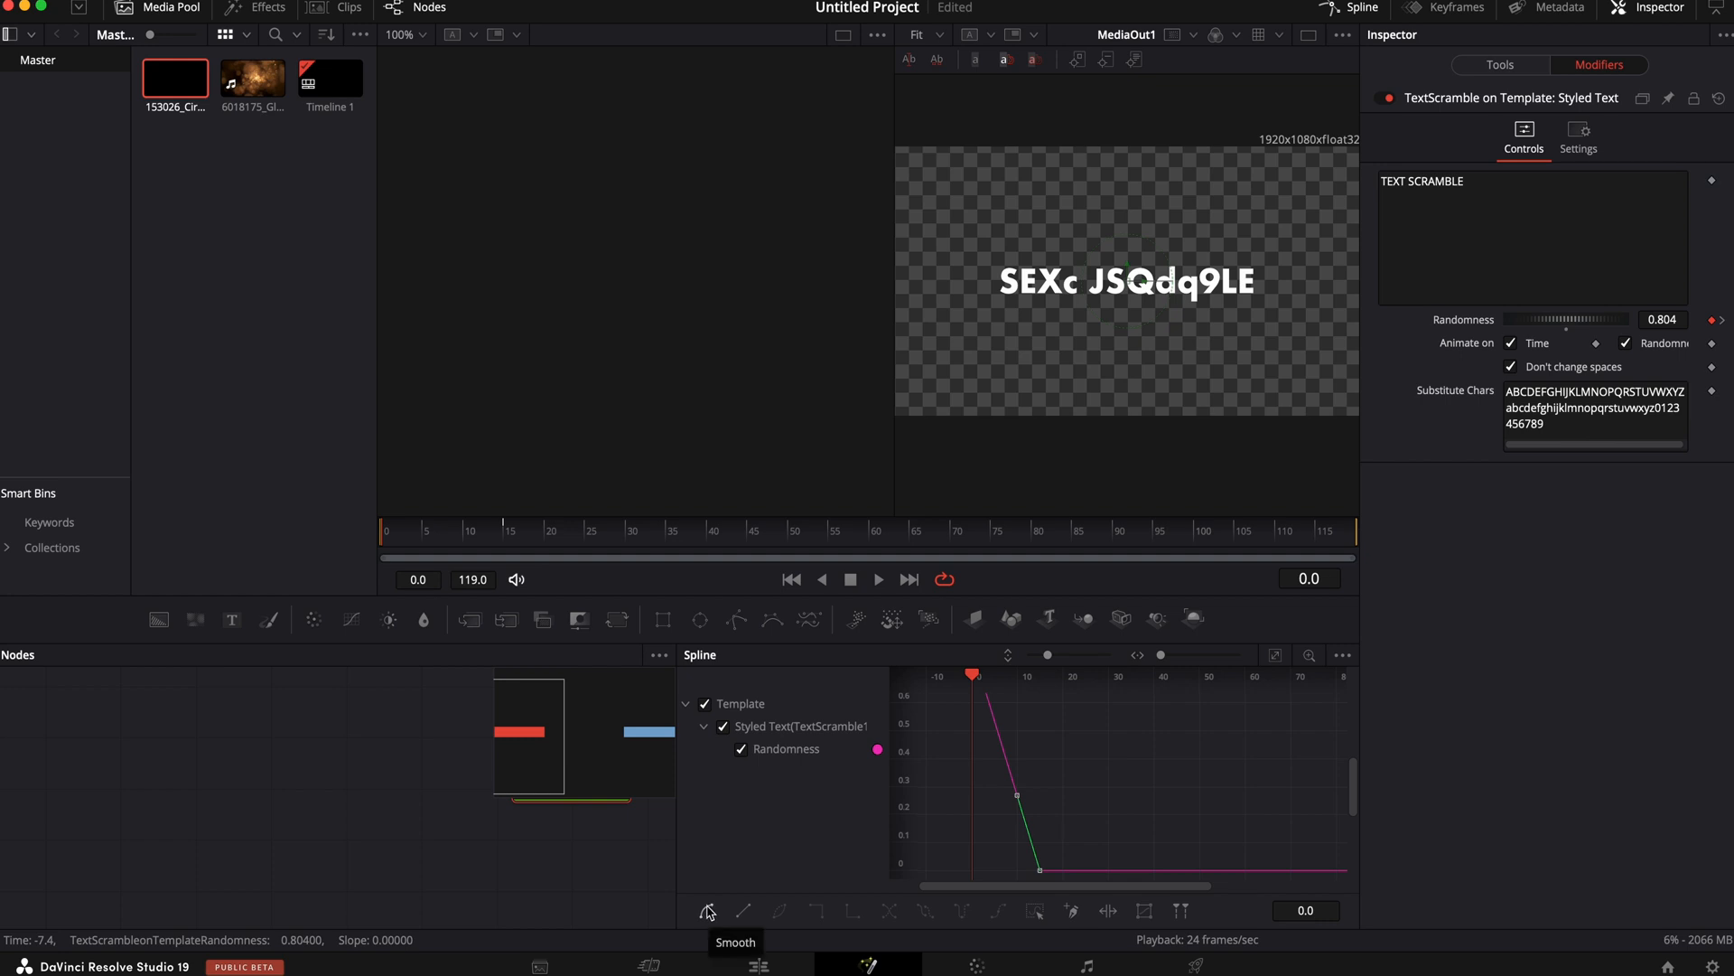
click(705, 909)
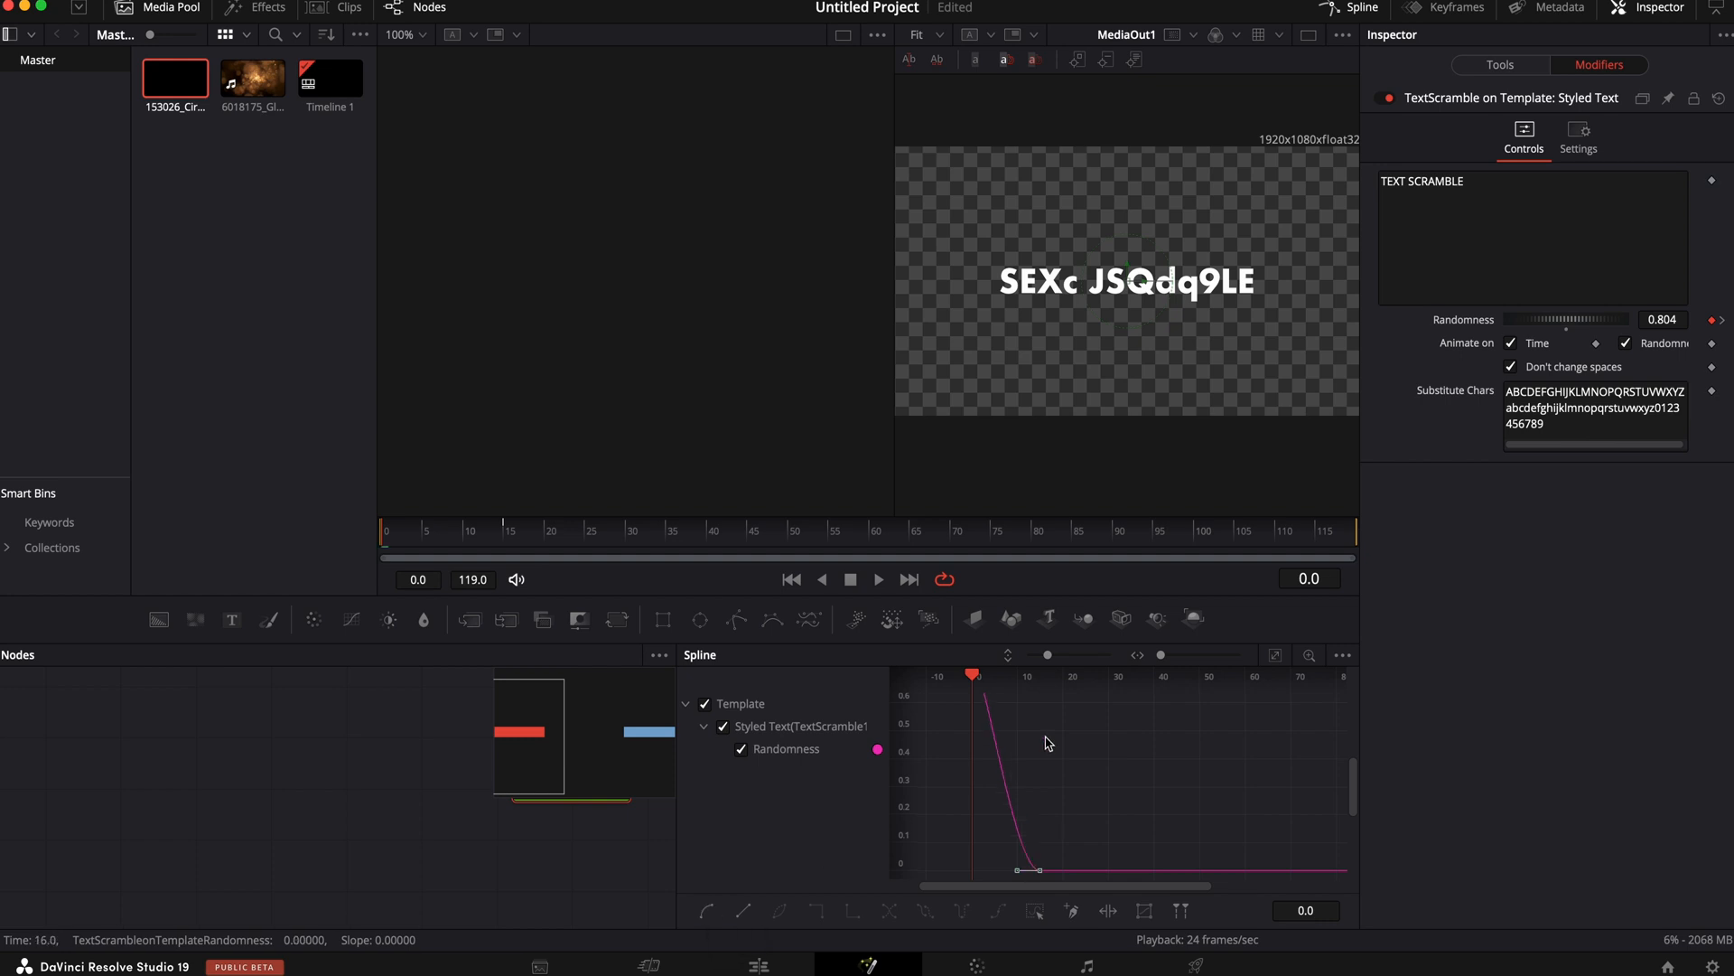
mouse_move(295, 490)
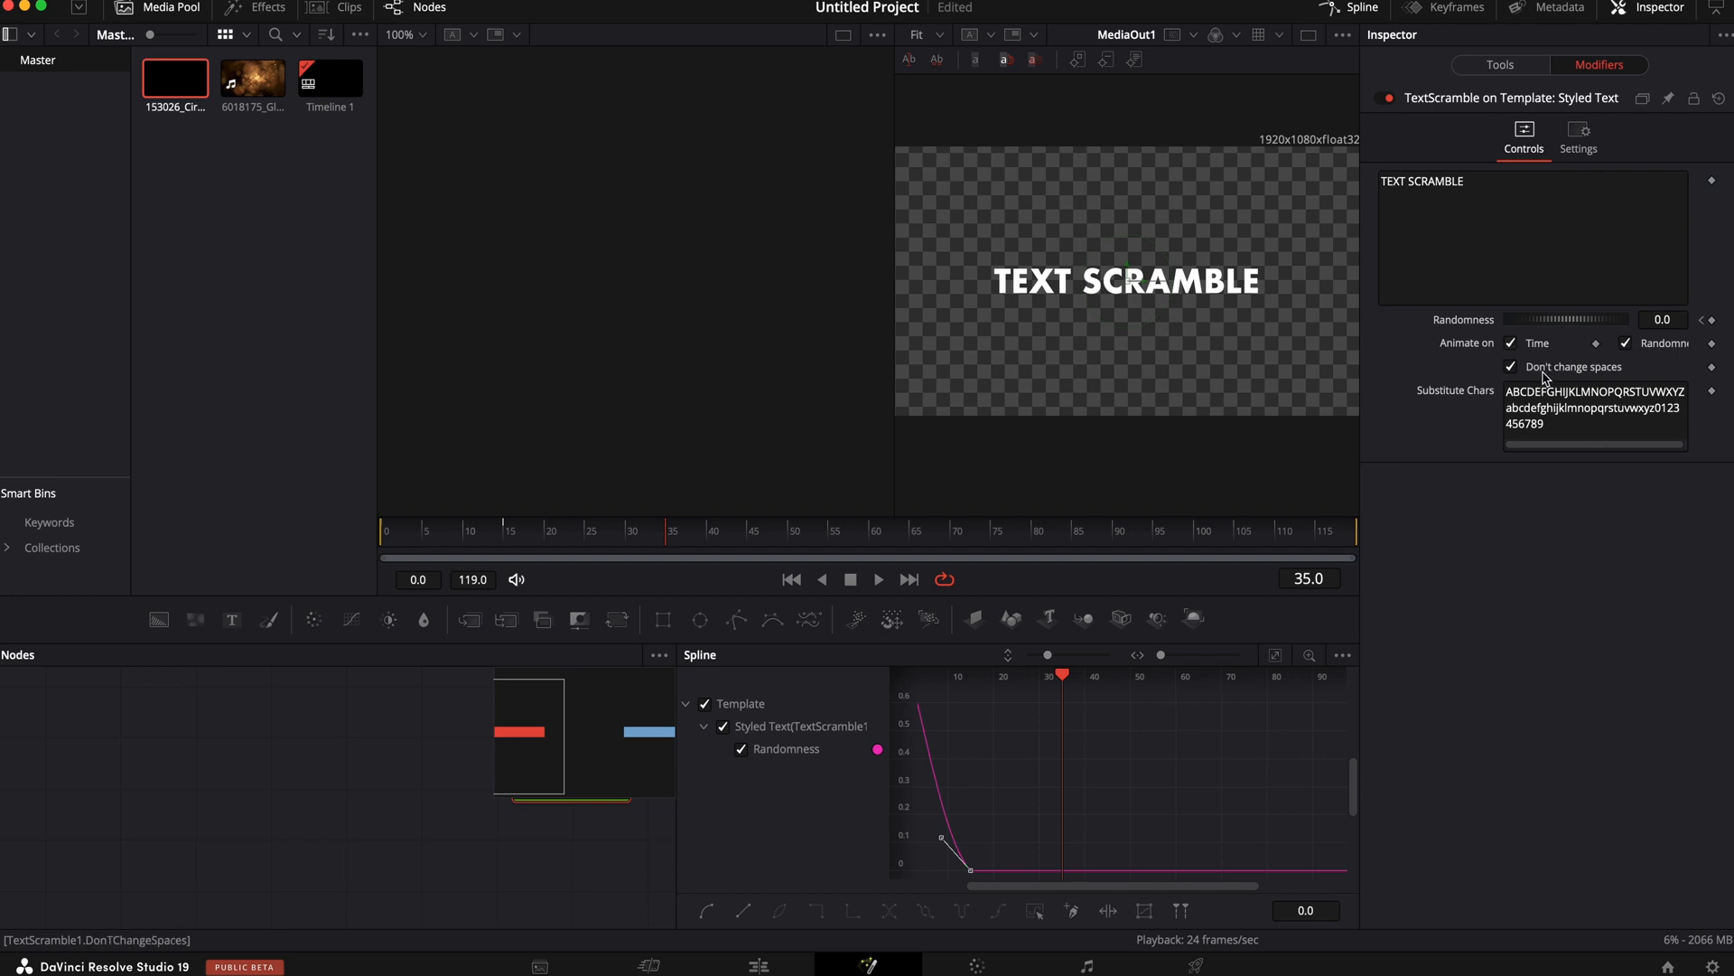
mouse_move(1177, 783)
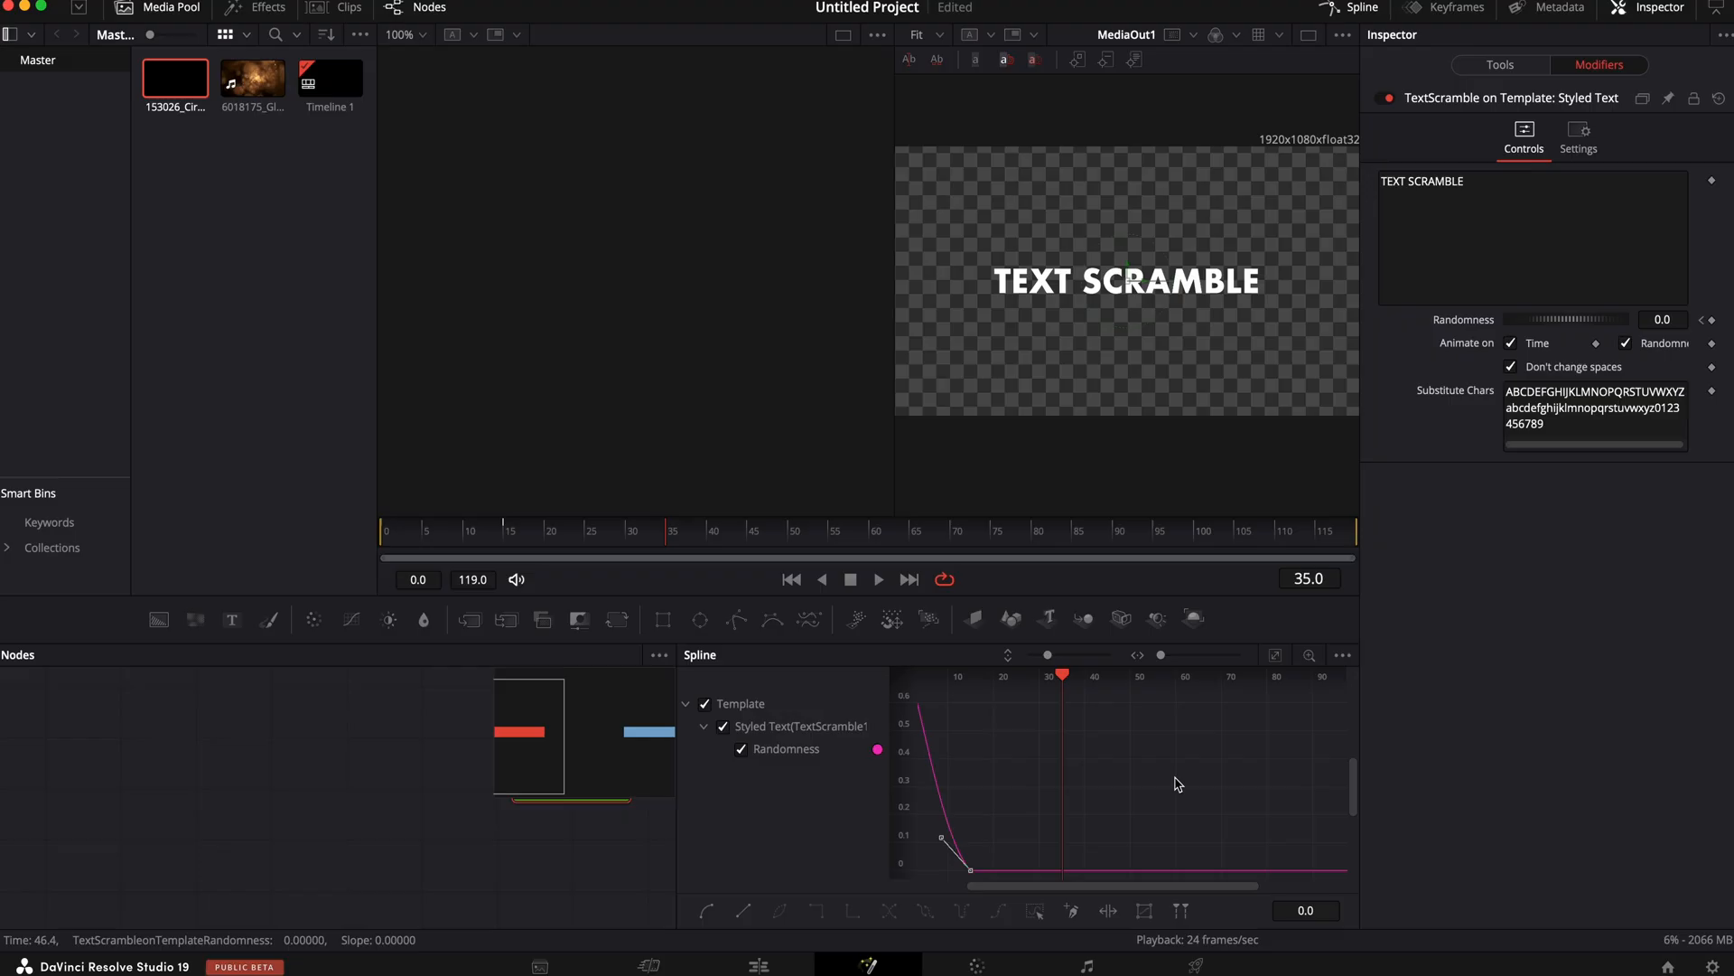
Return to the title's Text settings with time parked at frame 15
click(1499, 64)
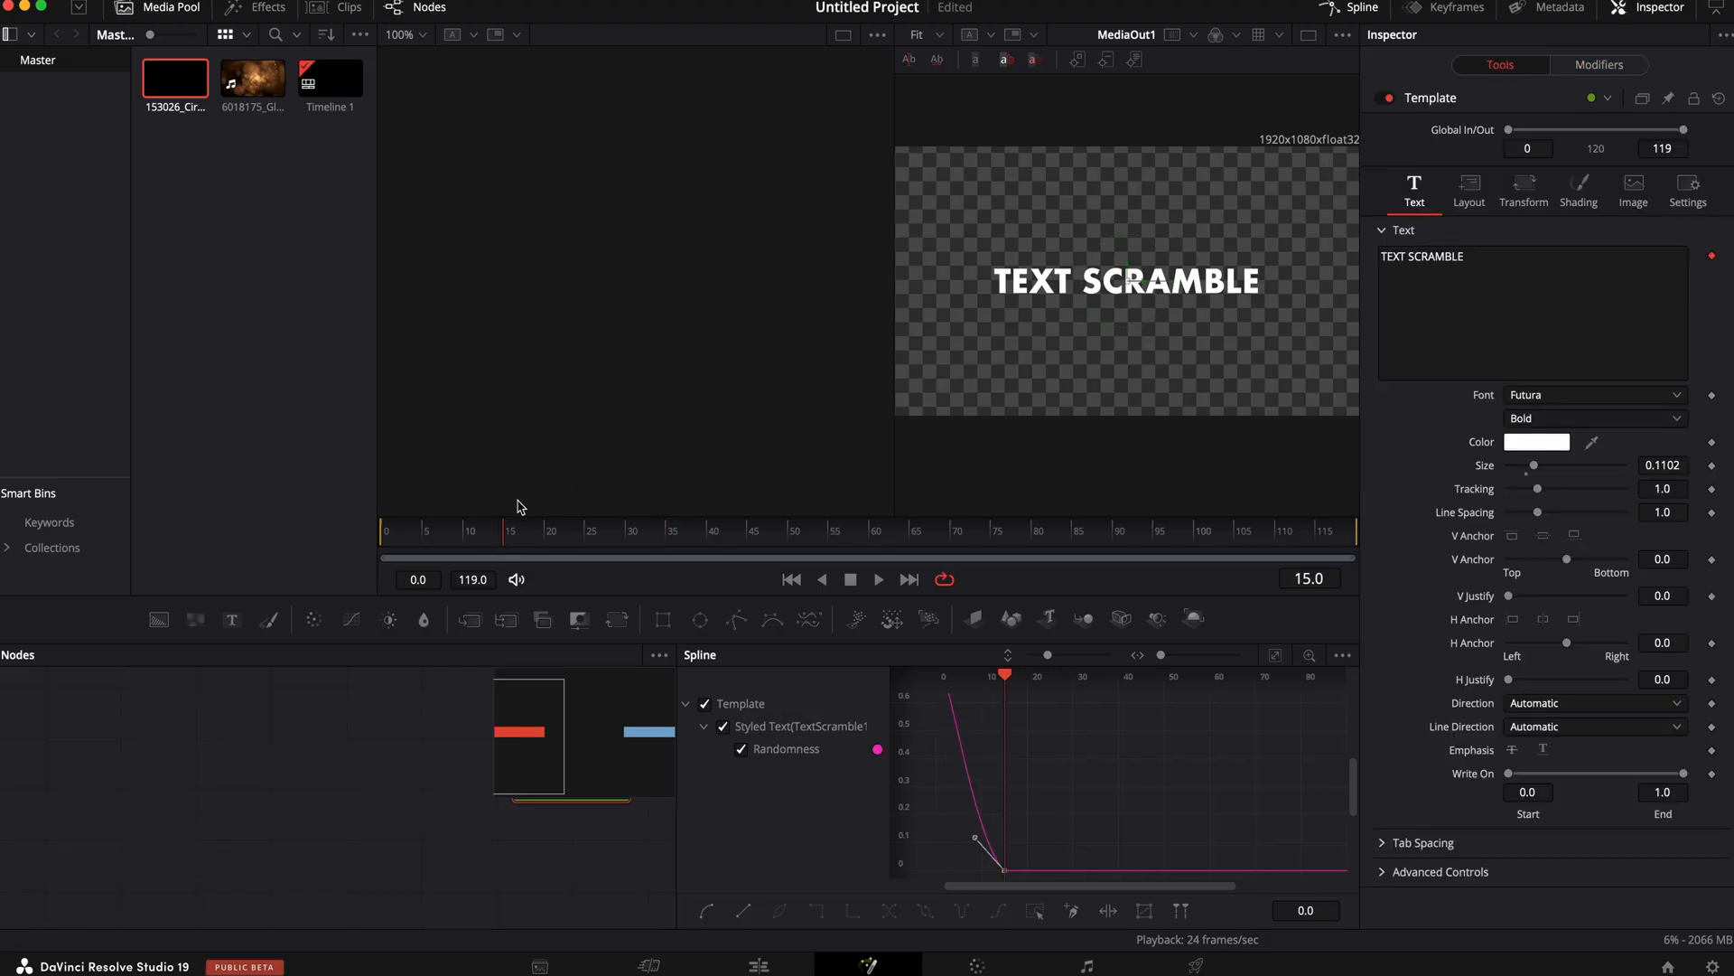
mouse_move(1363, 9)
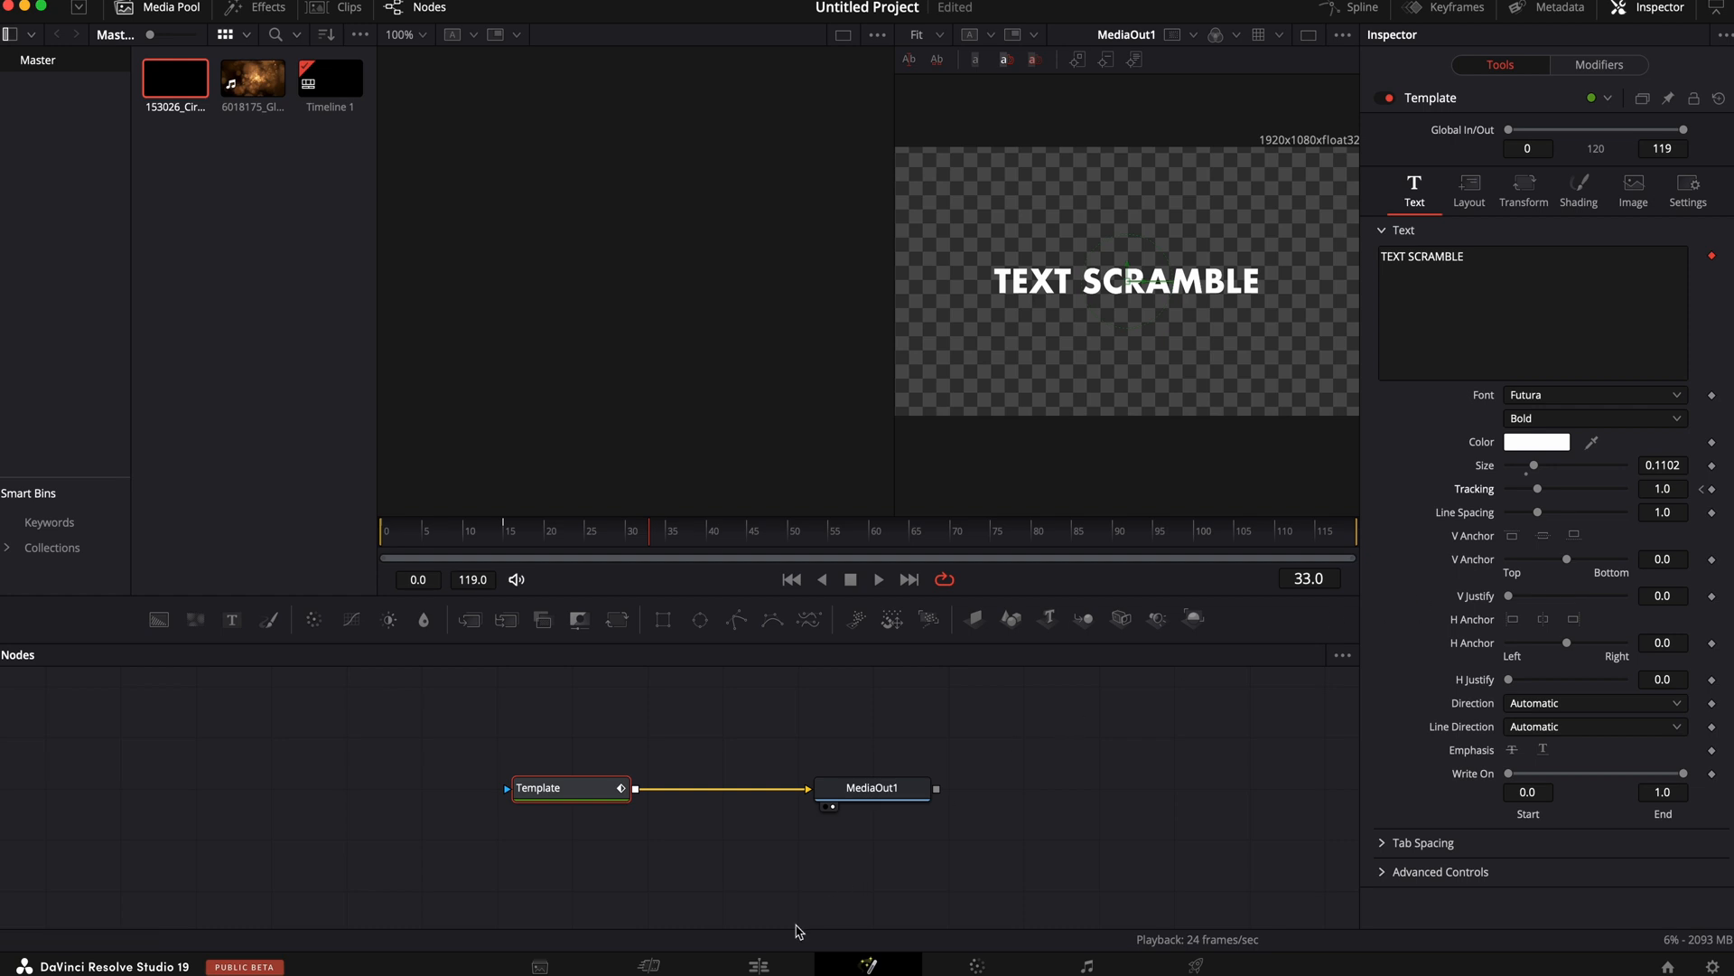
Go back to the Edit page and view the scrambling title clip
click(757, 964)
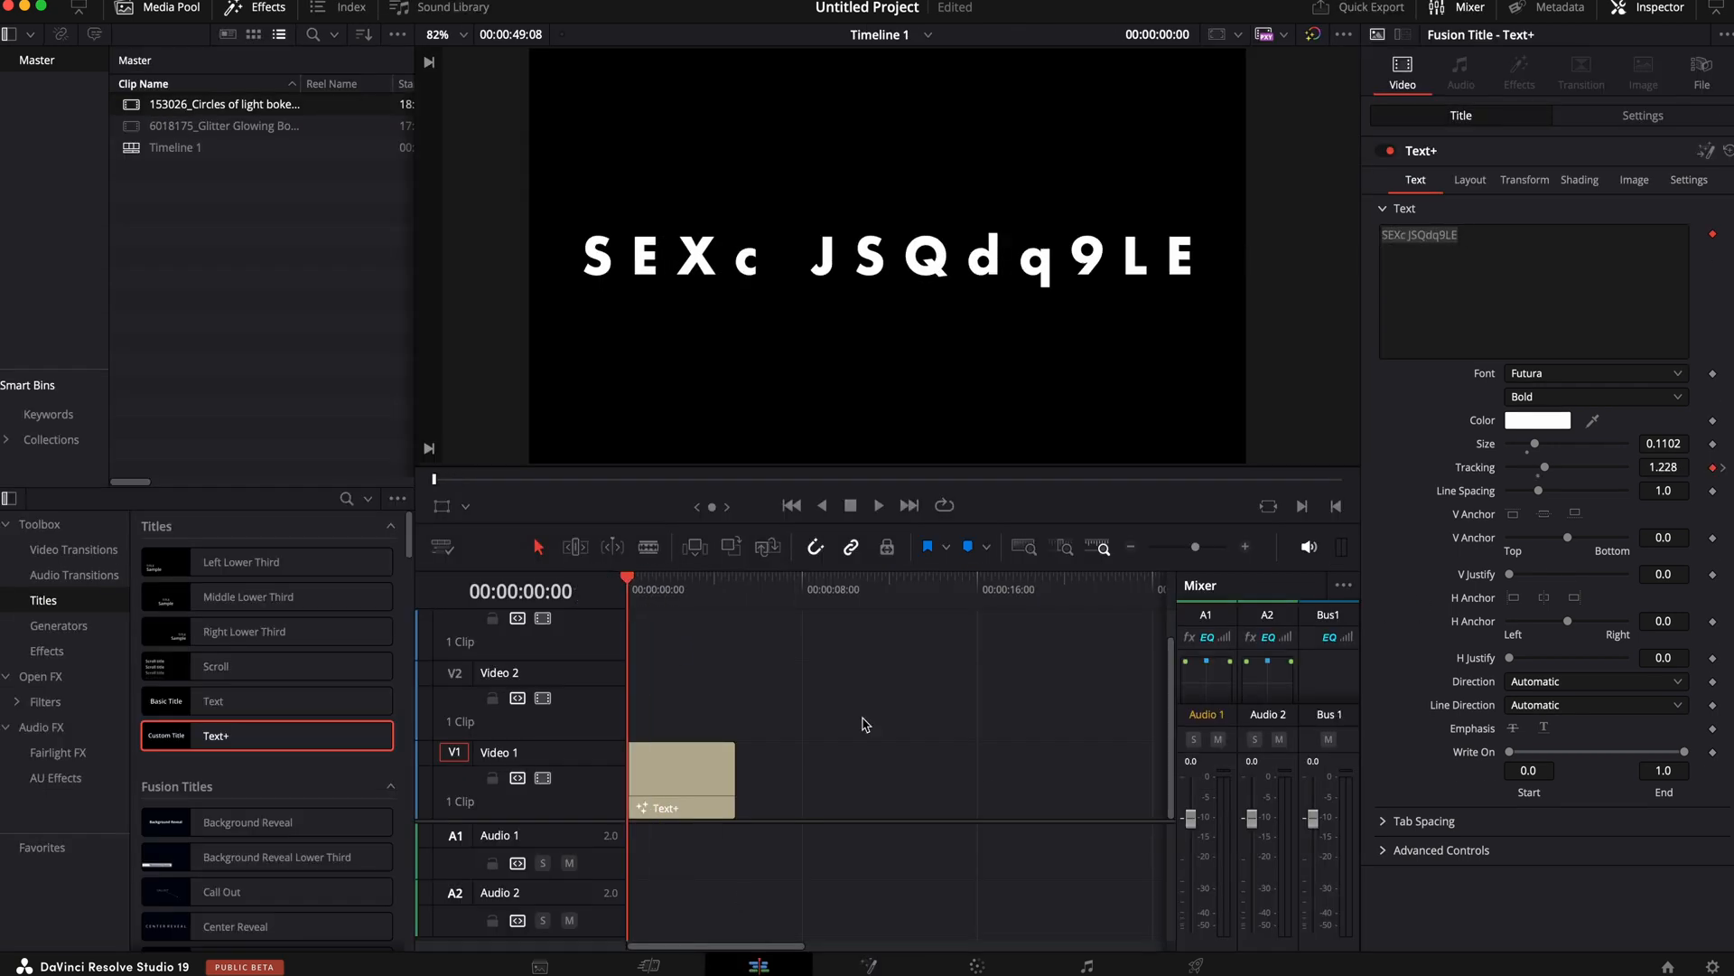
click(877, 506)
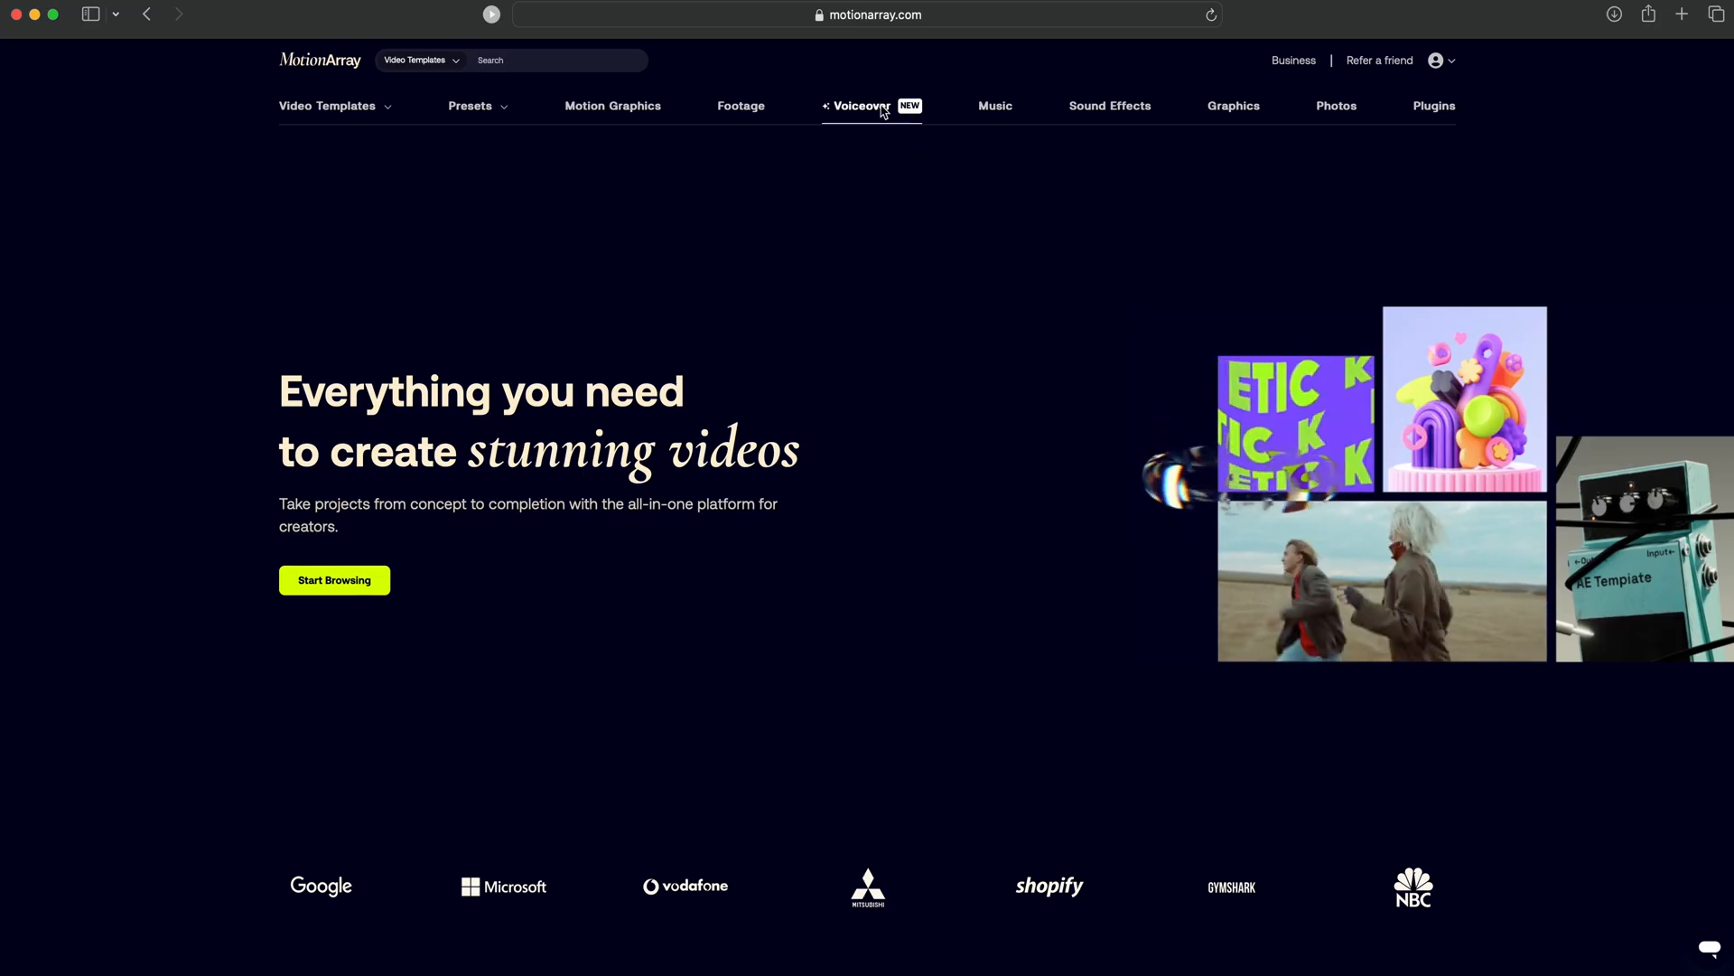
Enter the one-stop-shop script and generate a Level-Headed voiceover
click(861, 105)
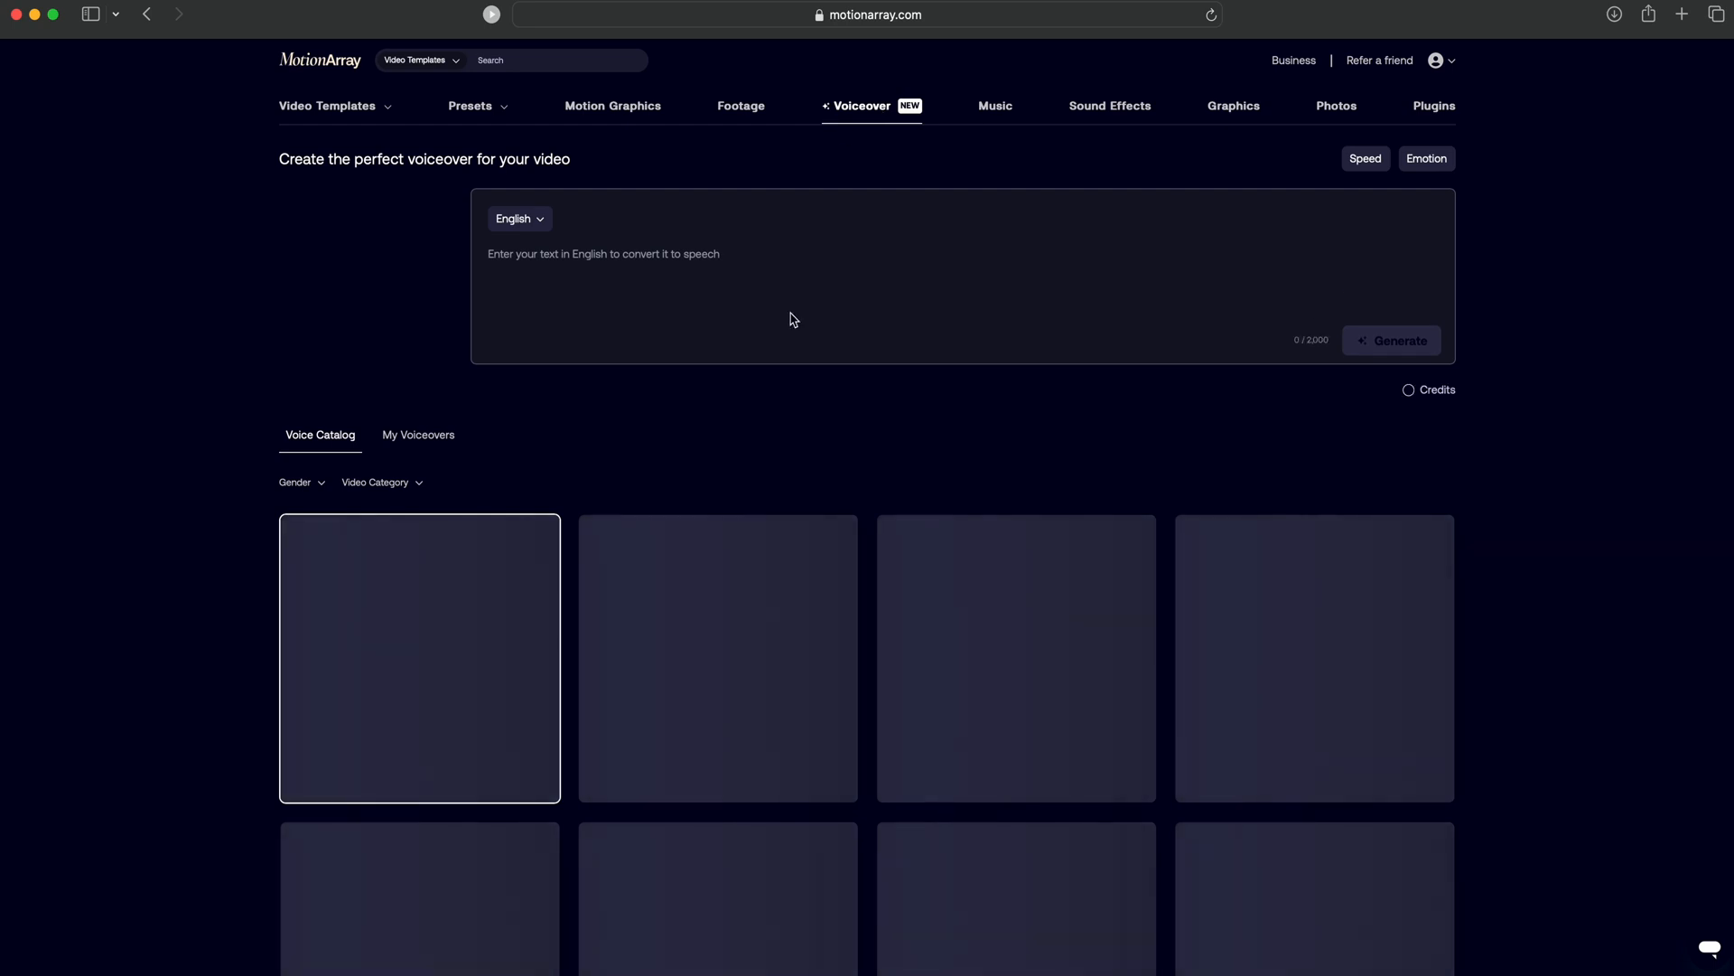
scroll(down, 3)
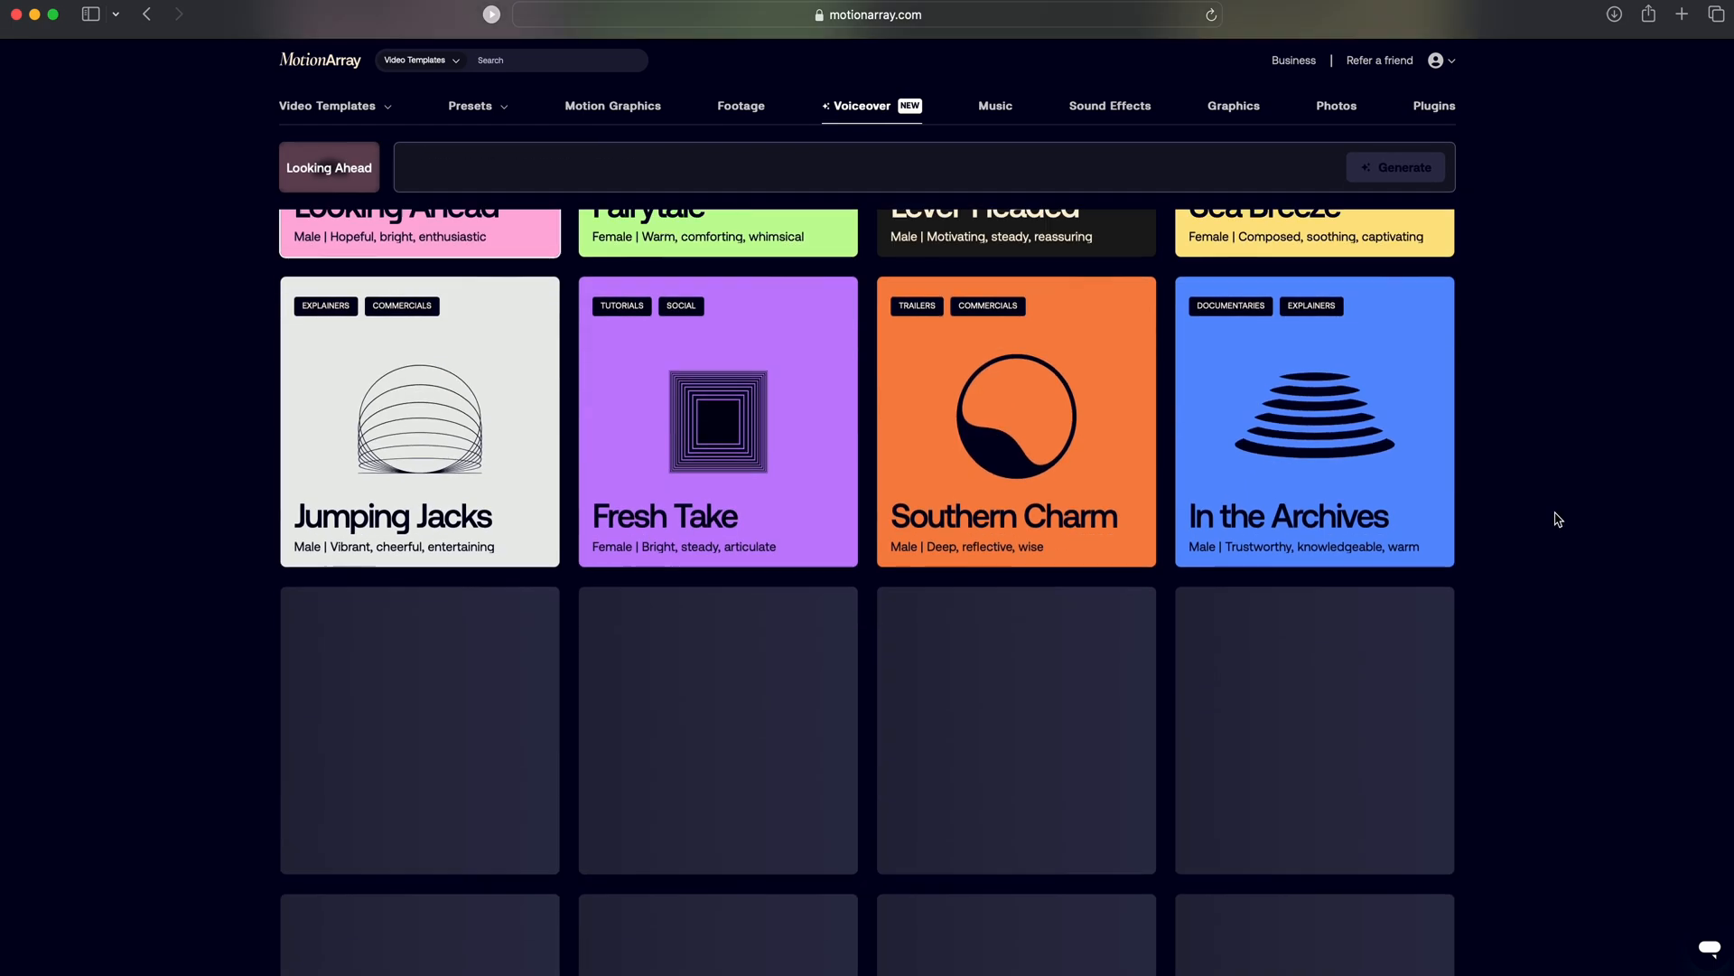
scroll(down, 3)
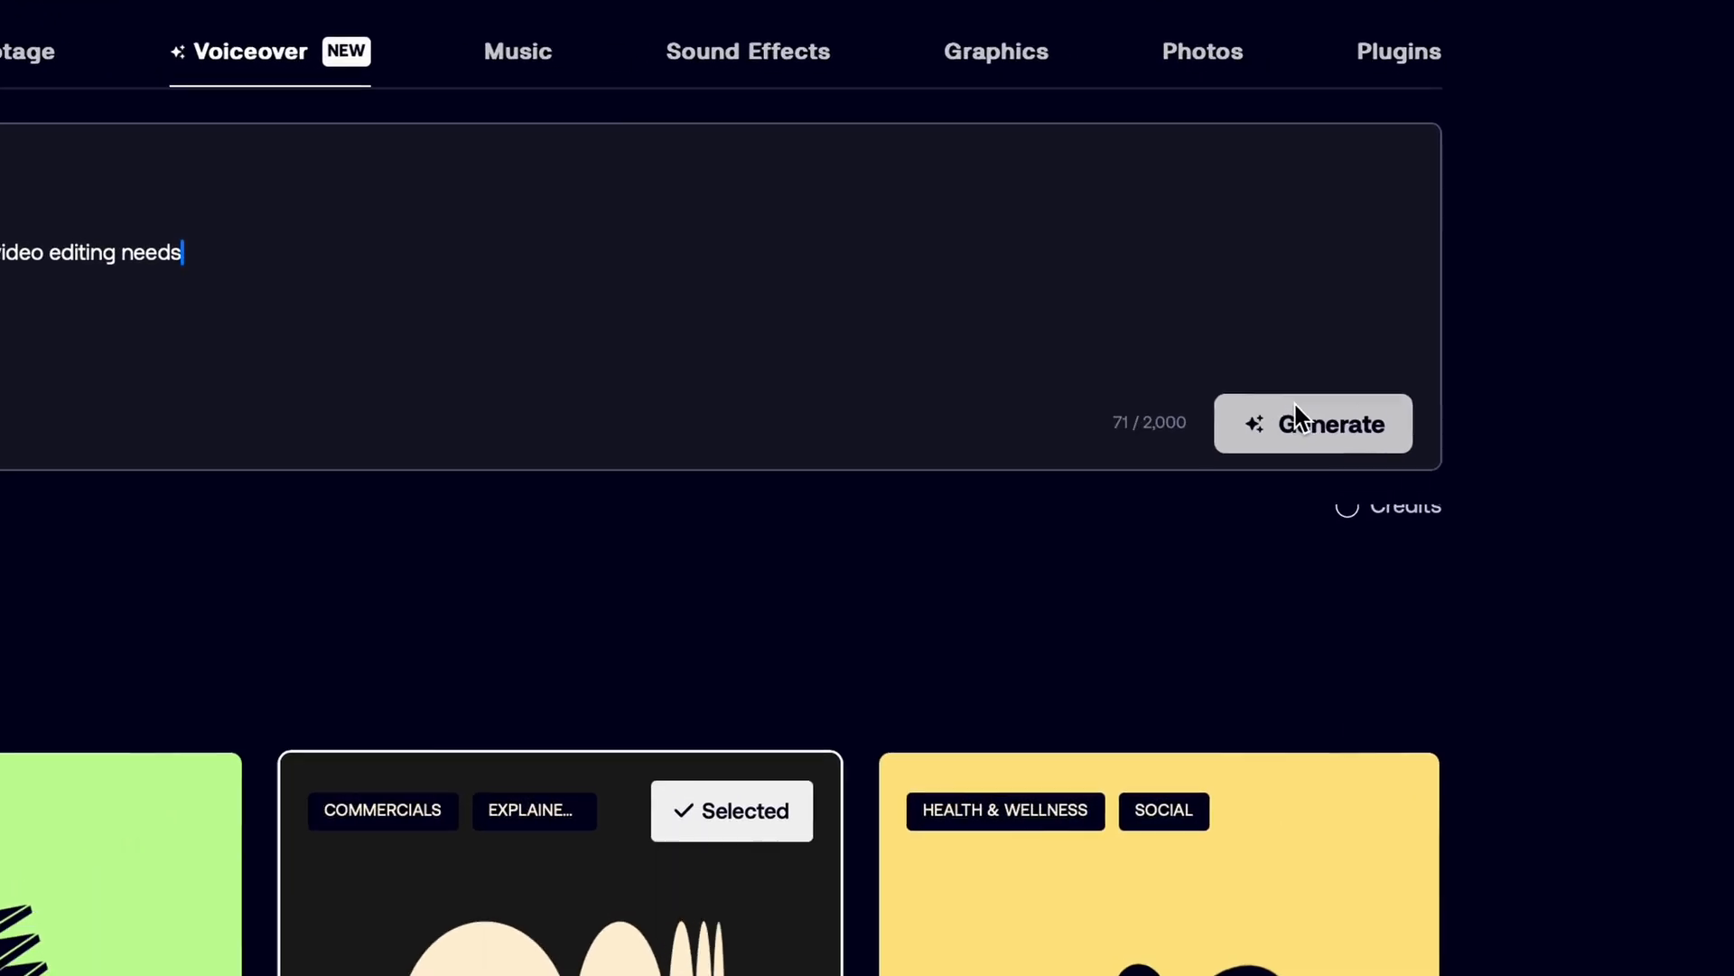
click(1311, 423)
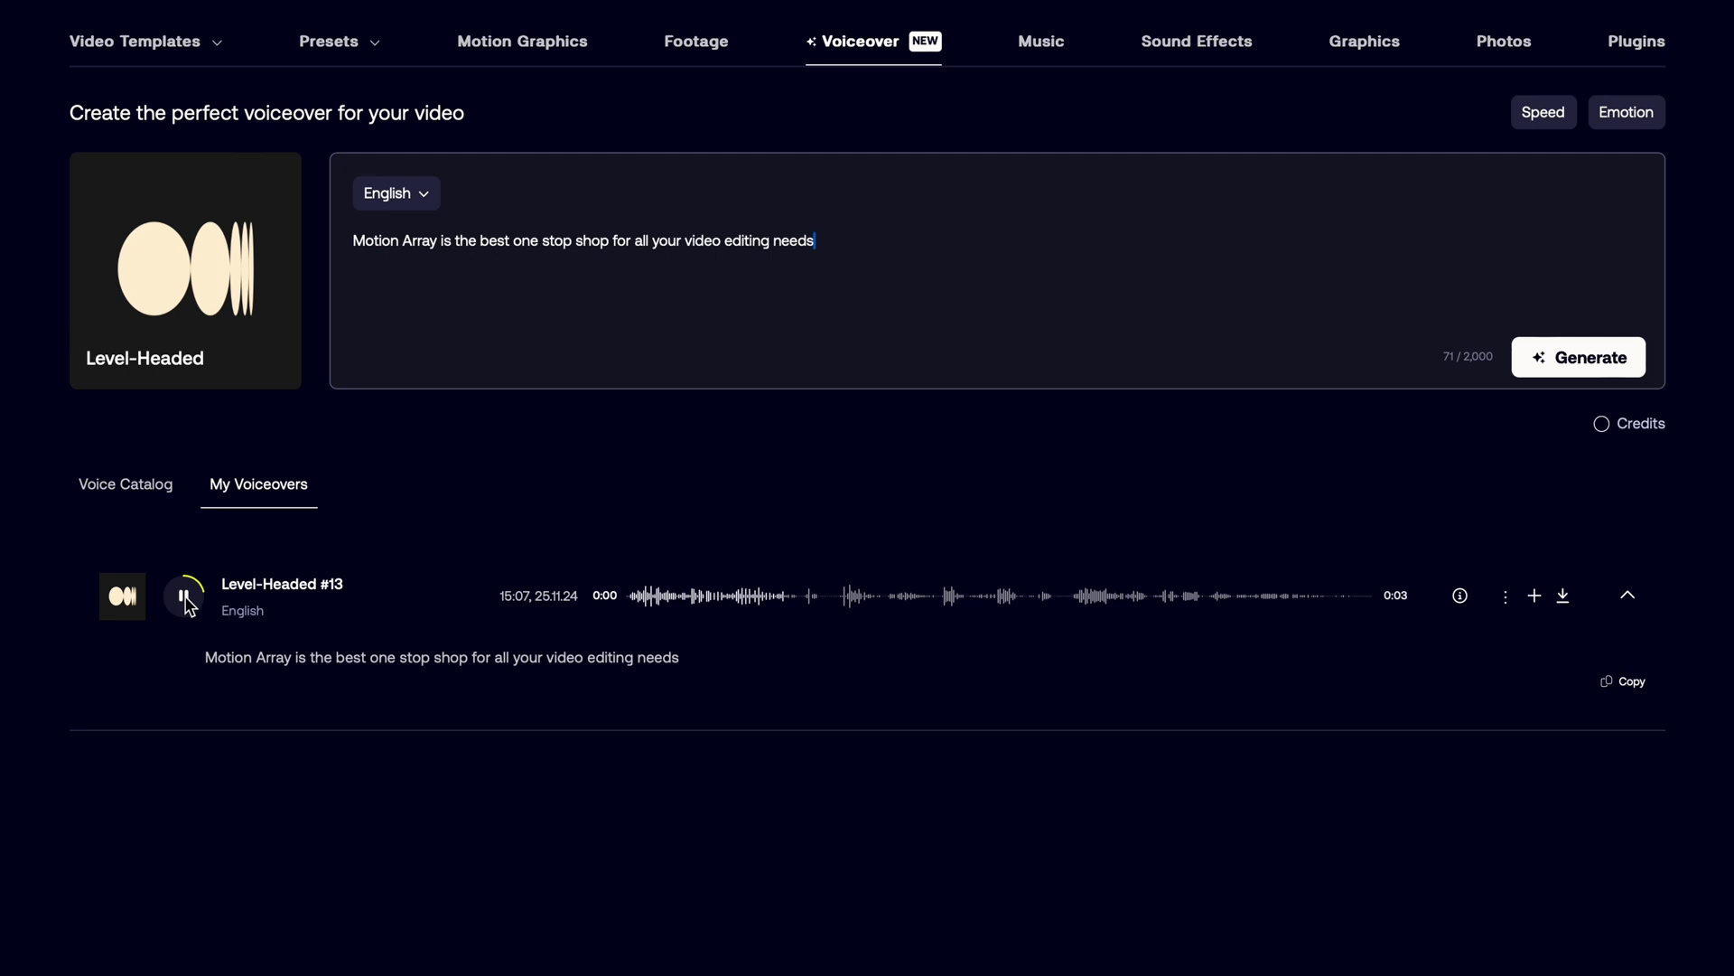
Play the generated voiceover, then select the Zero In voice
click(184, 596)
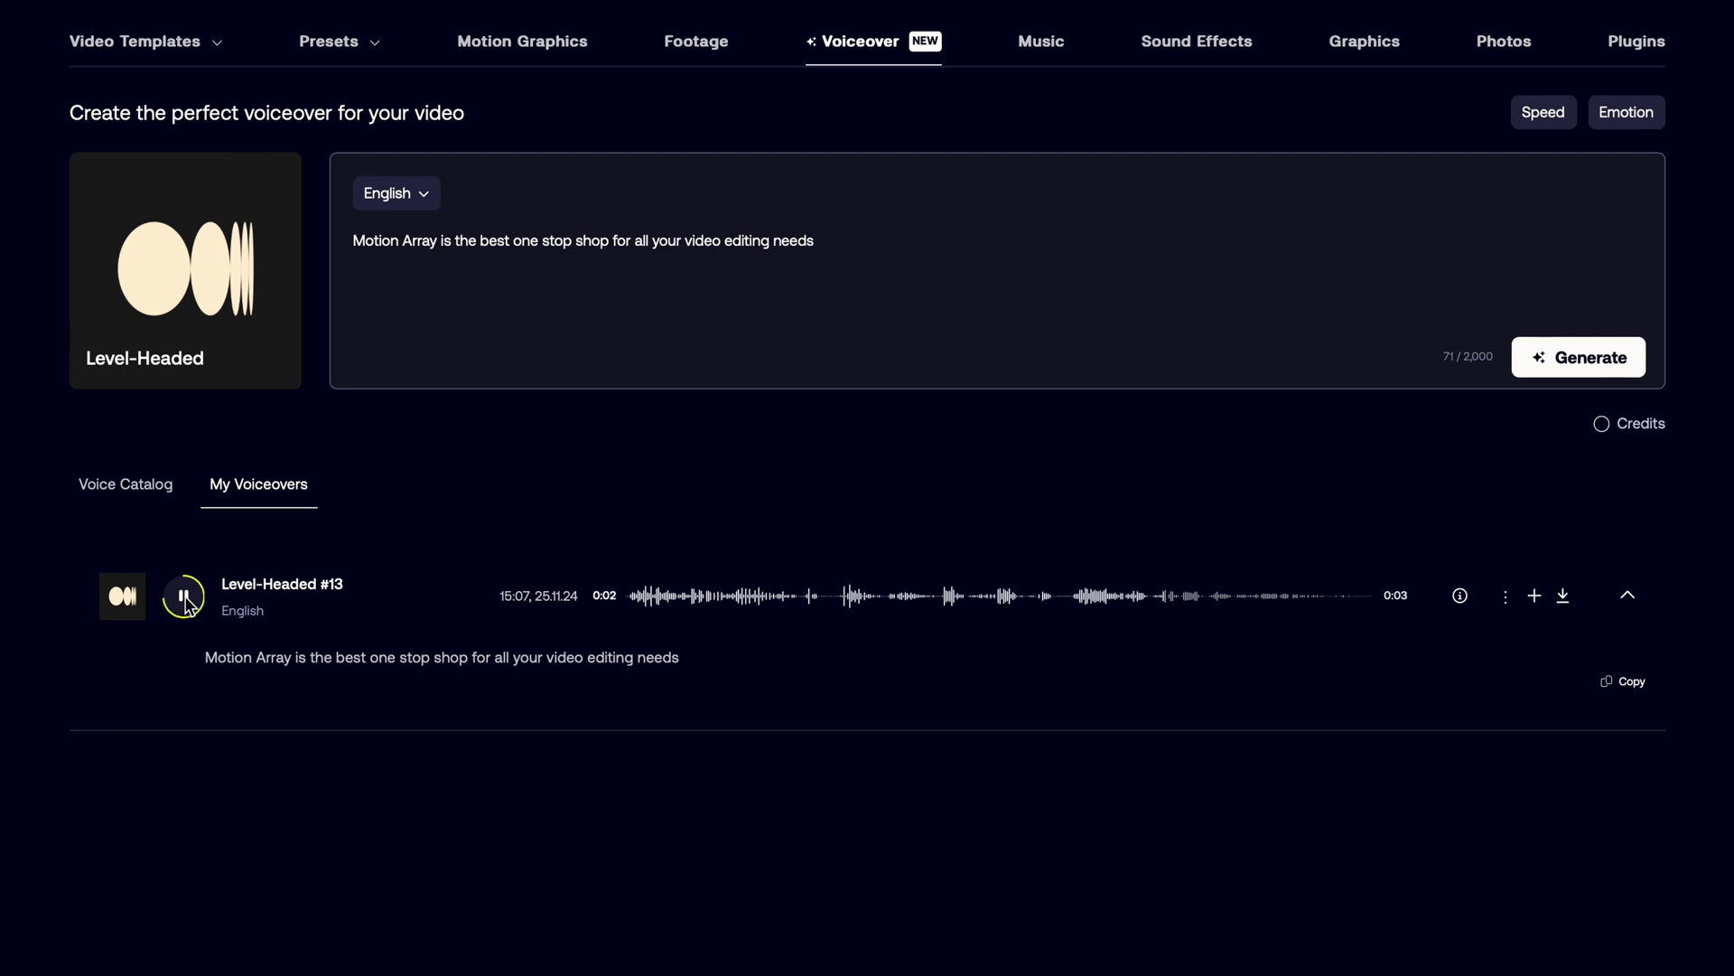
scroll(down, 3)
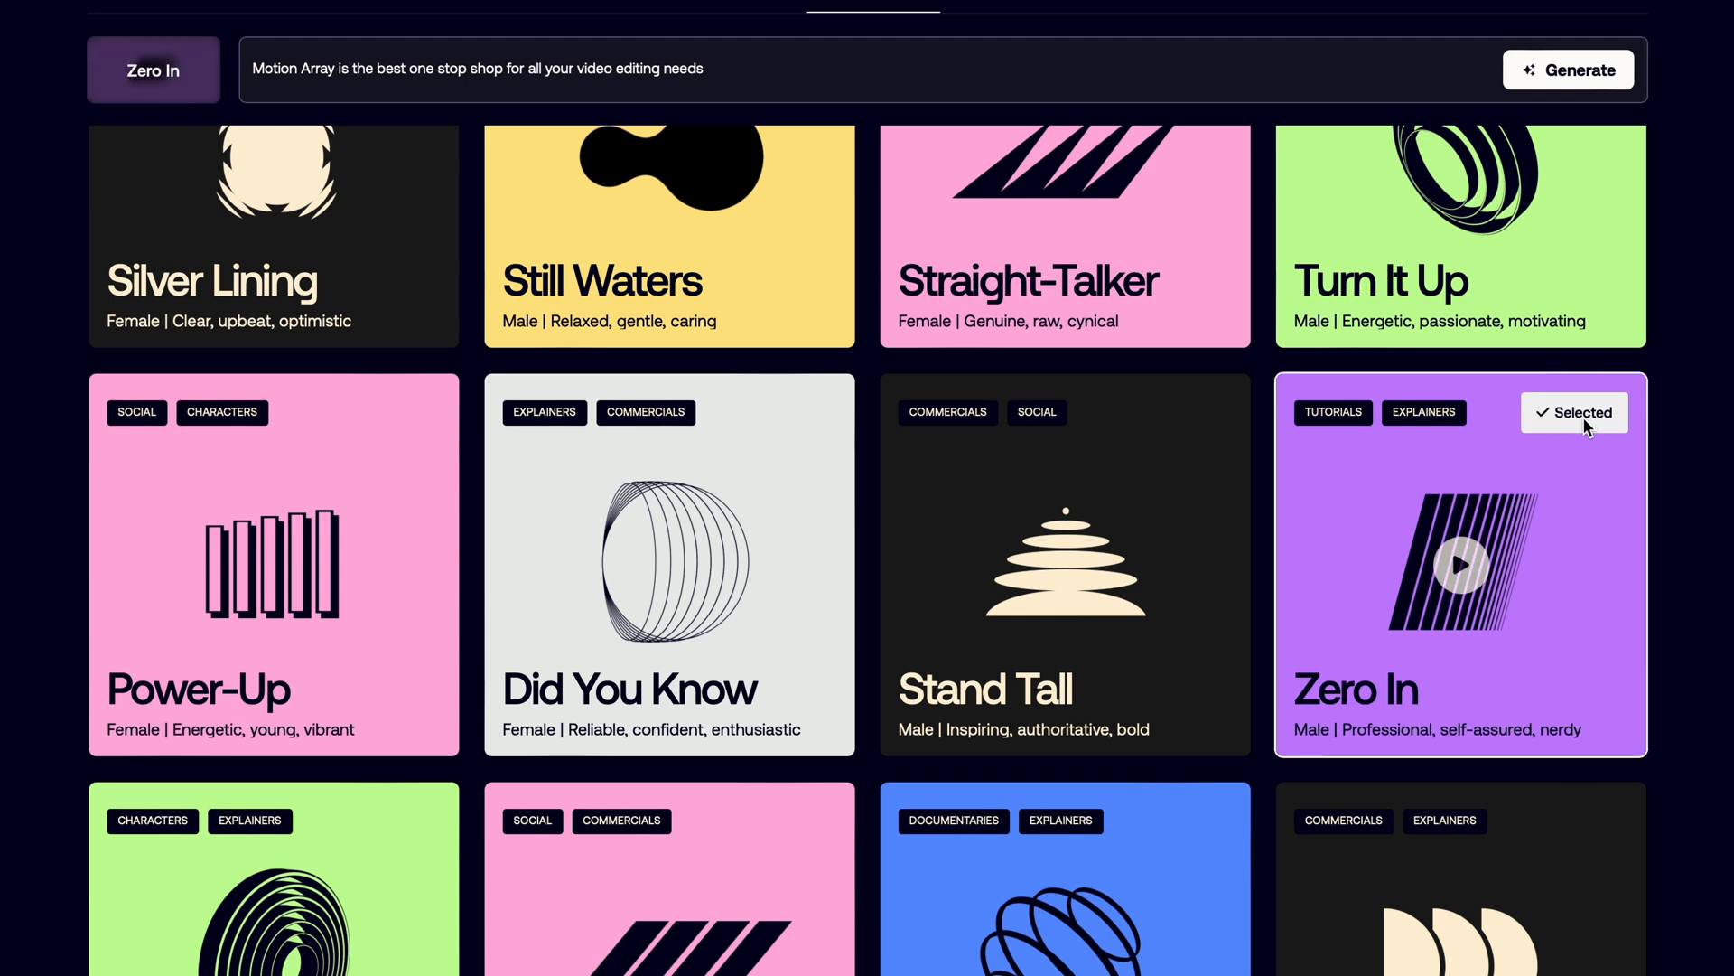
click(1460, 563)
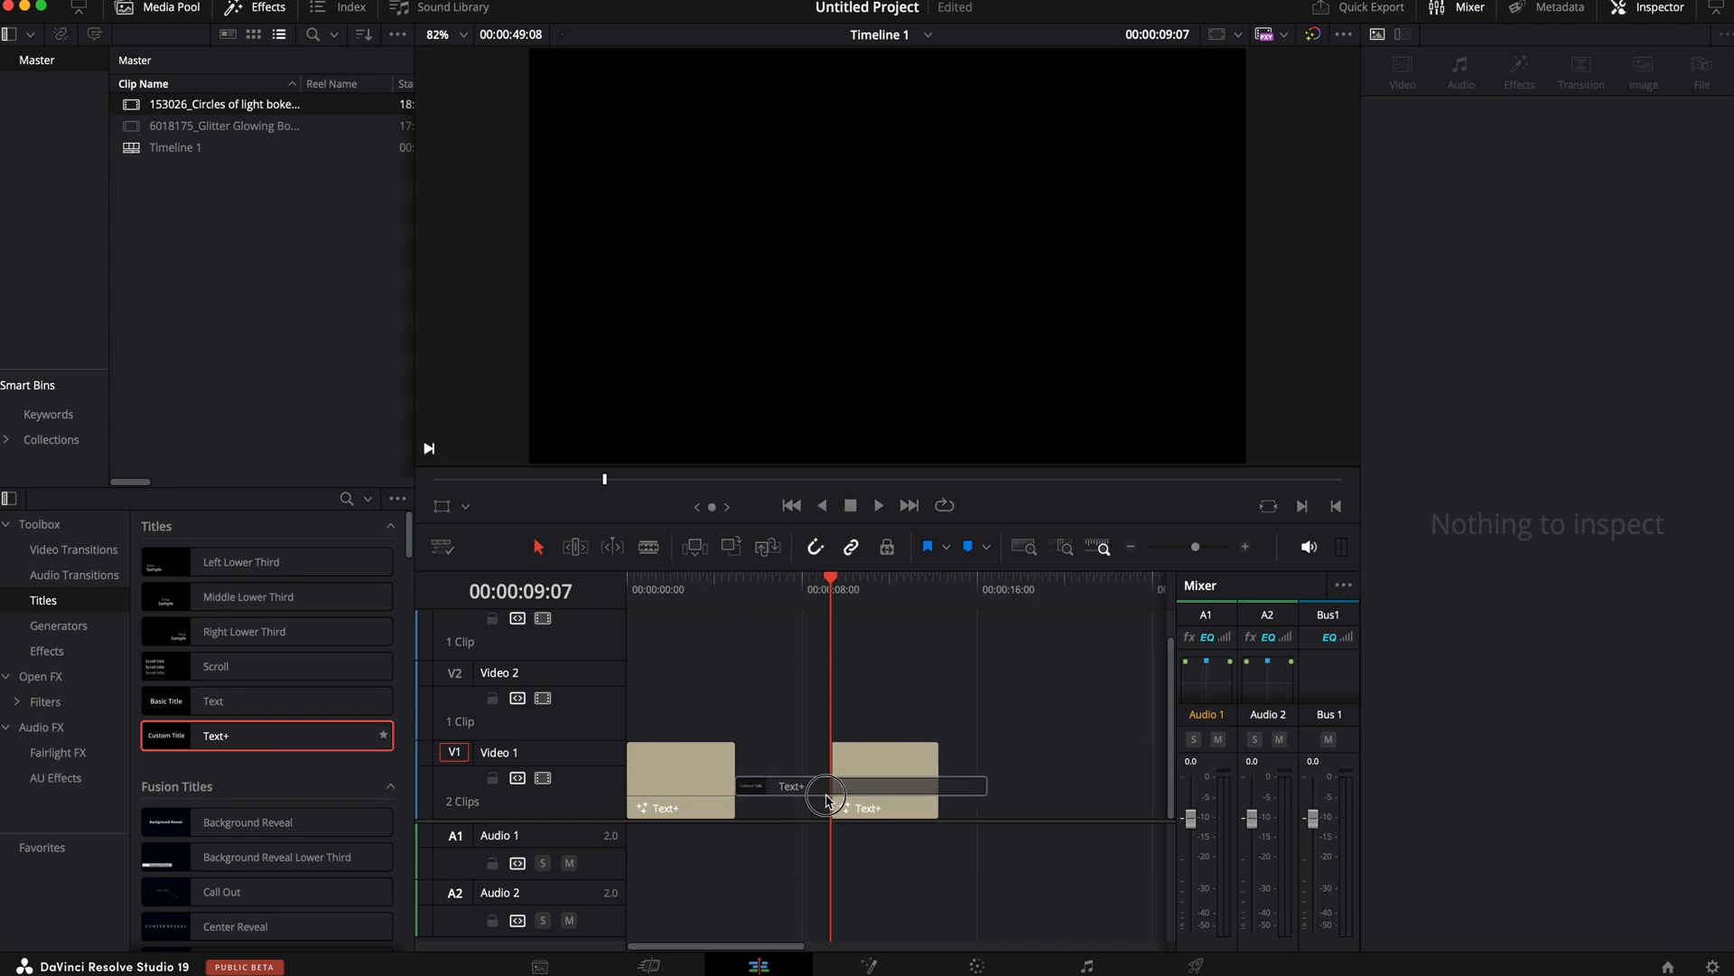
Select the second Text+ clip on V1 to show its text properties
click(873, 785)
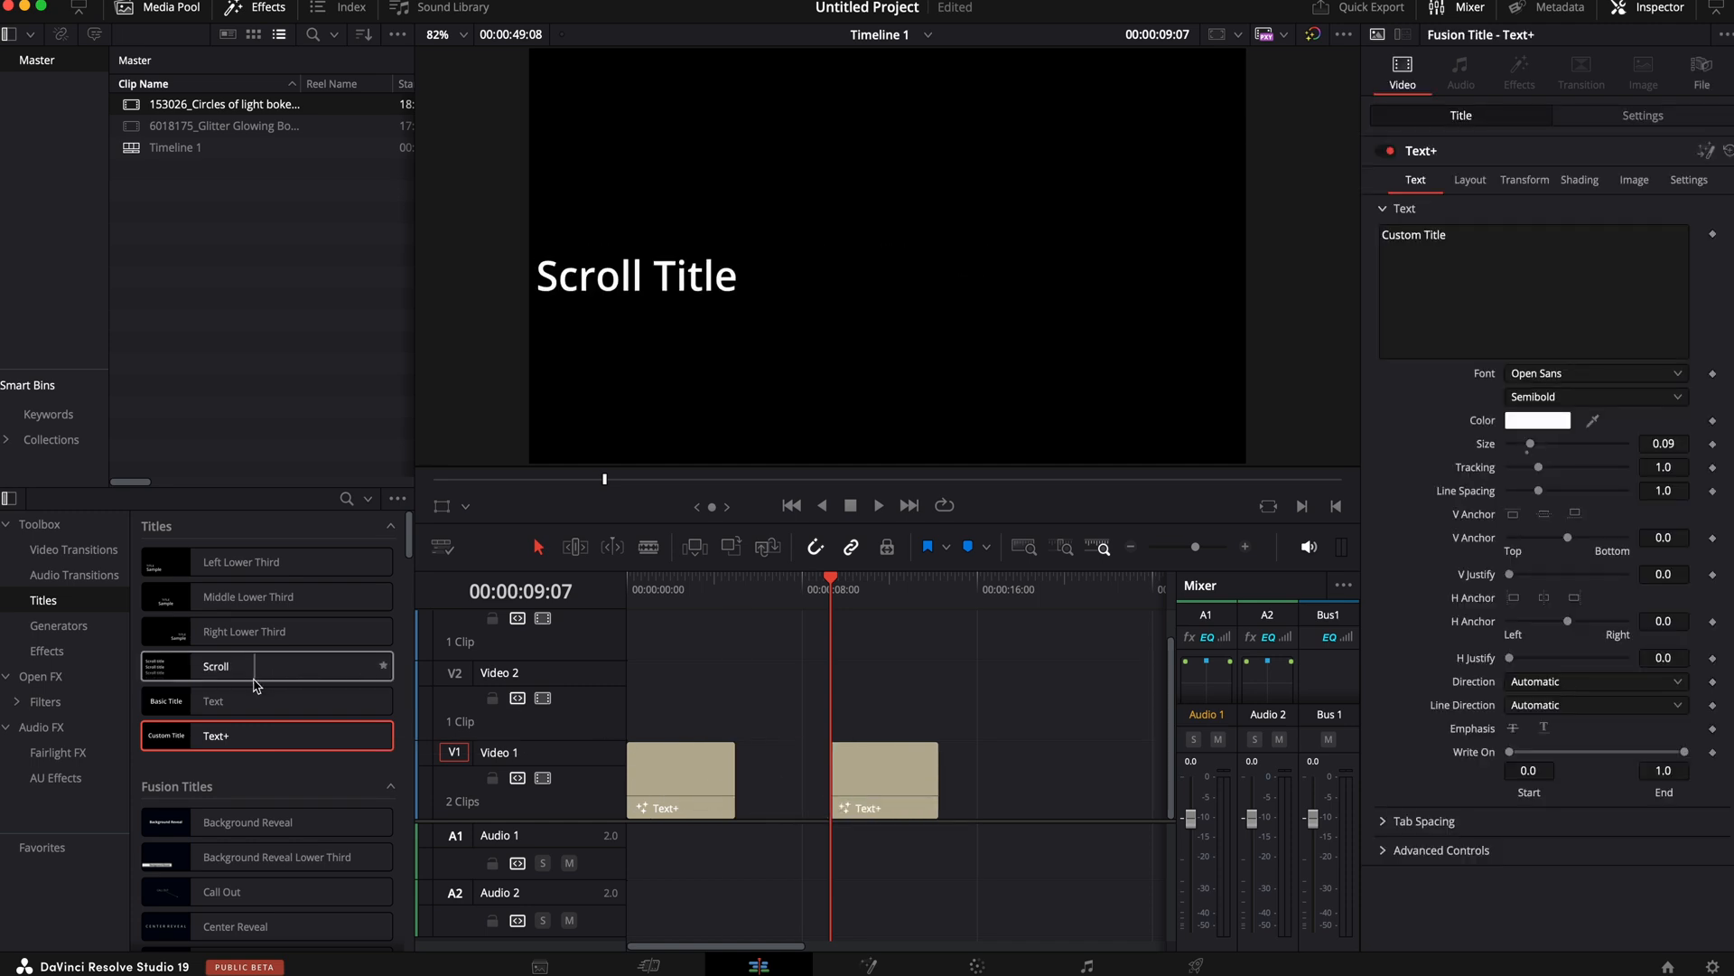
click(211, 700)
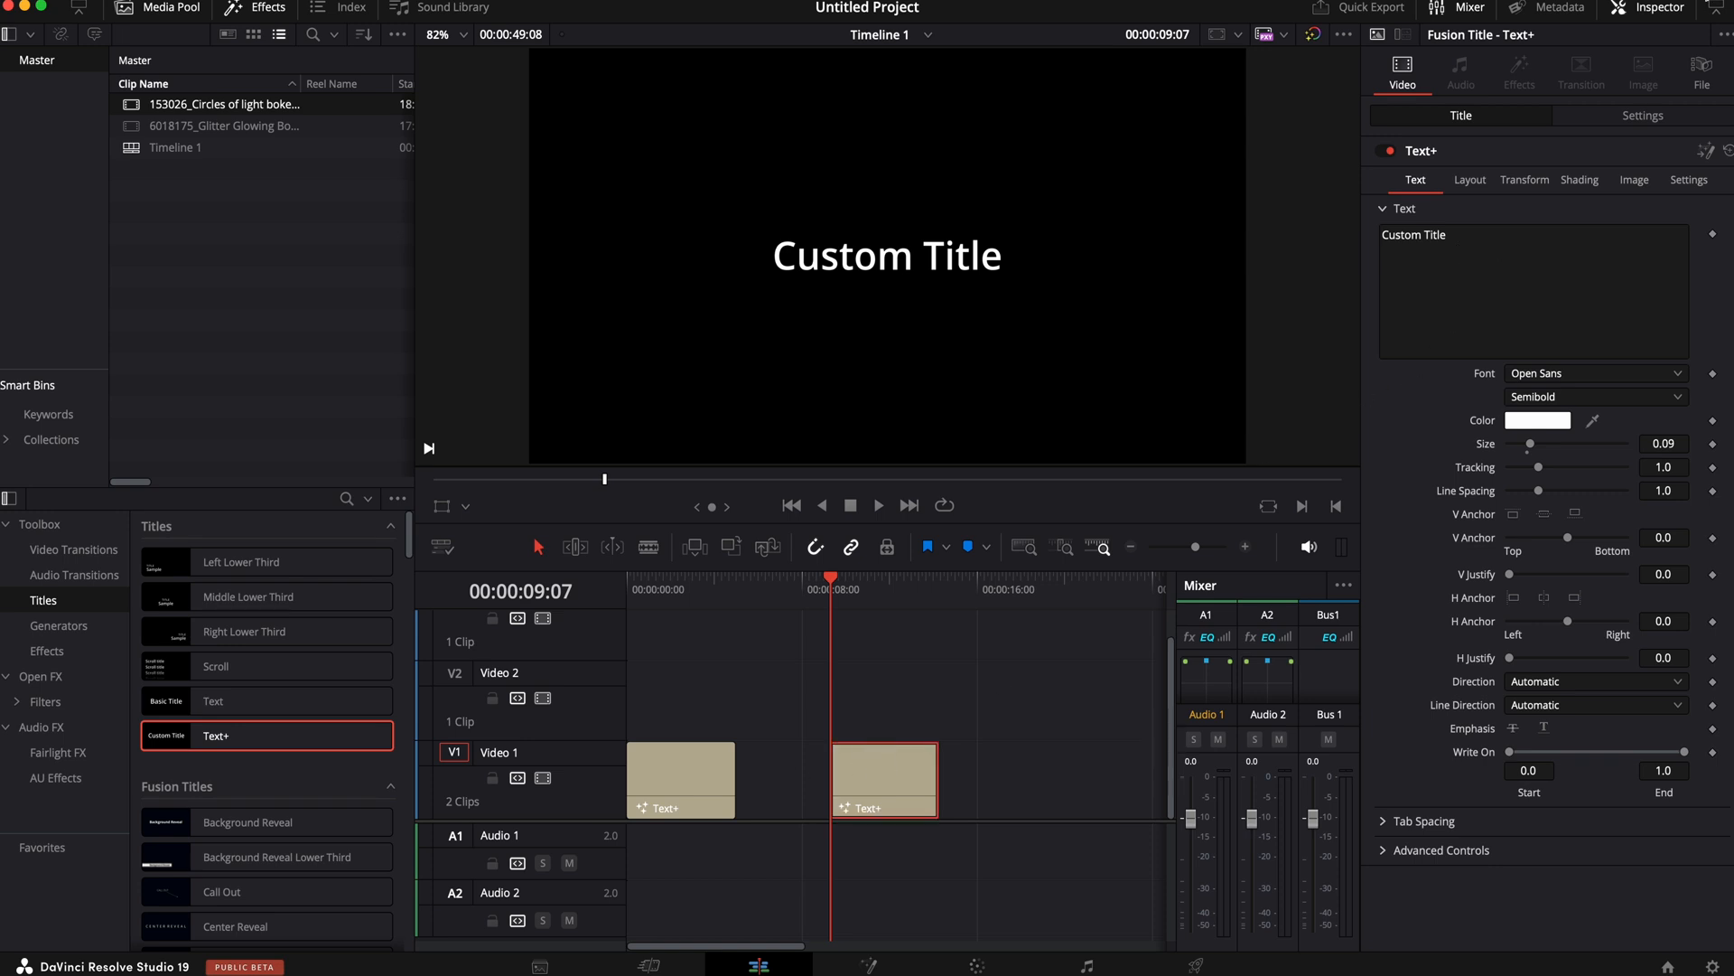
mouse_move(1457, 250)
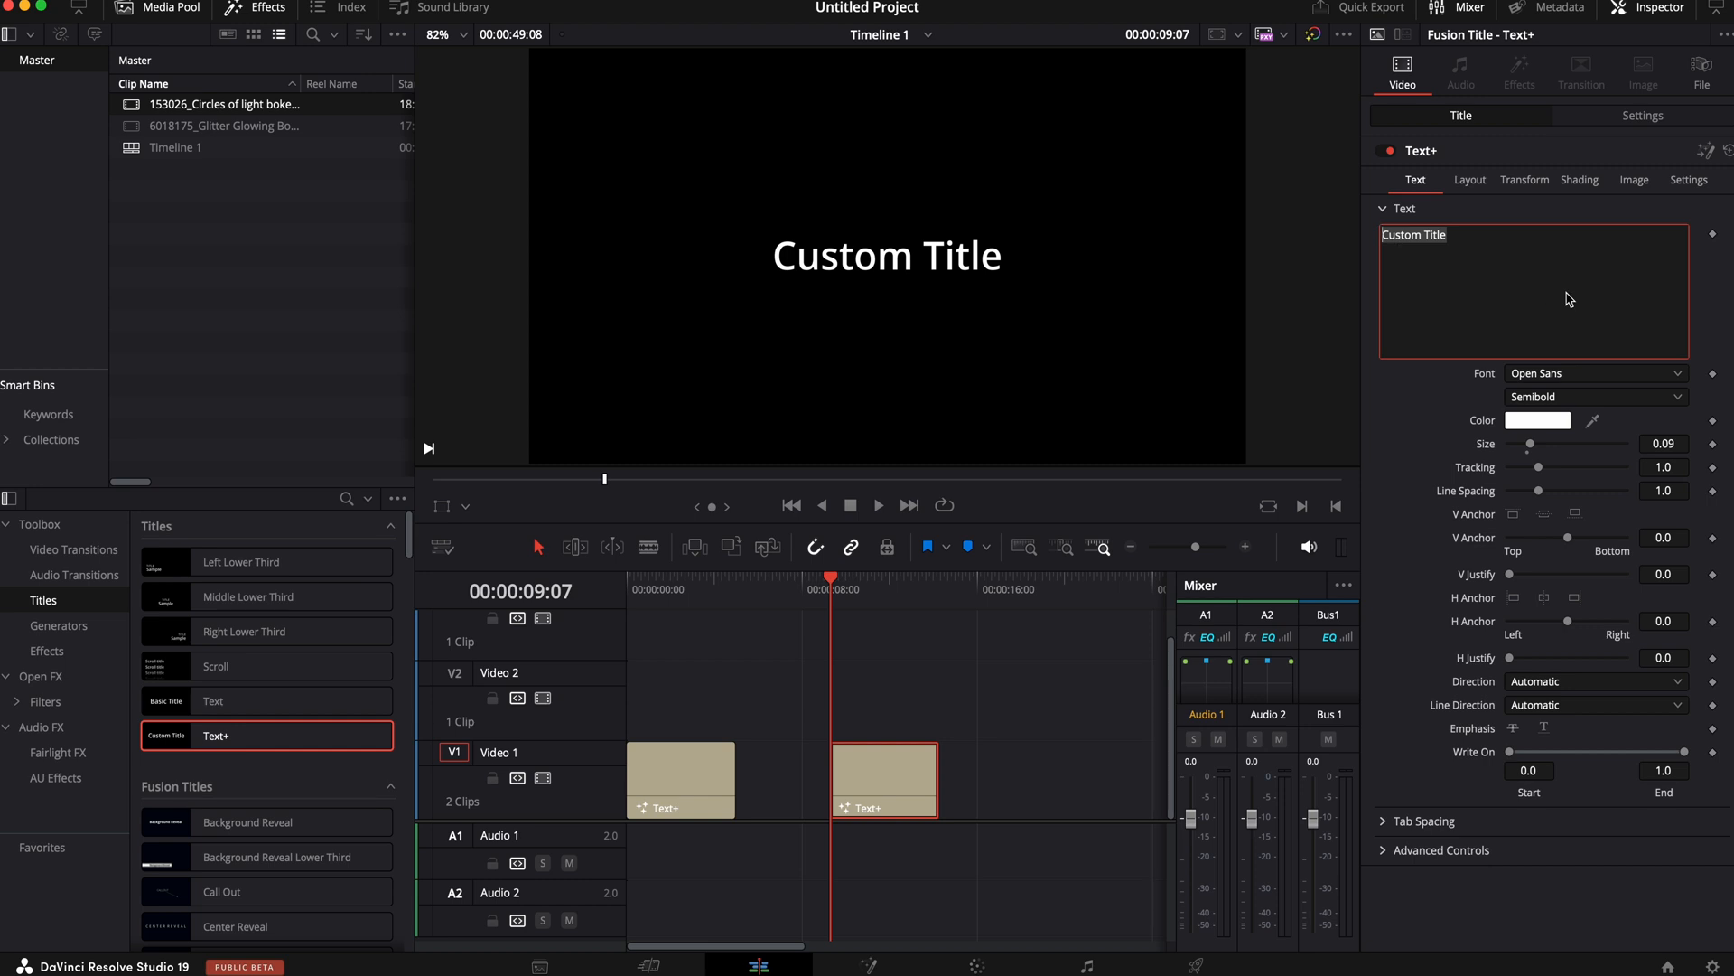
Set the second title's font to Impact
click(1593, 373)
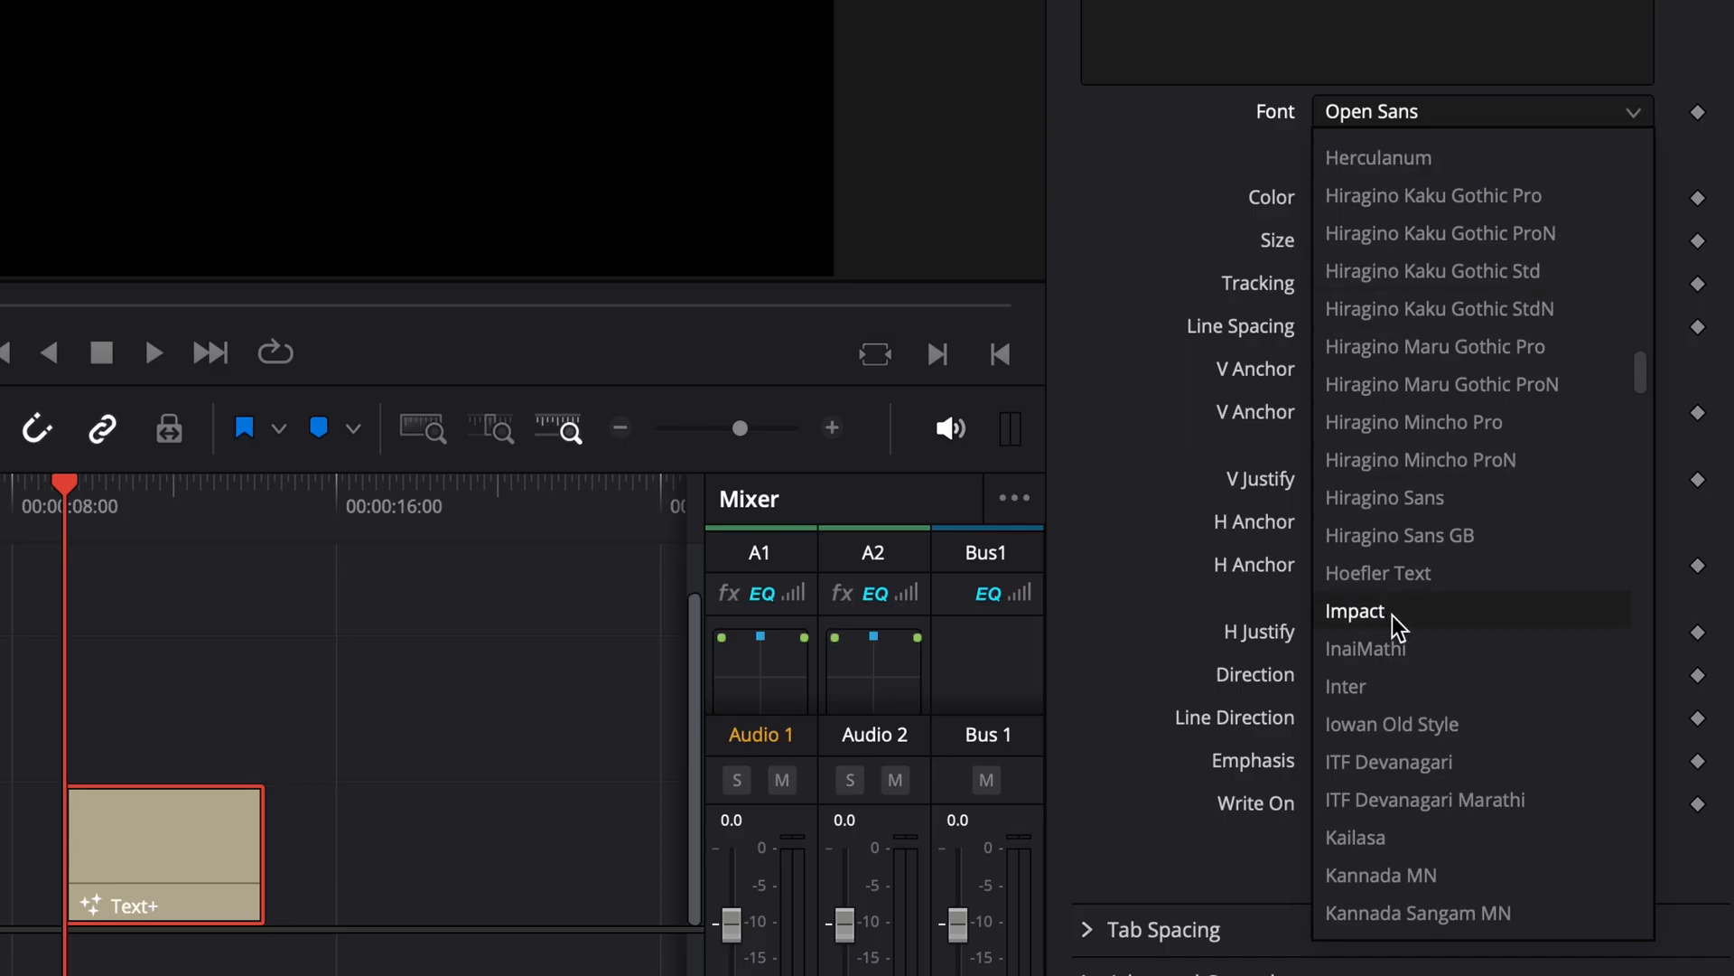
click(1355, 611)
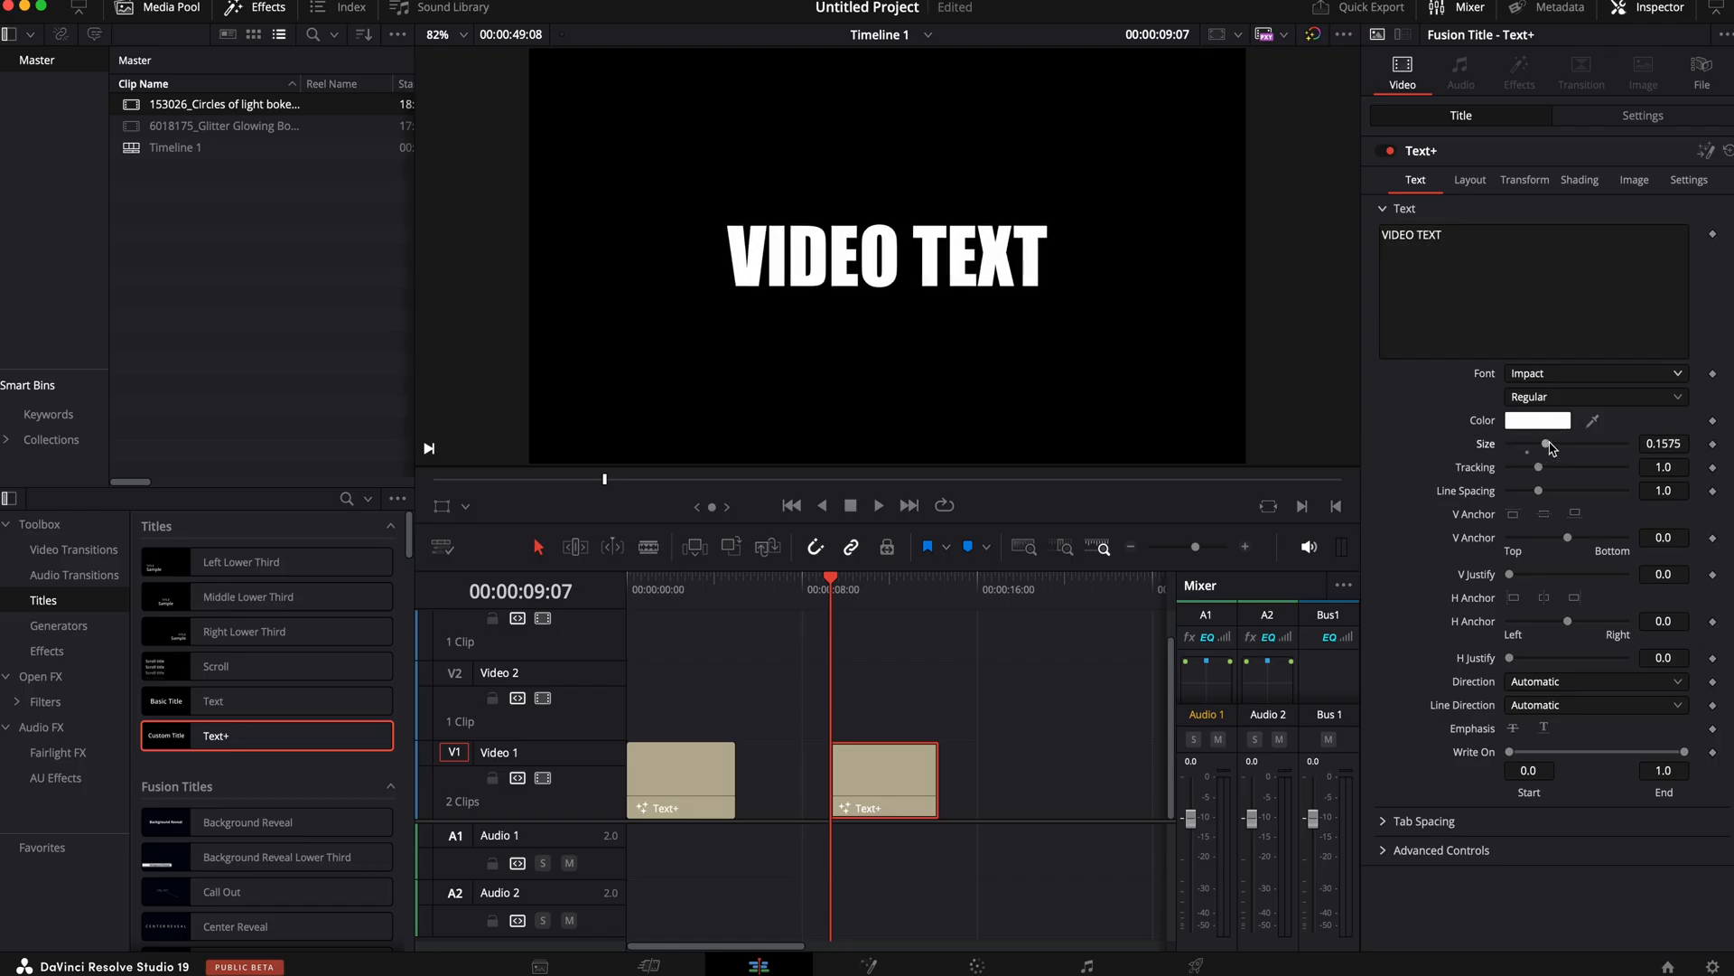
mouse_move(898, 709)
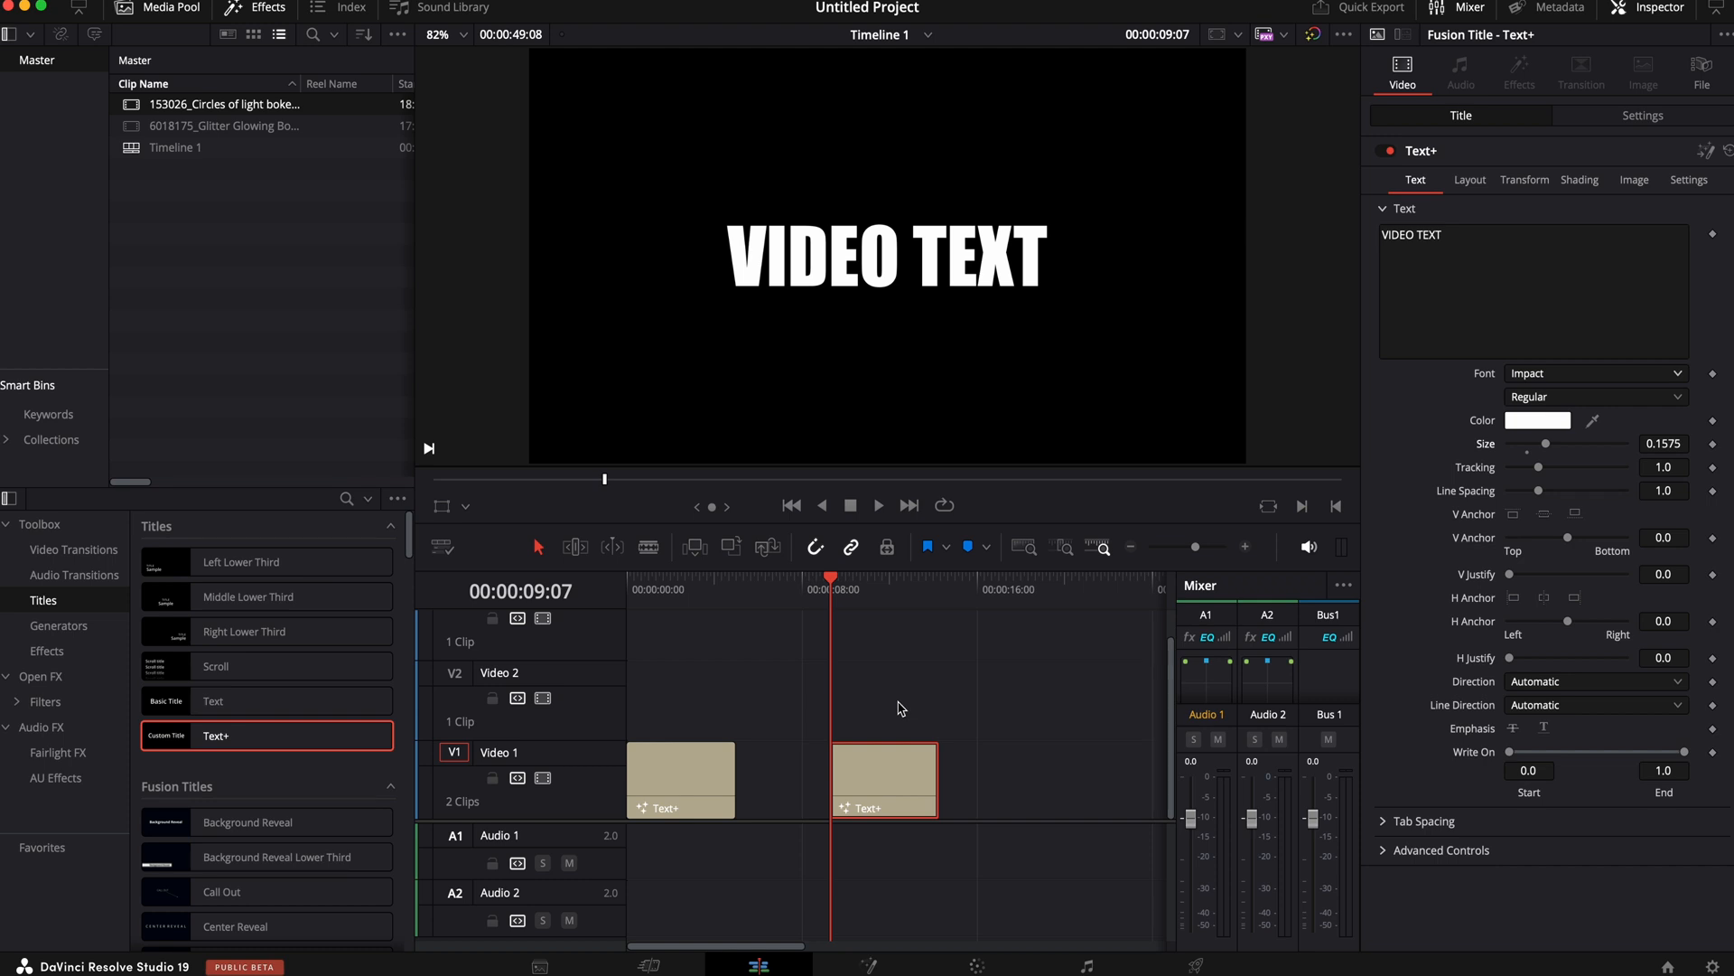
mouse_move(132, 104)
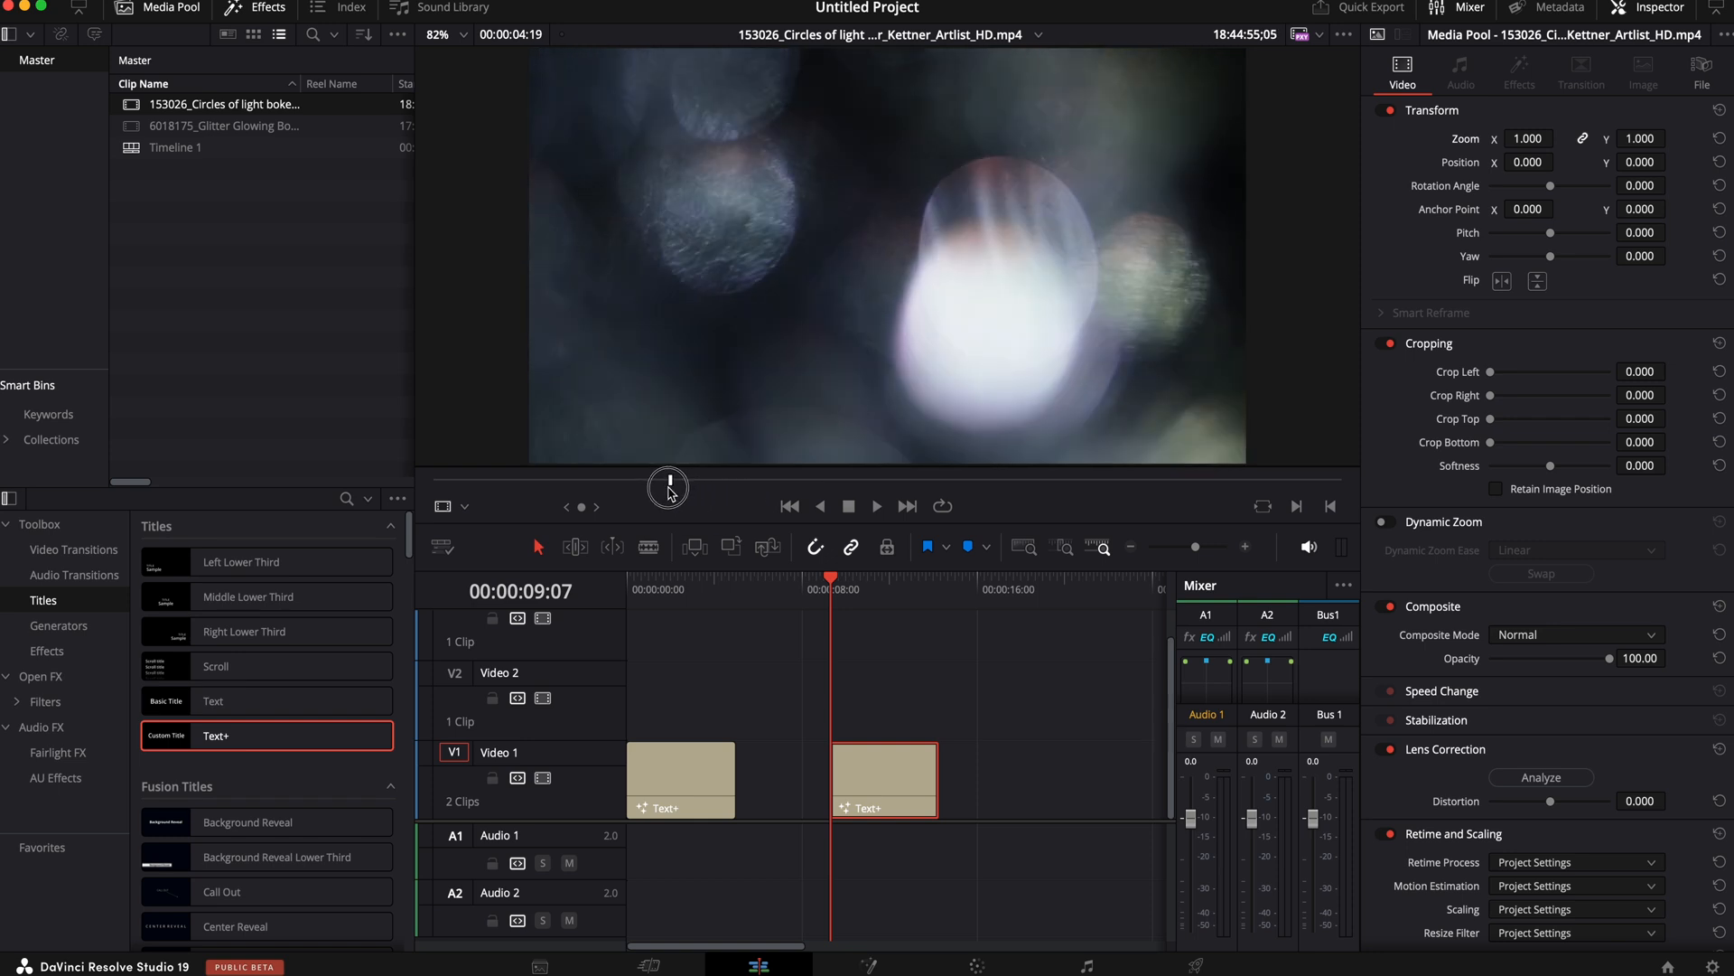
Set the glitter clip over the VIDEO TEXT title to Darken composite mode and zoom 1.68
click(222, 125)
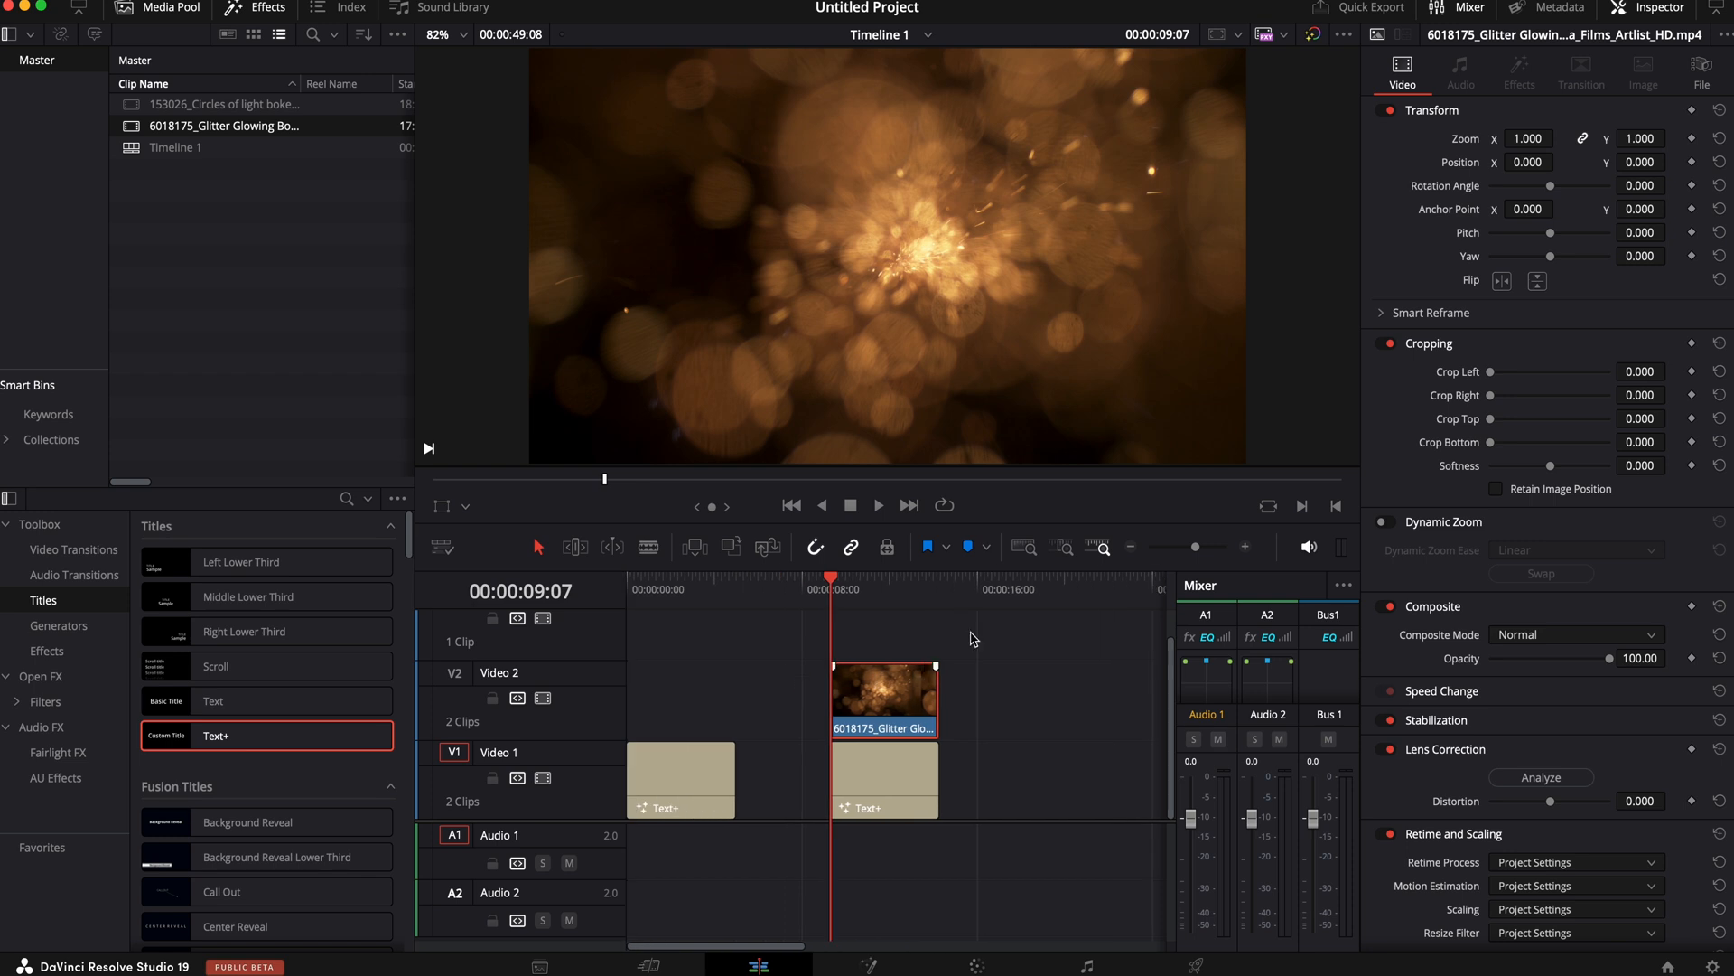
mouse_move(1425, 88)
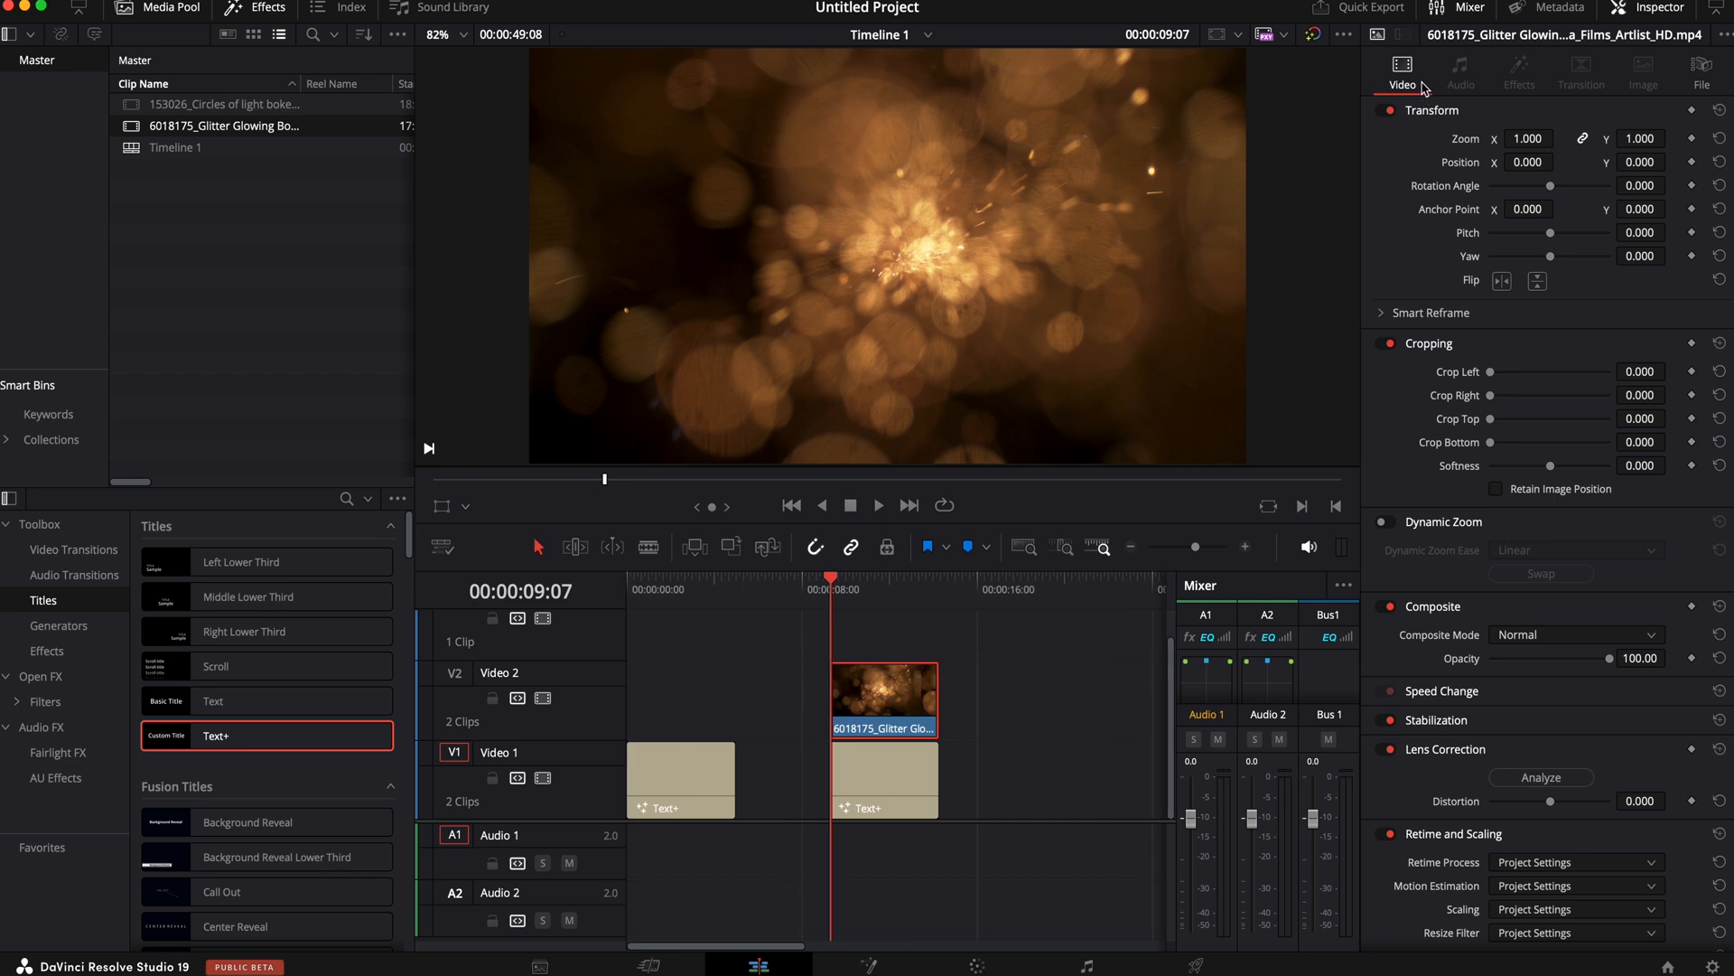
click(1576, 635)
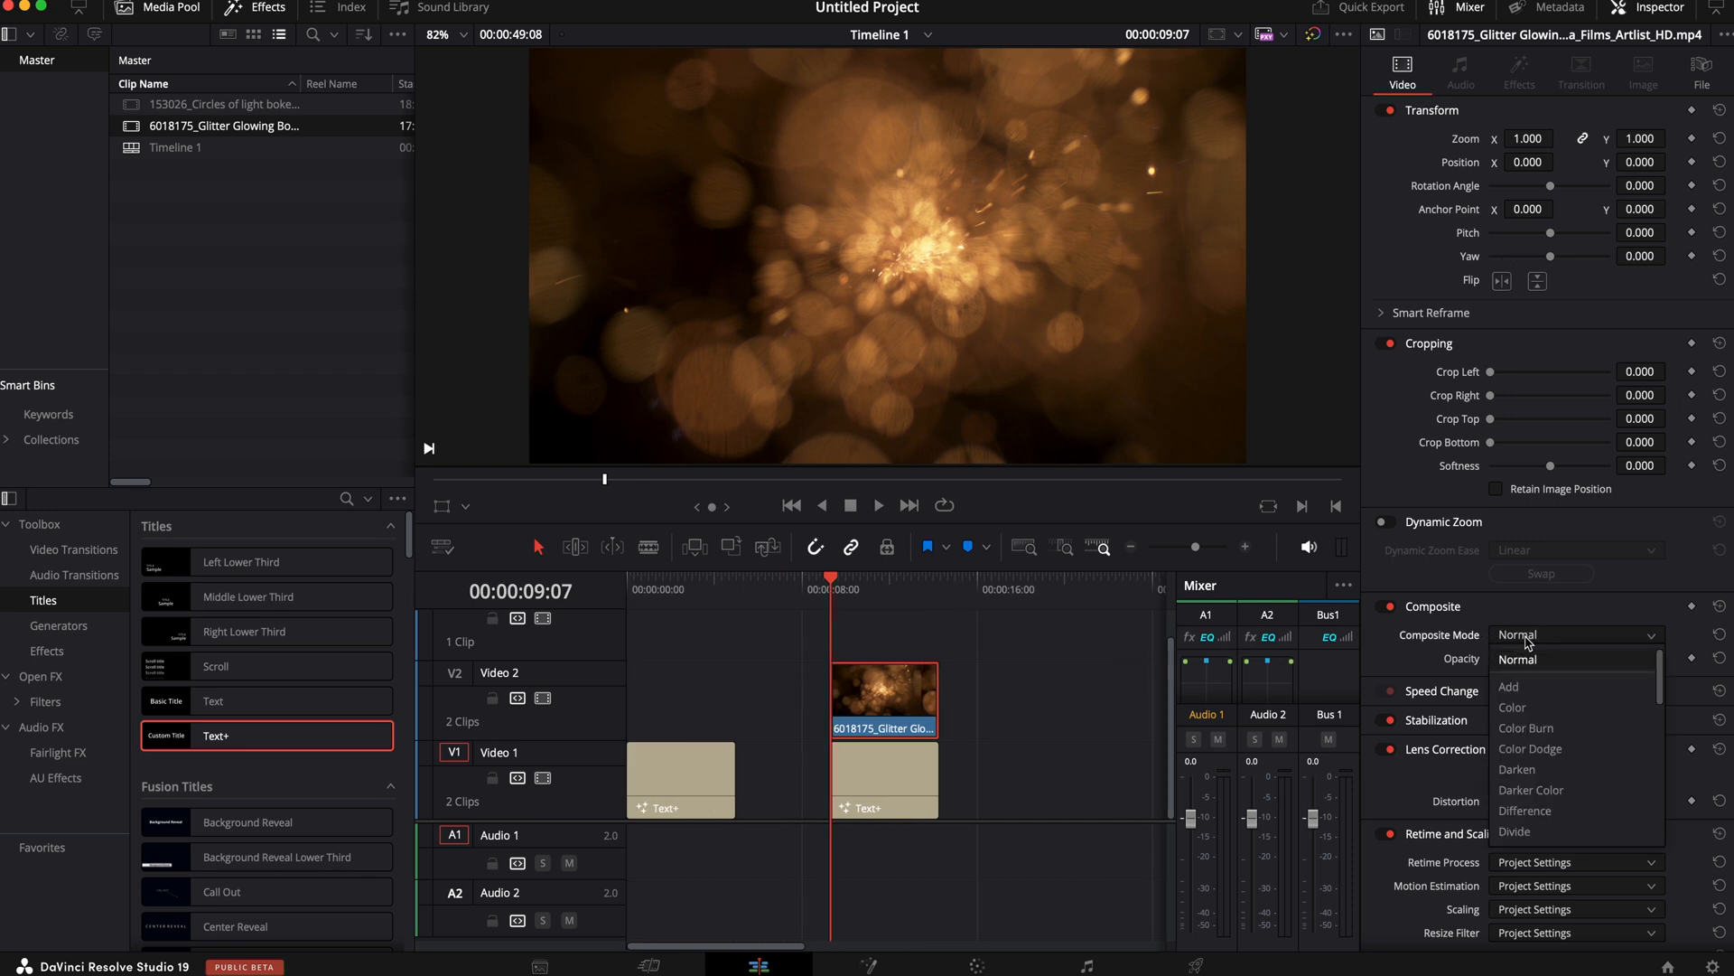
click(1515, 768)
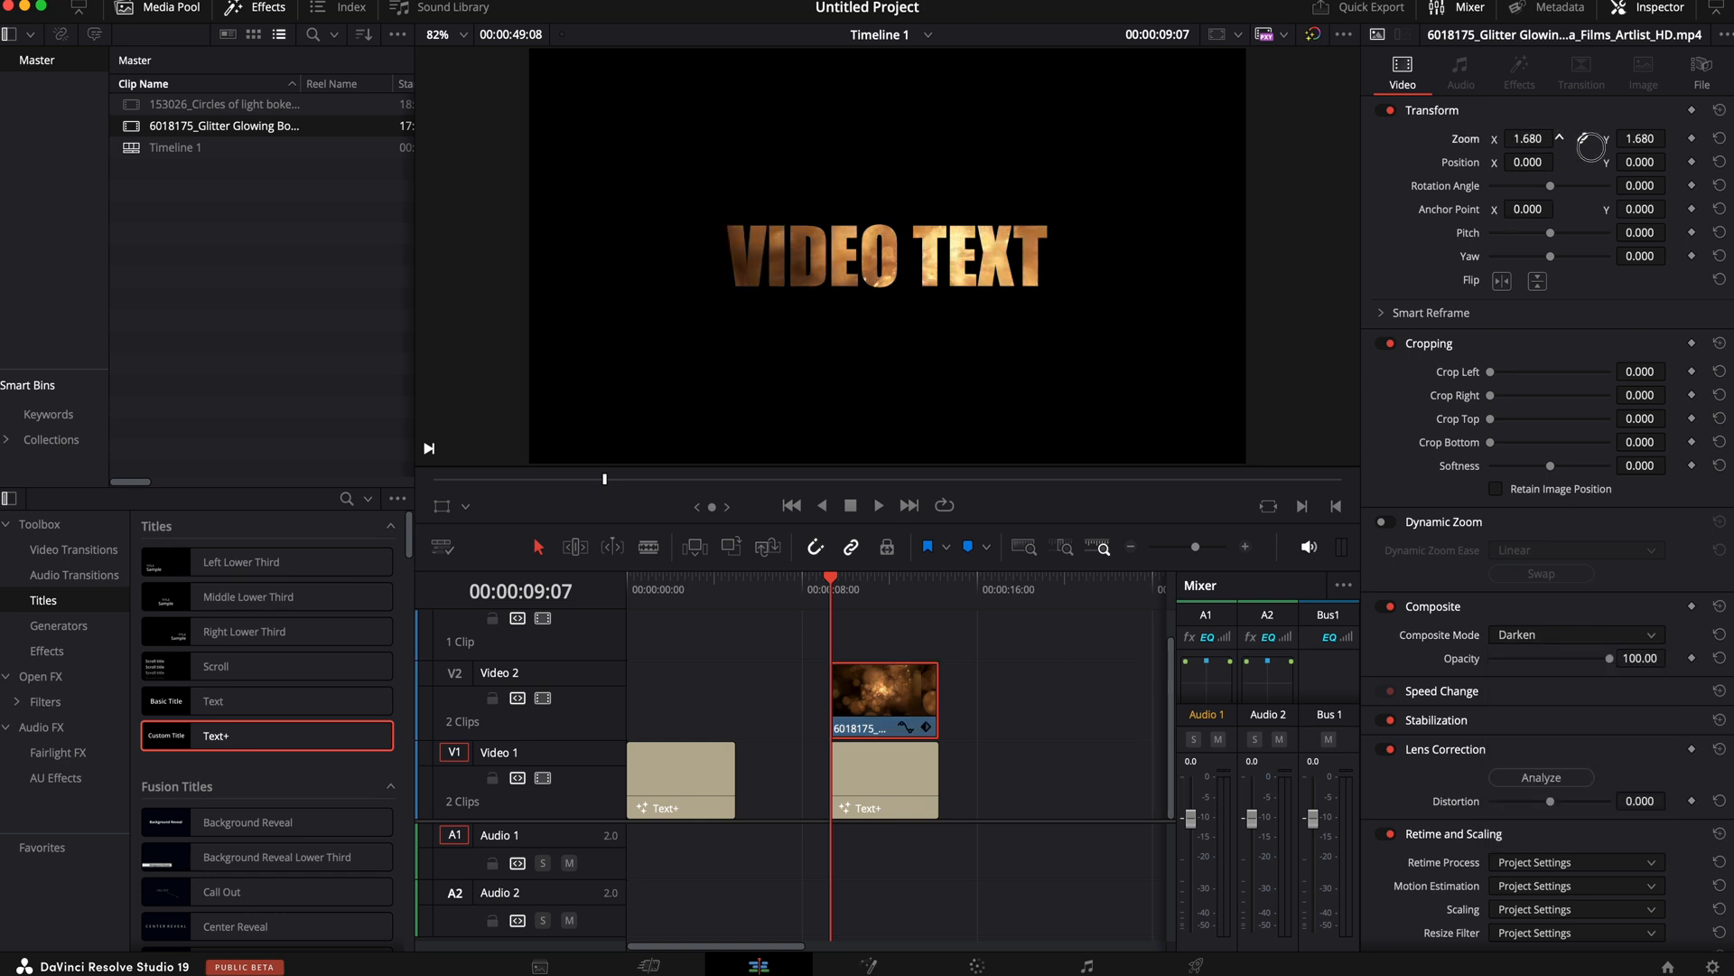
click(1583, 138)
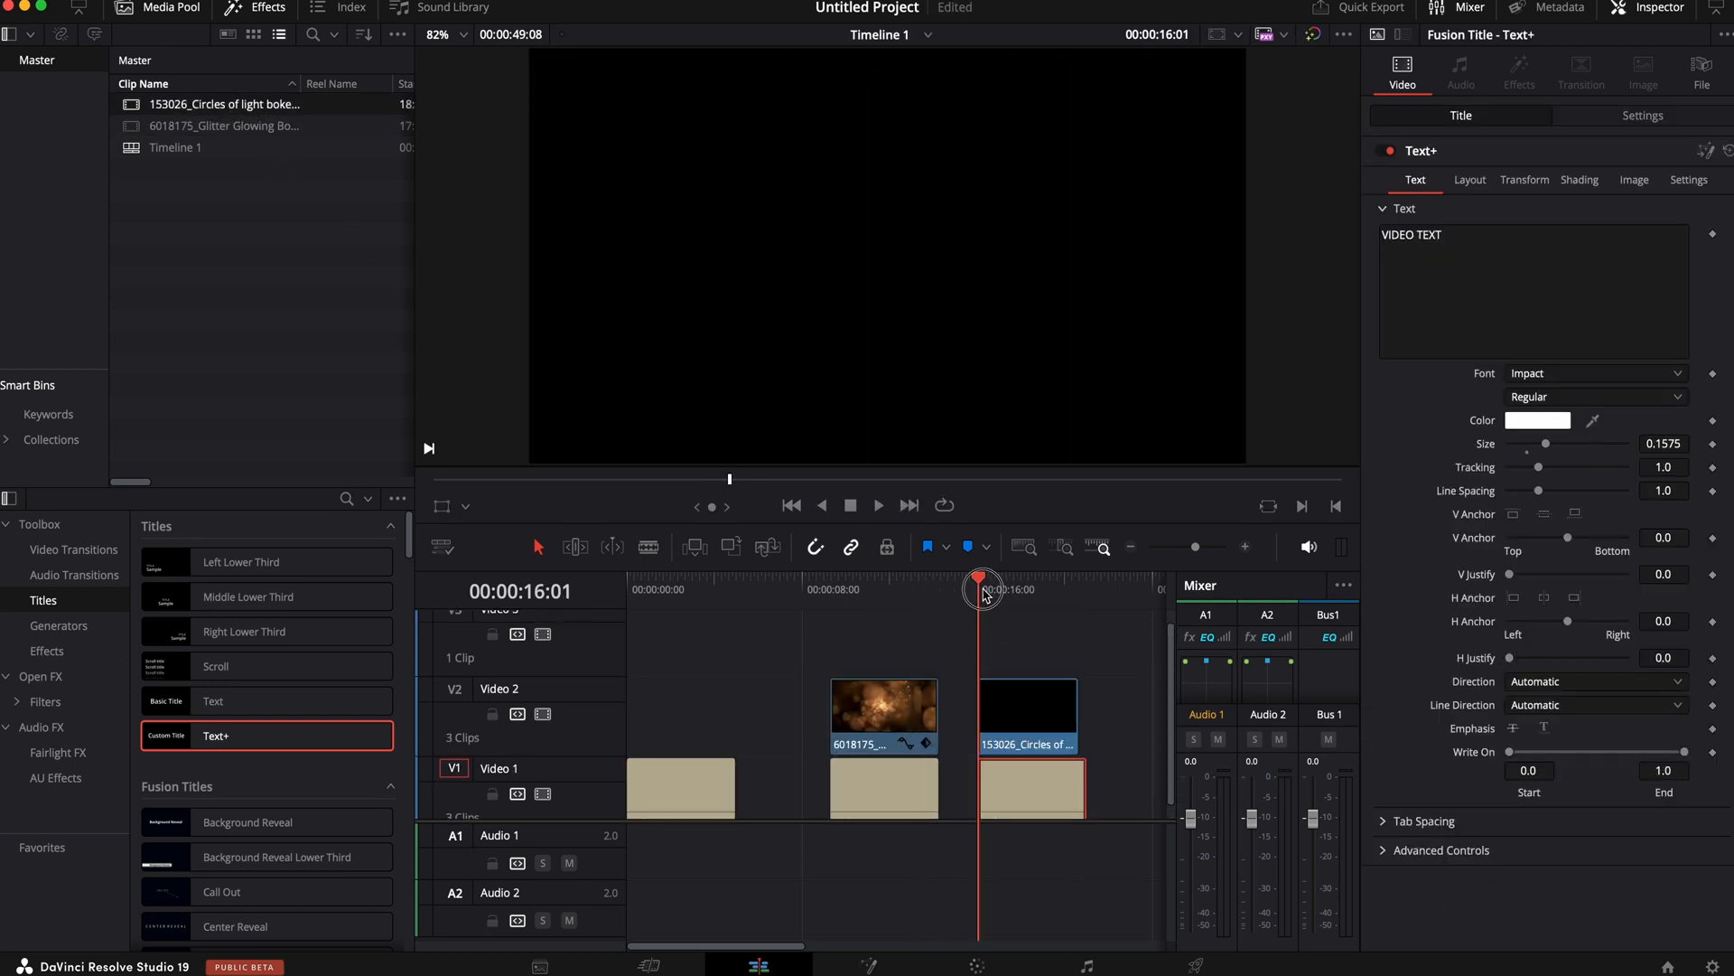
Set the circles of light clip over the third title to Darken composite mode
click(877, 506)
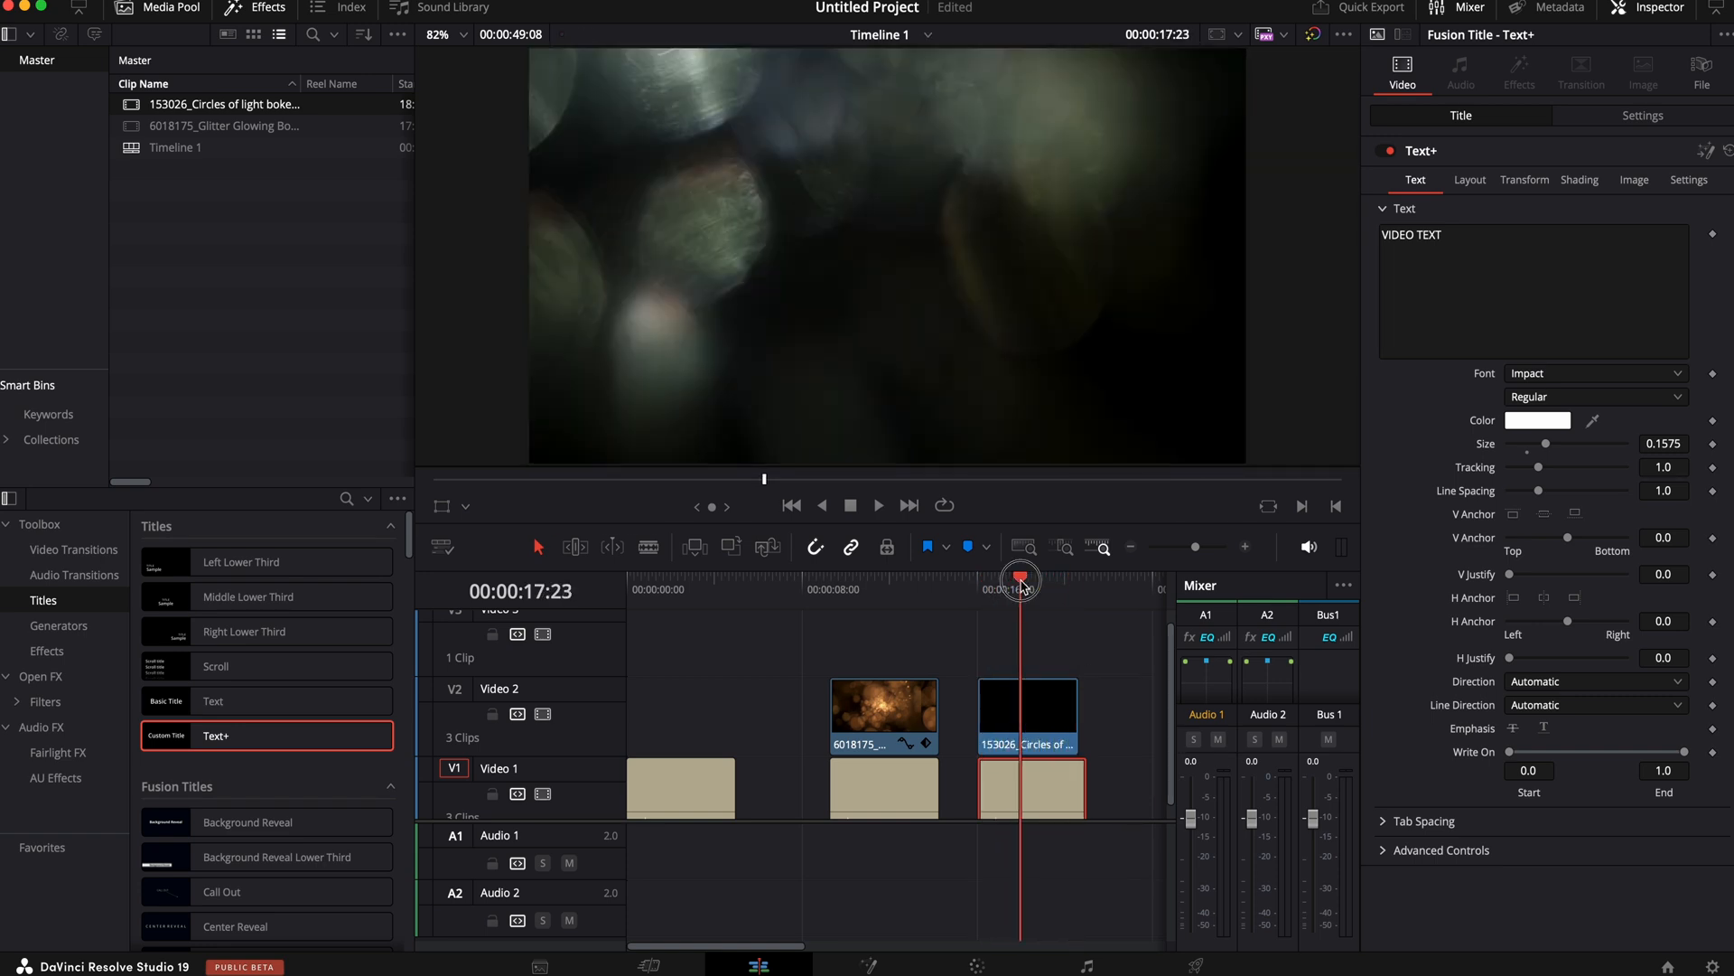
click(1026, 715)
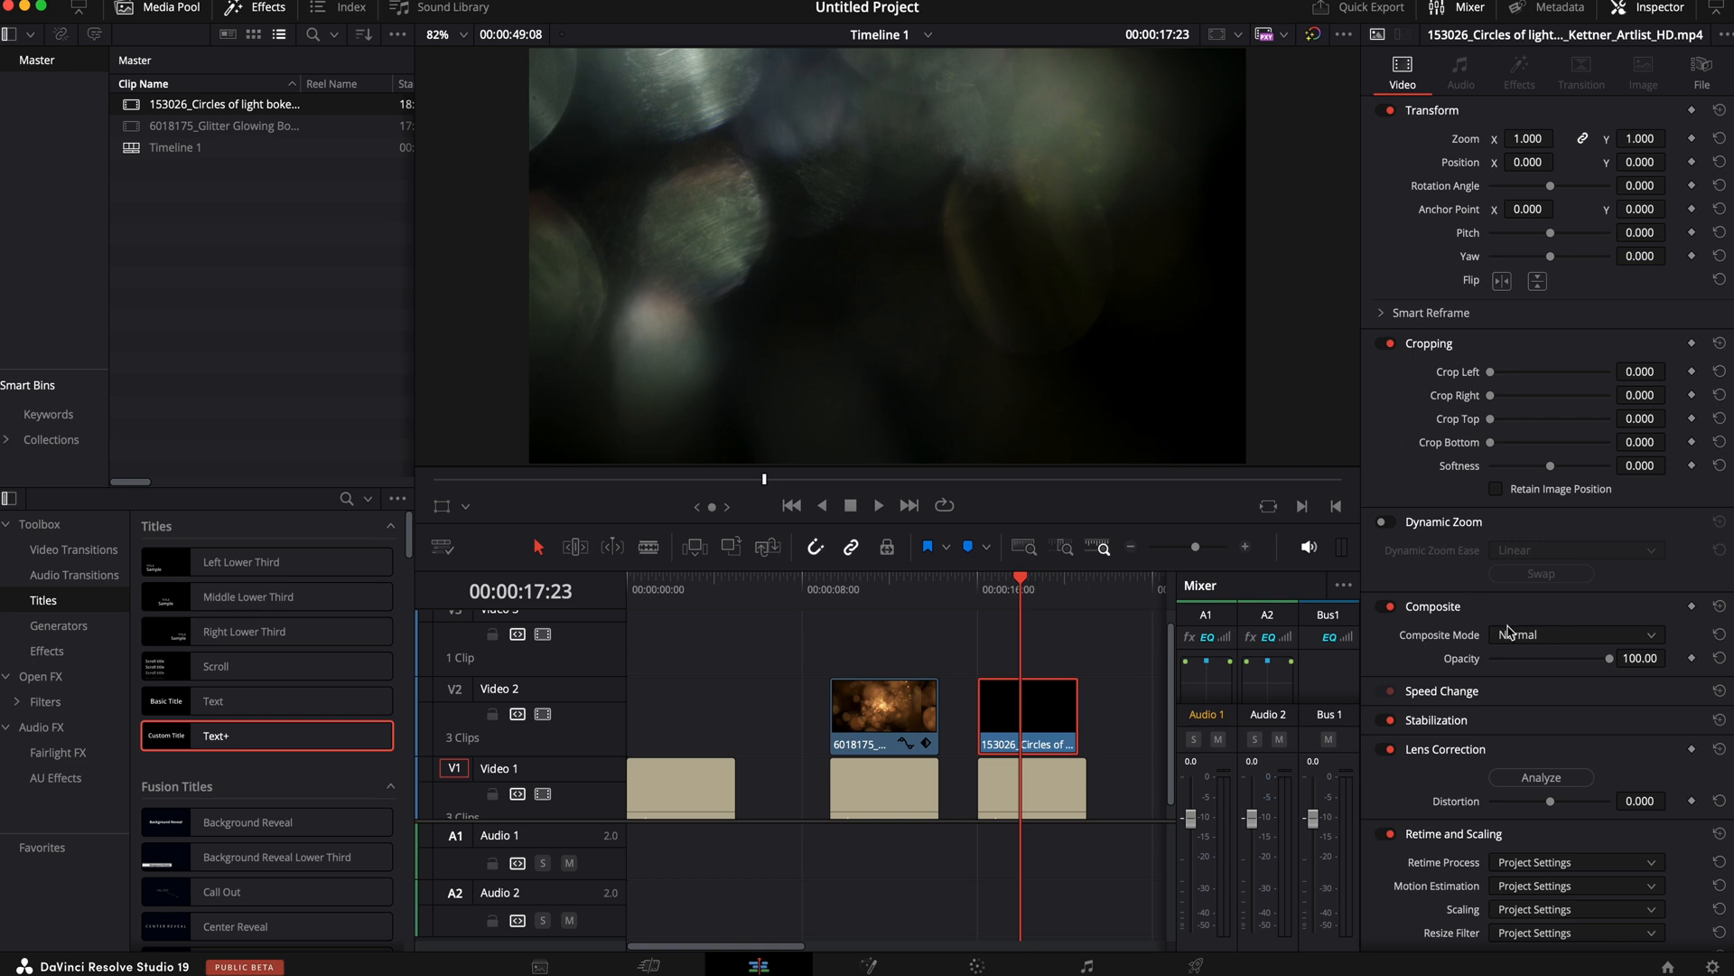
click(1576, 634)
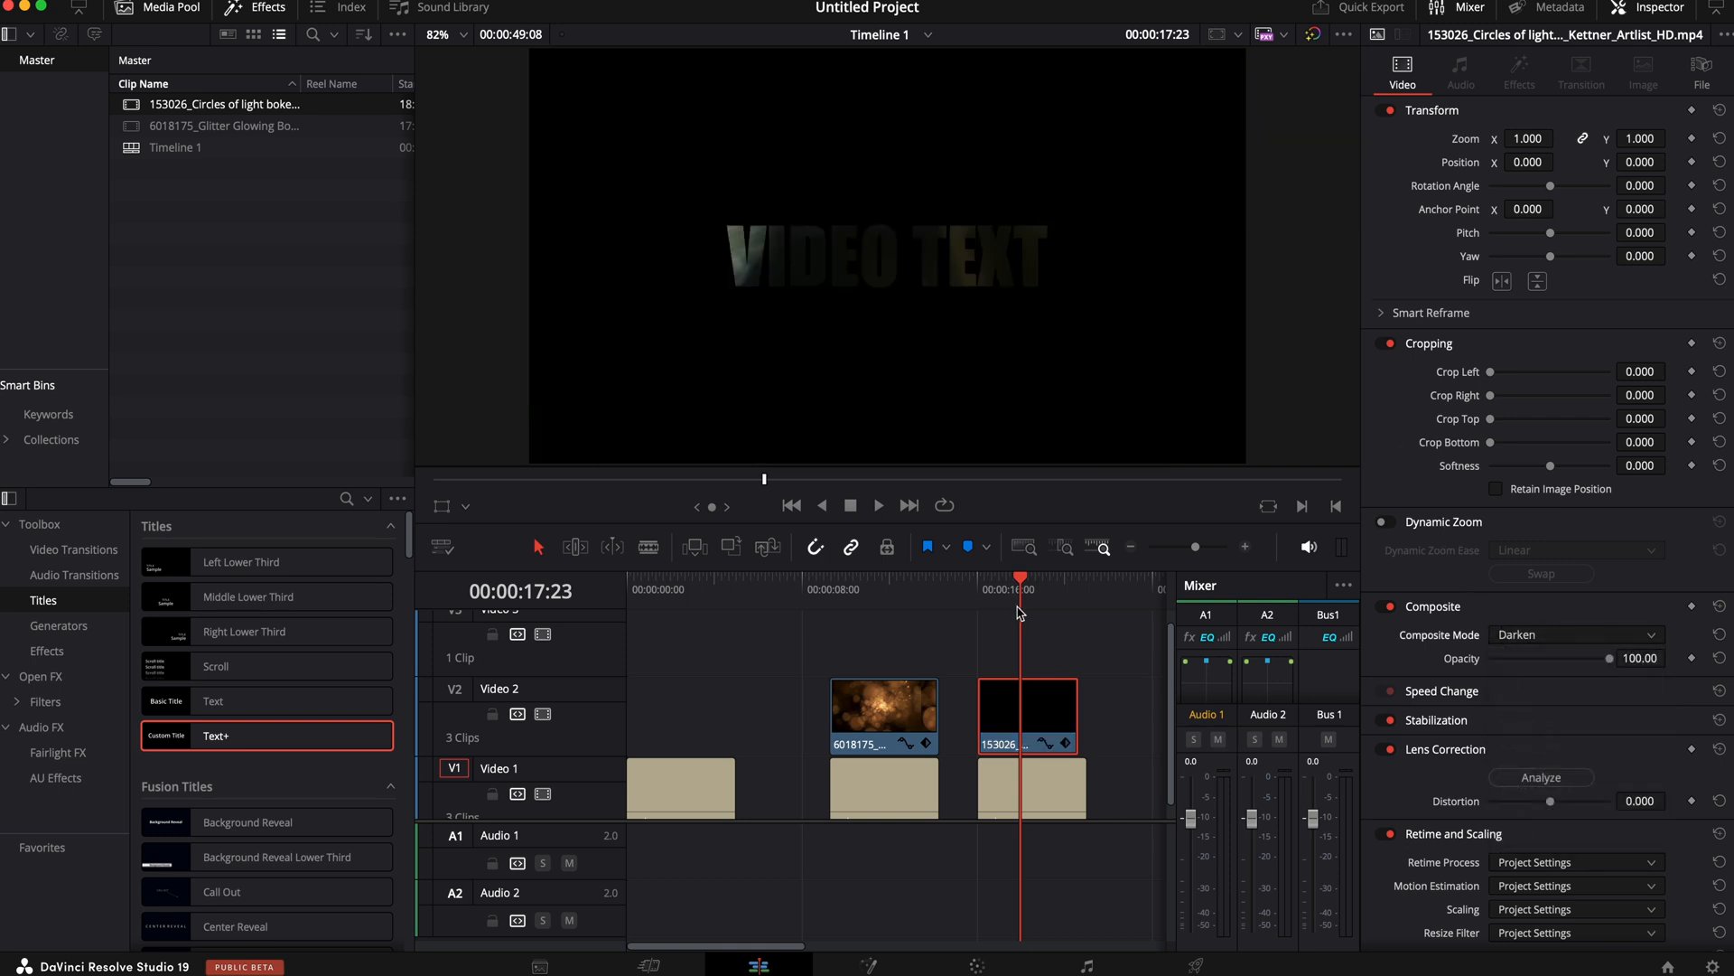